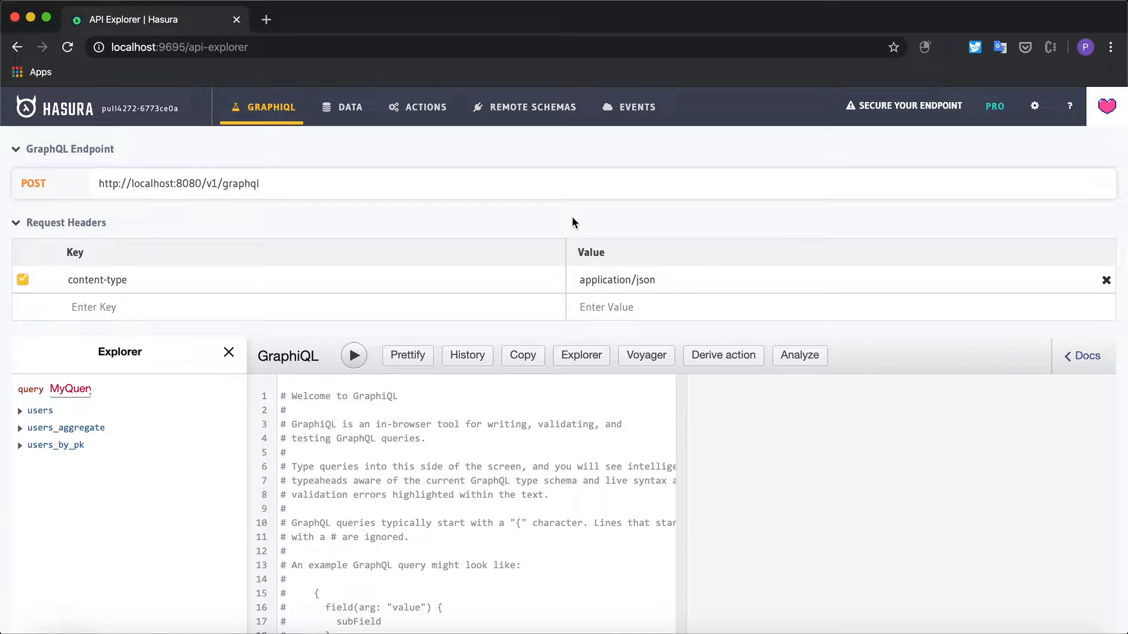
mouse_move(392, 266)
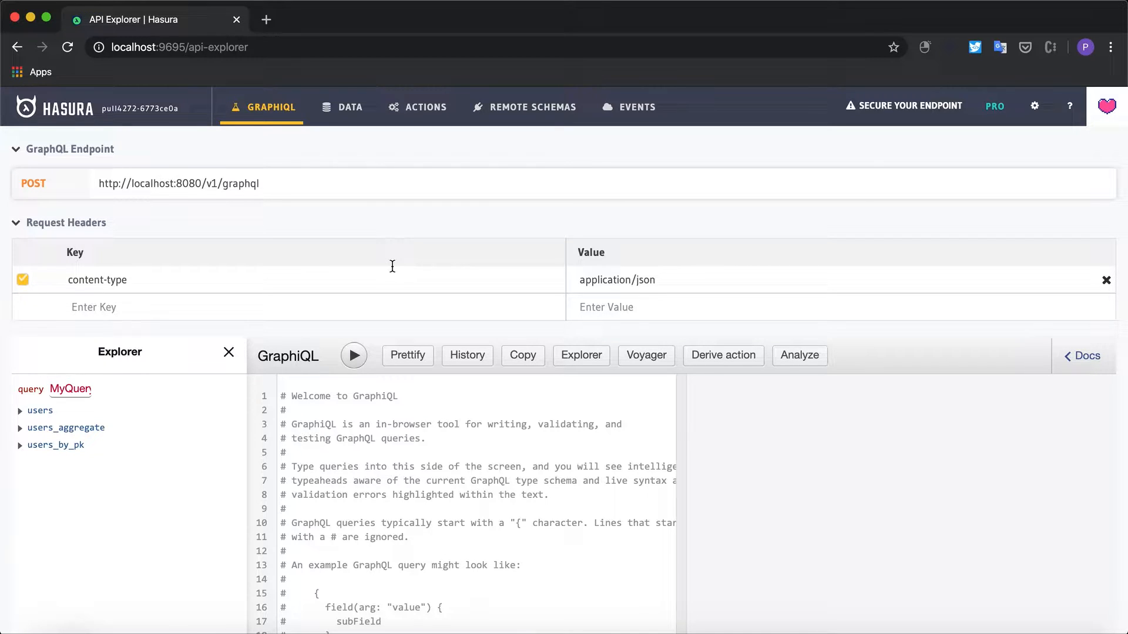
Step: Check the users table rows, then start an insert_users_one mutation with an object argument
left_click(349, 106)
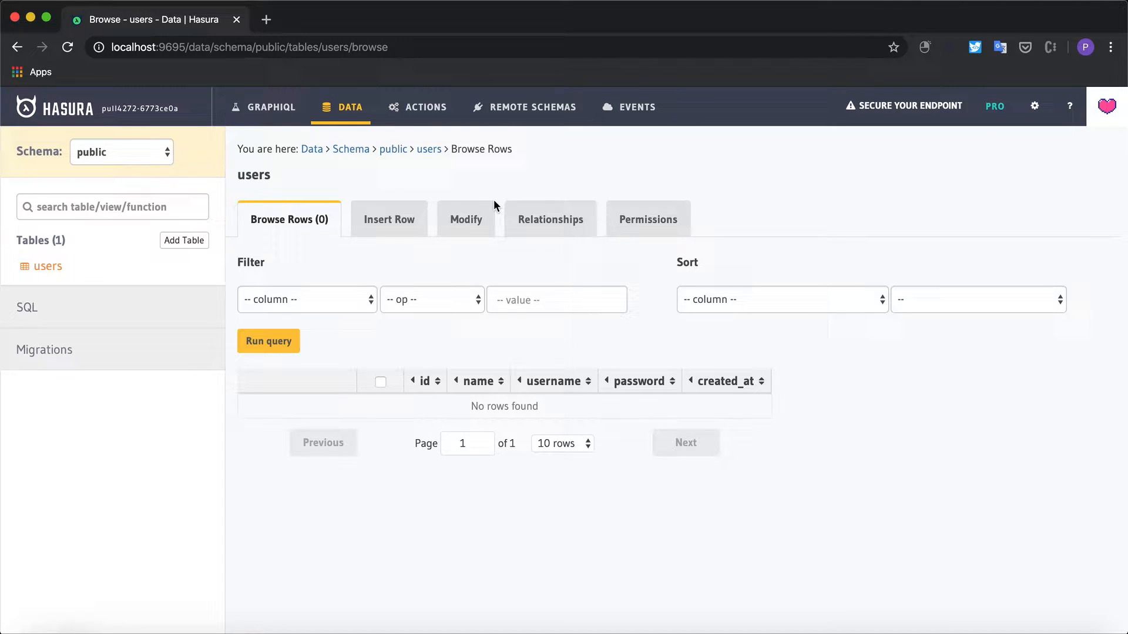
left_click(270, 107)
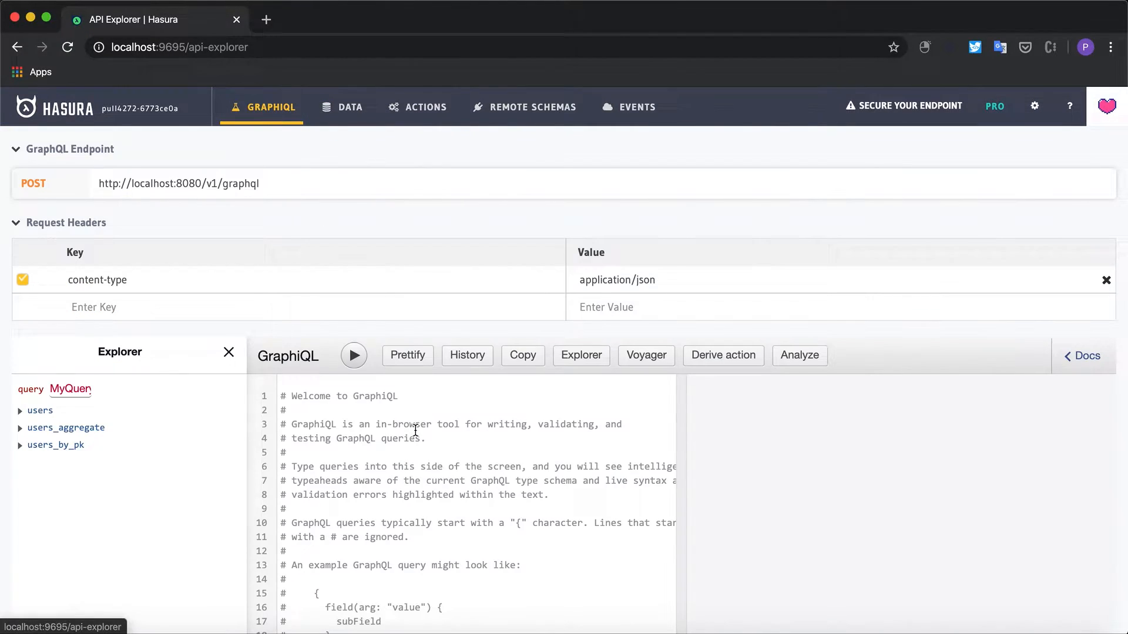
type("mutation {")
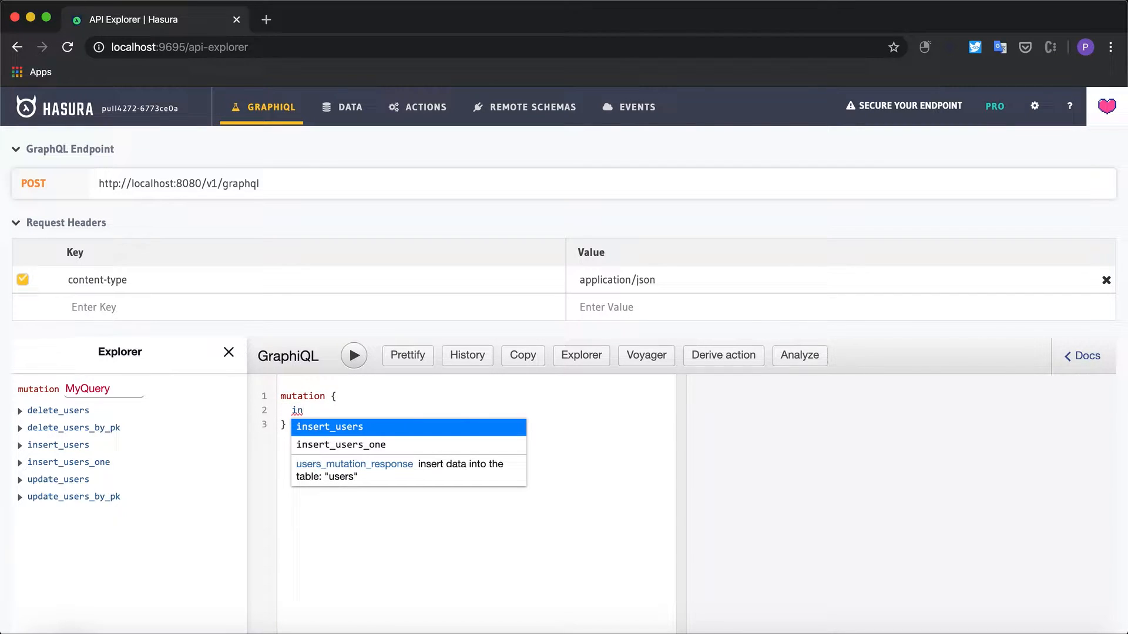
left_click(340, 445)
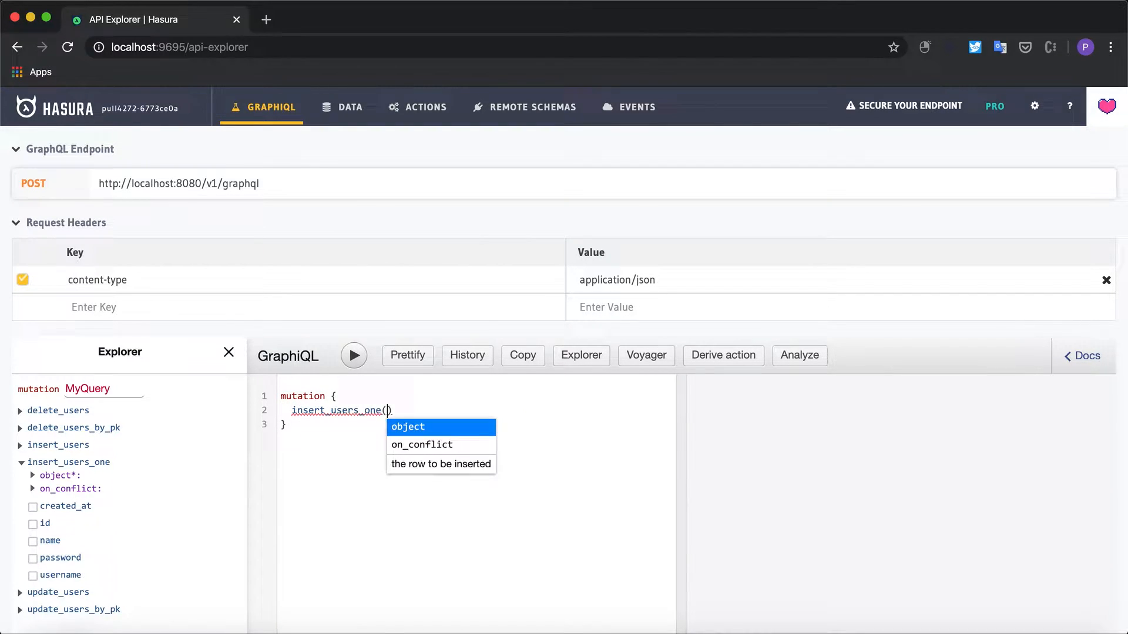
left_click(407, 426)
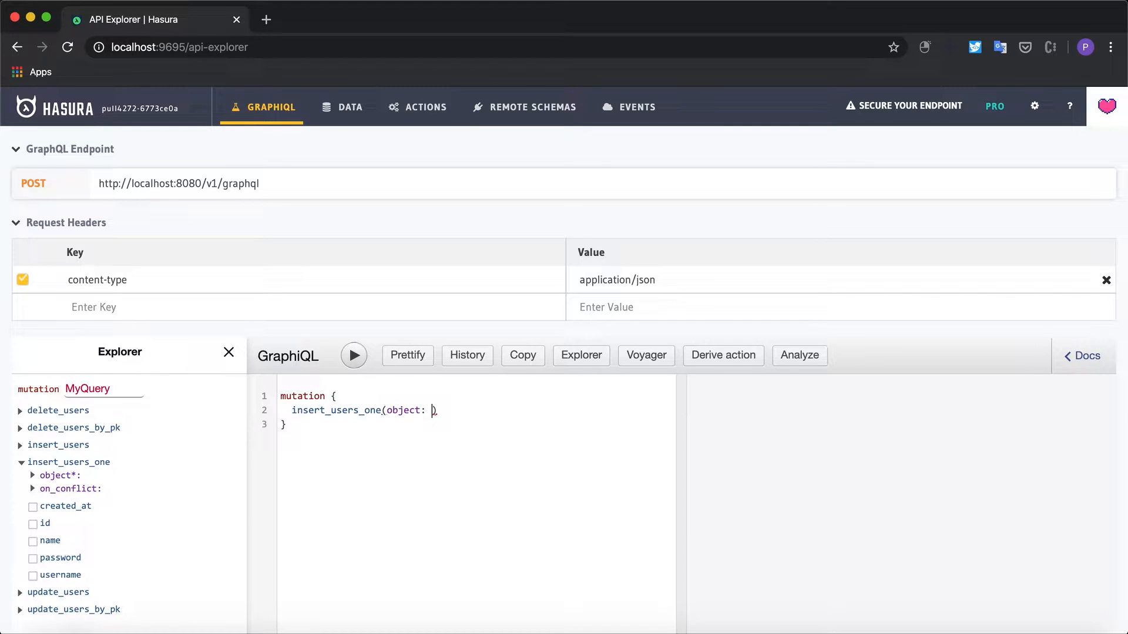
left_click(46, 516)
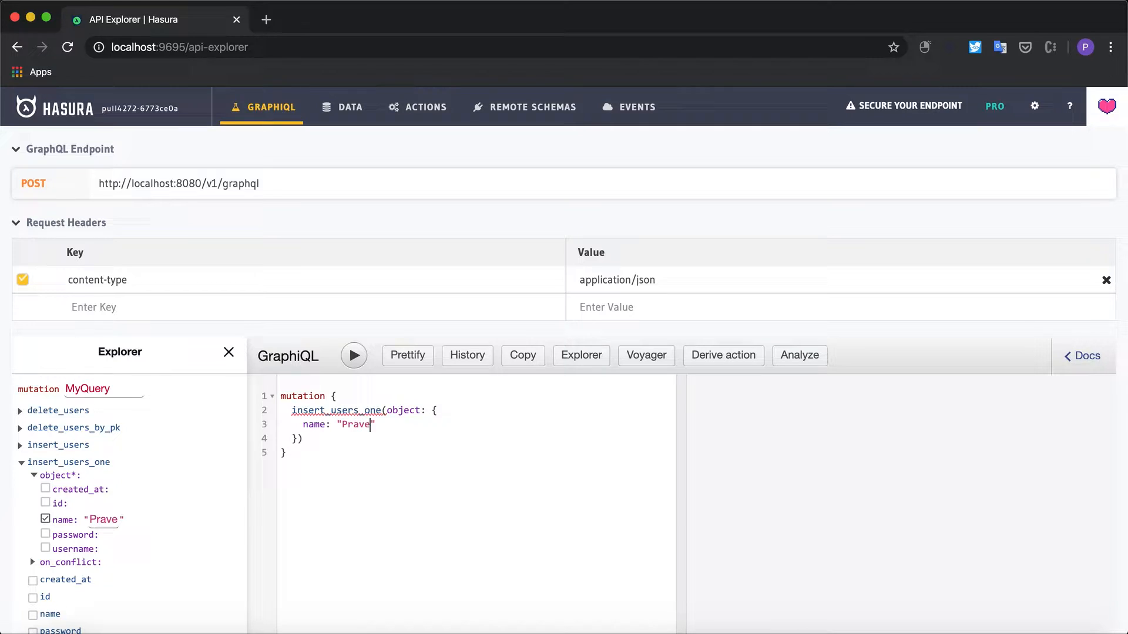
type("en\",")
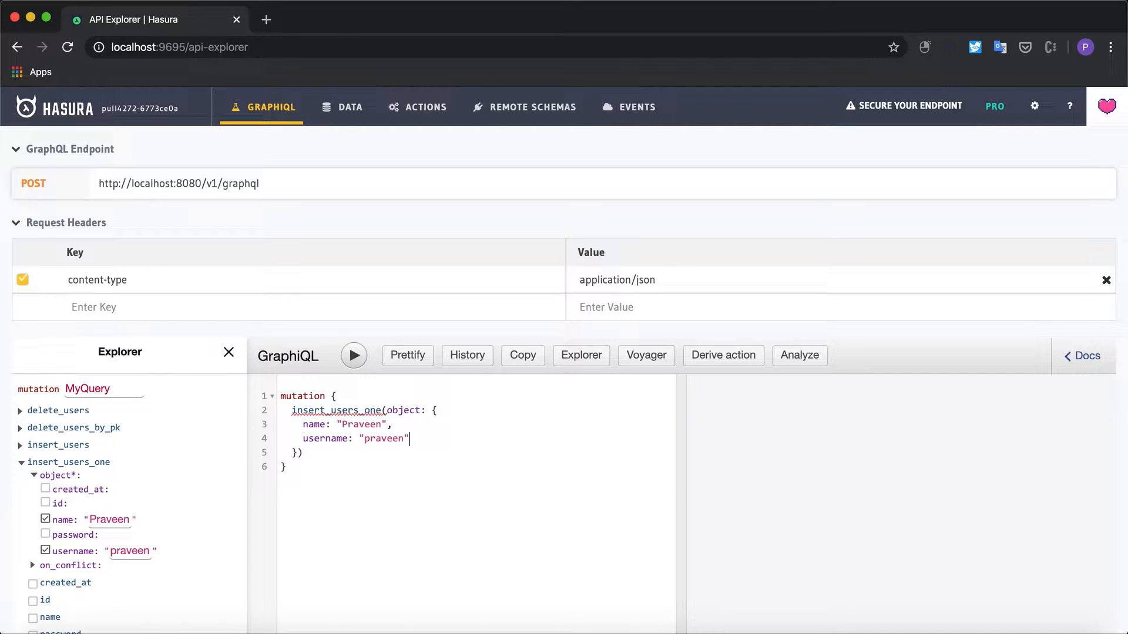
left_click(45, 534)
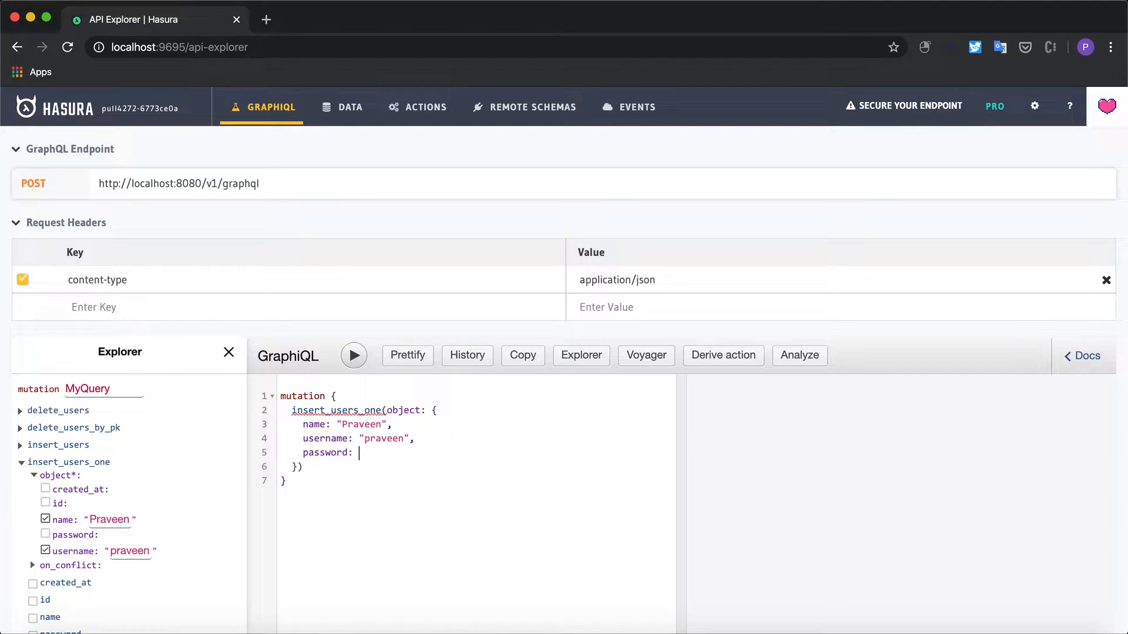
type("passw\"")
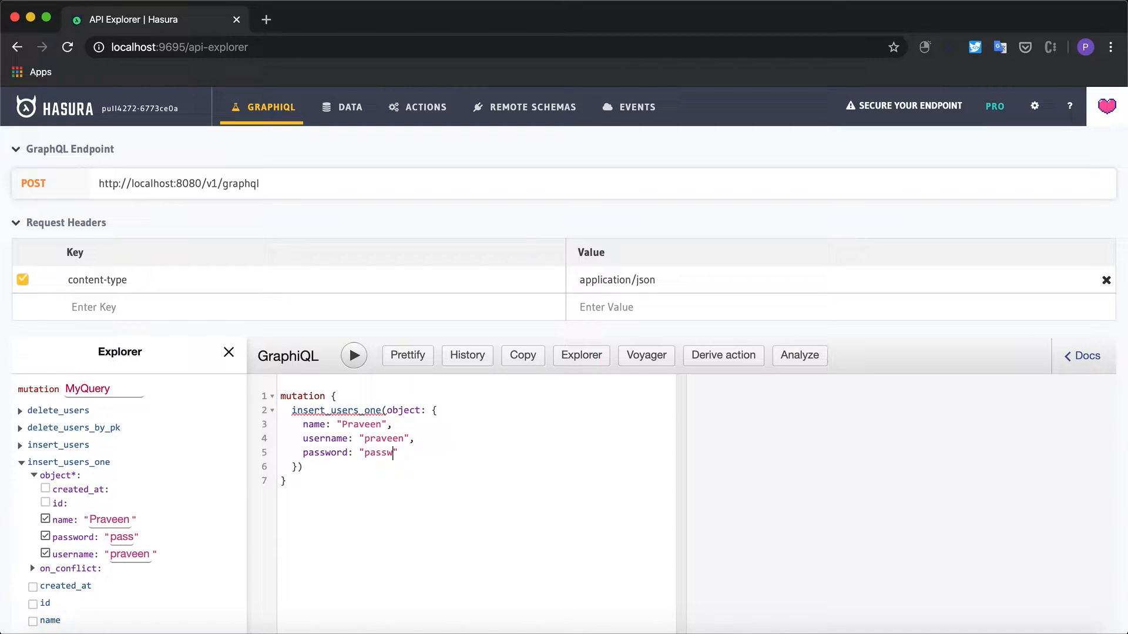
type("ord")
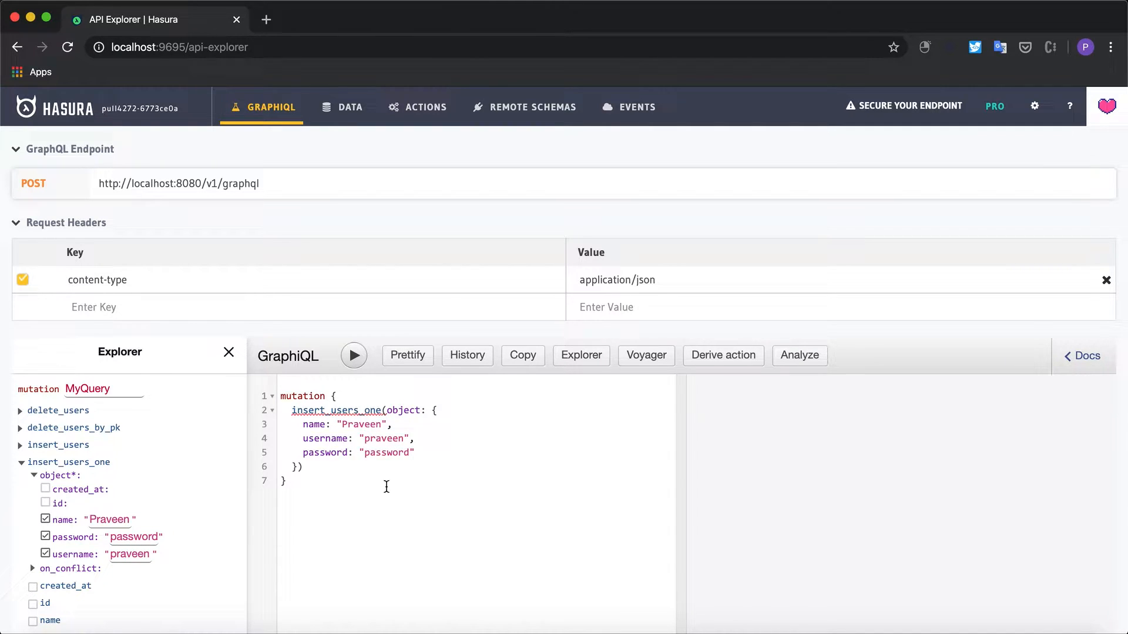
type("{")
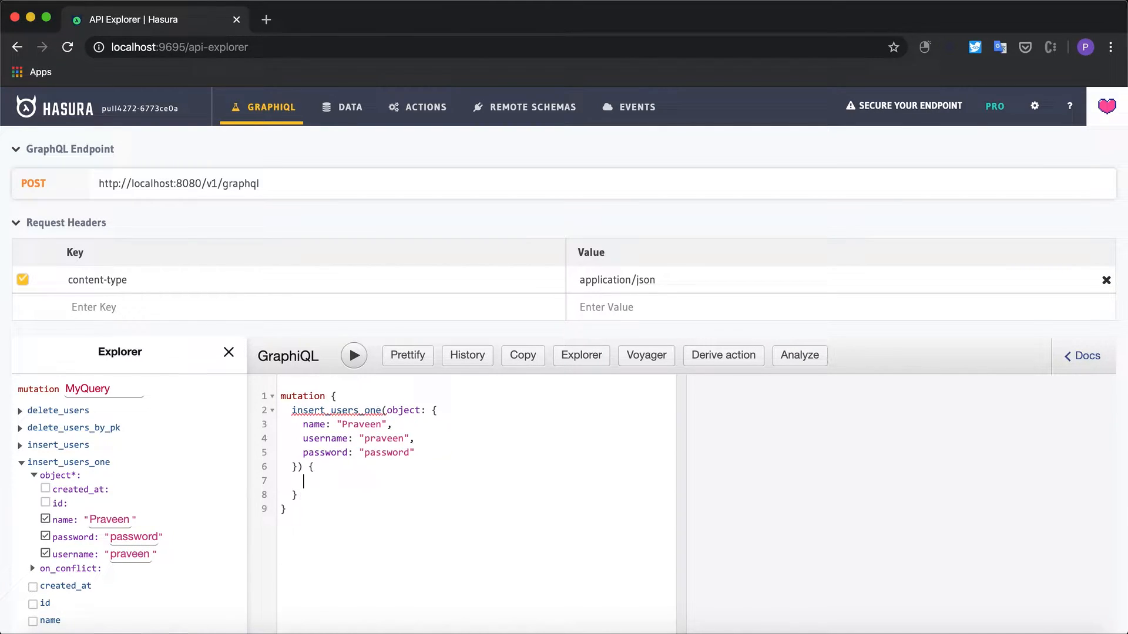
left_click(33, 603)
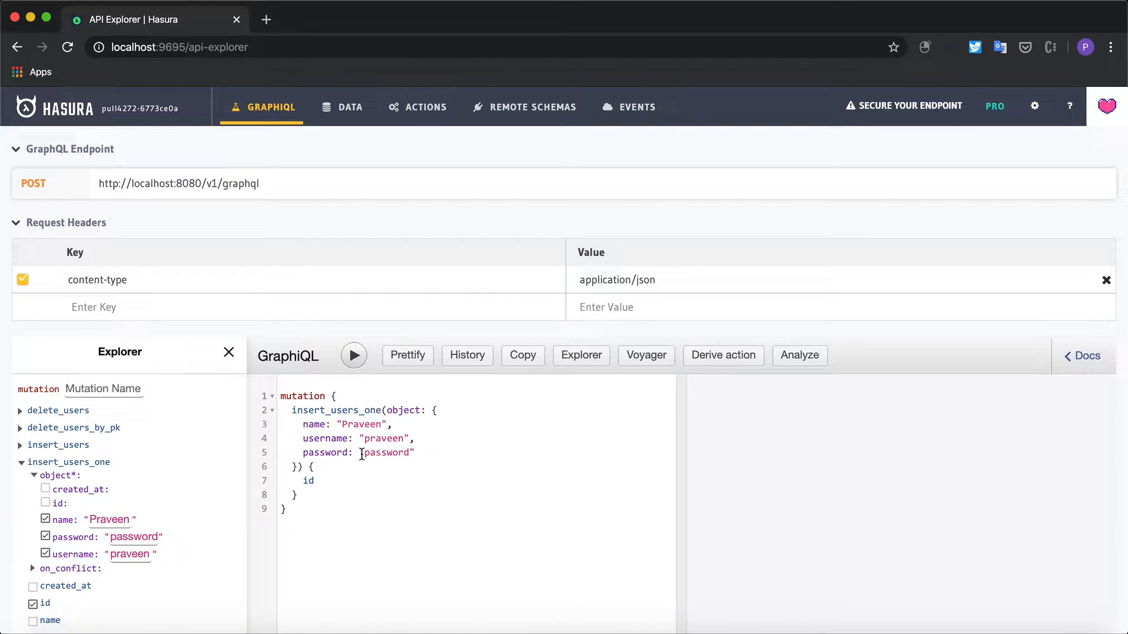
left_click(353, 355)
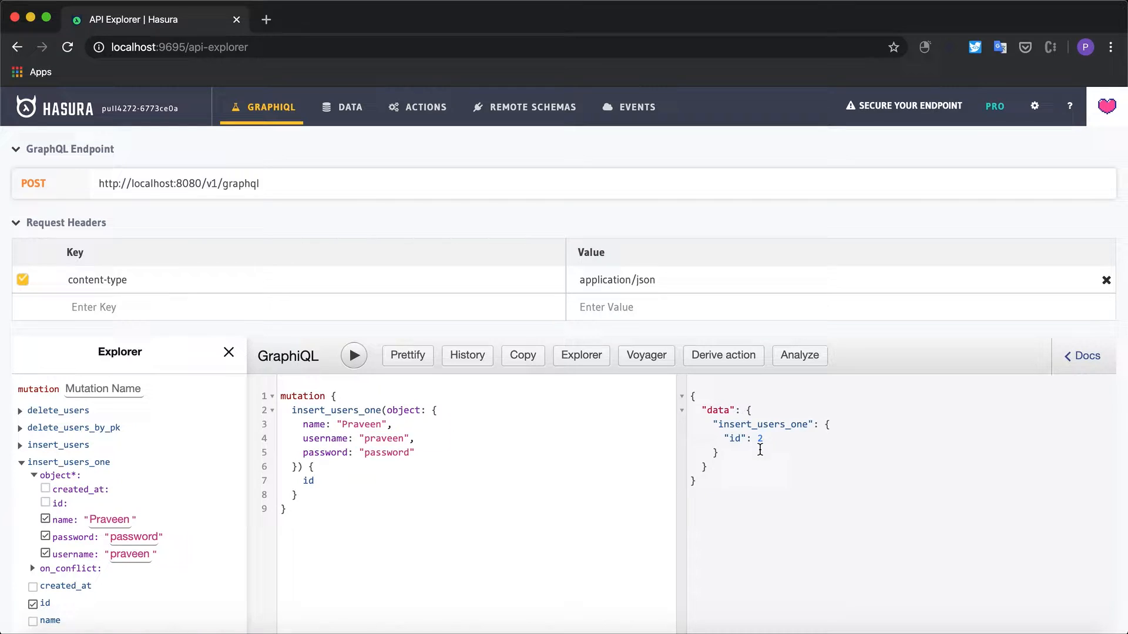
Step: Browse the users table to see row id 2, Praveen, with plain-text password
left_click(348, 106)
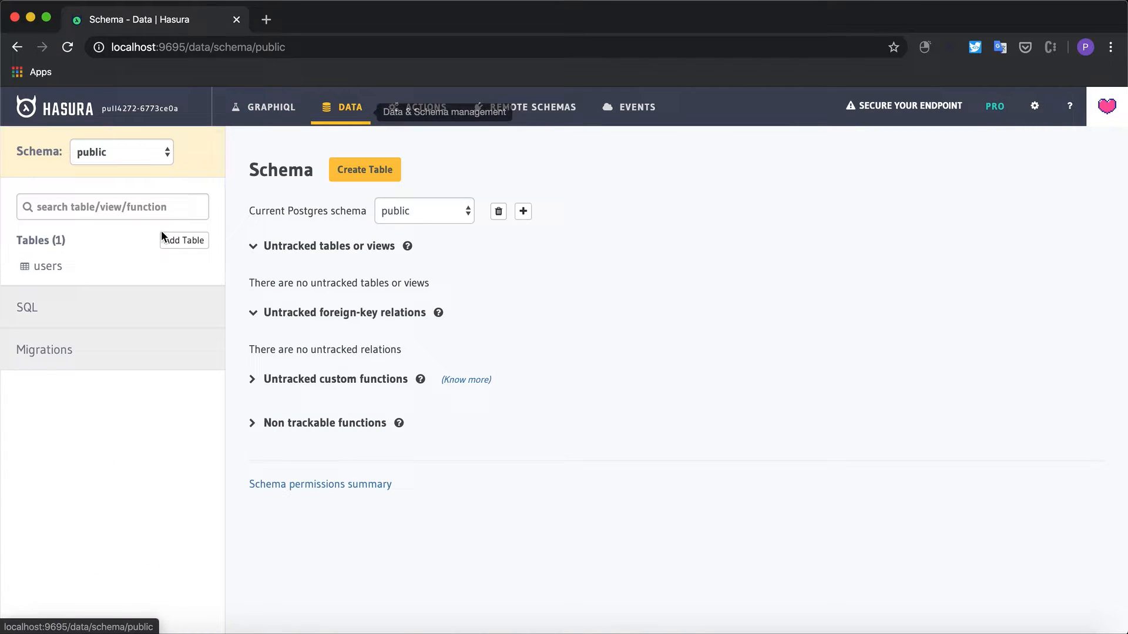
left_click(47, 266)
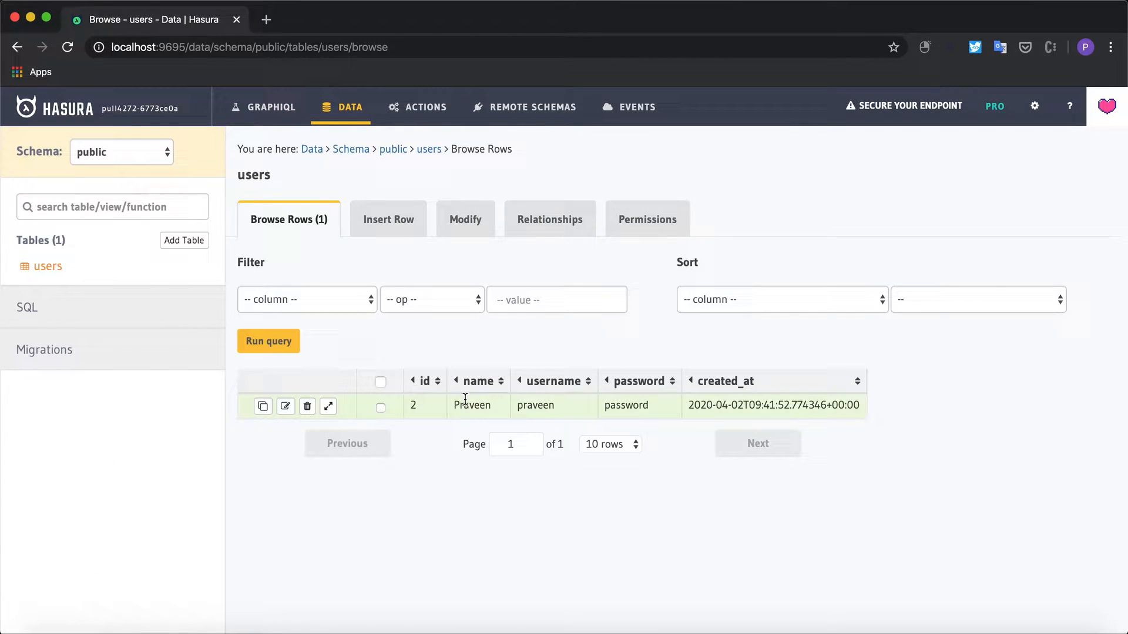
mouse_move(602, 398)
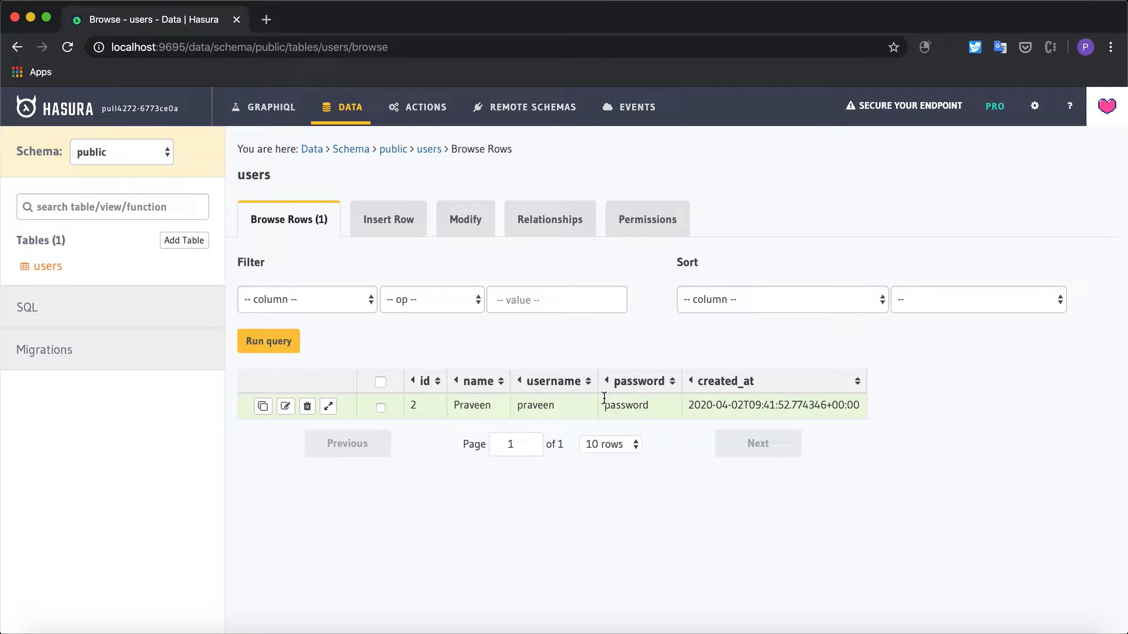
double_click(625, 405)
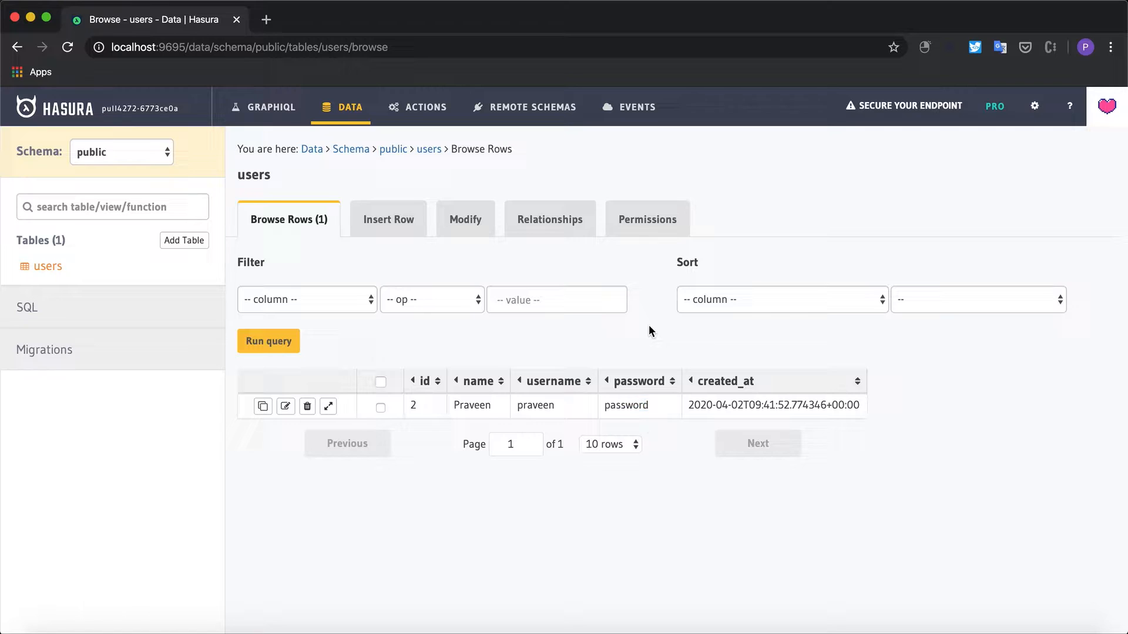
mouse_move(625, 333)
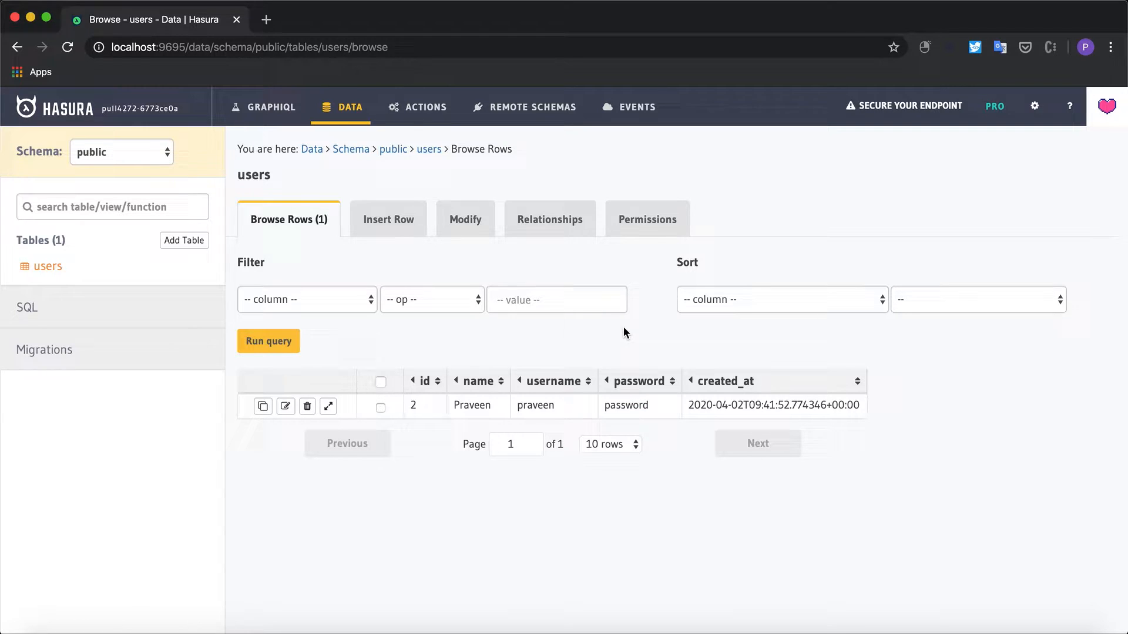
mouse_move(286, 164)
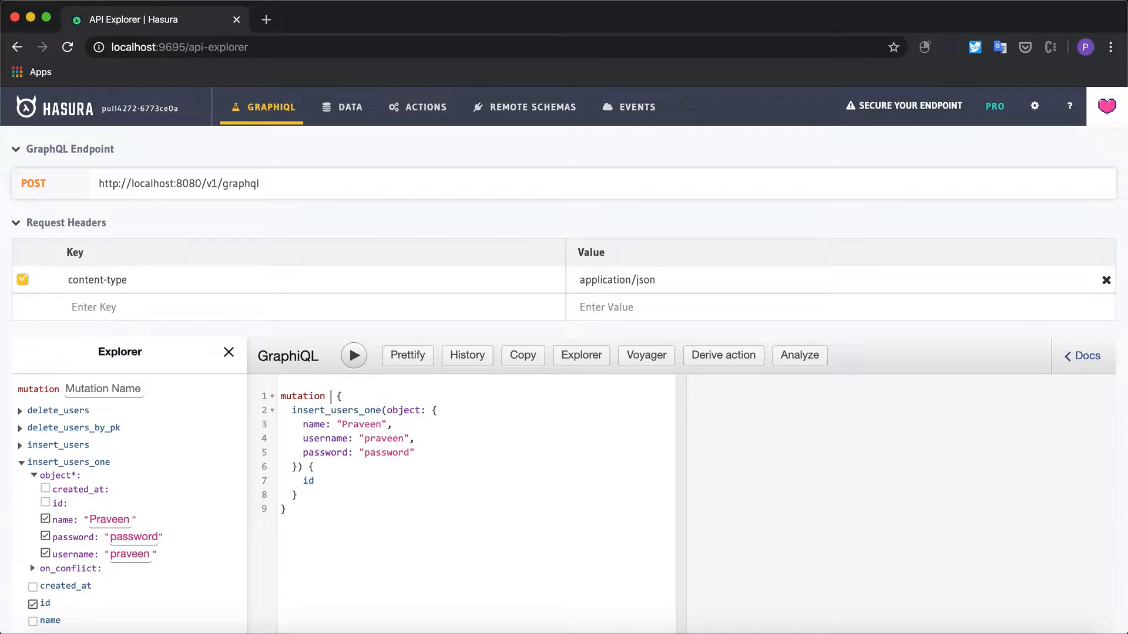
Step: Declare $name, $username and $password String! variables and use them in the insert
type("($name)")
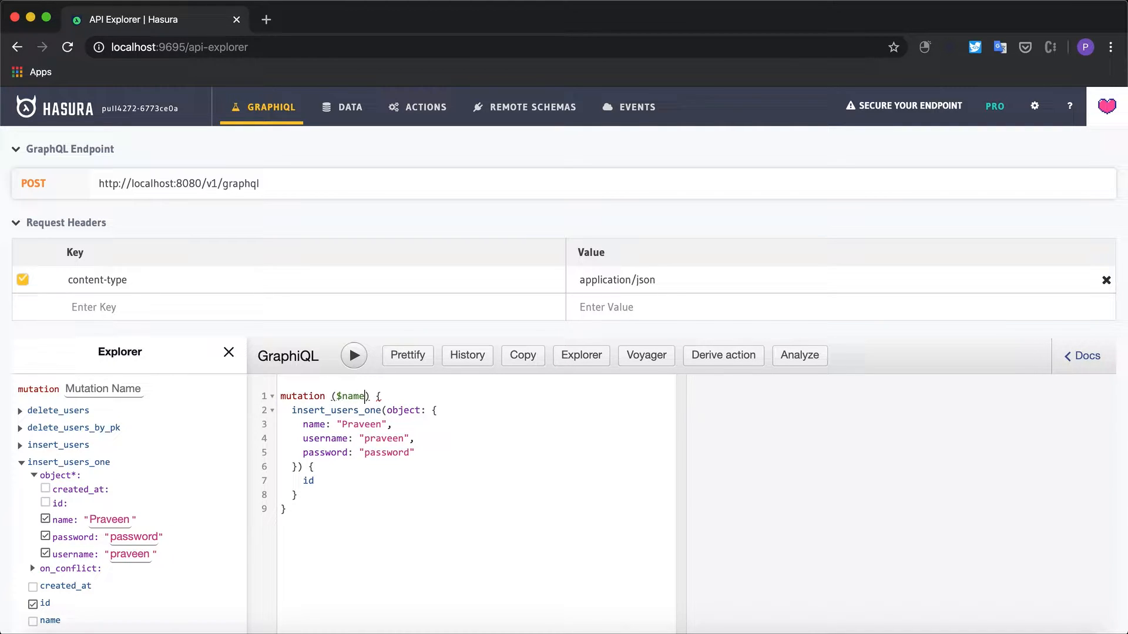
type(": String")
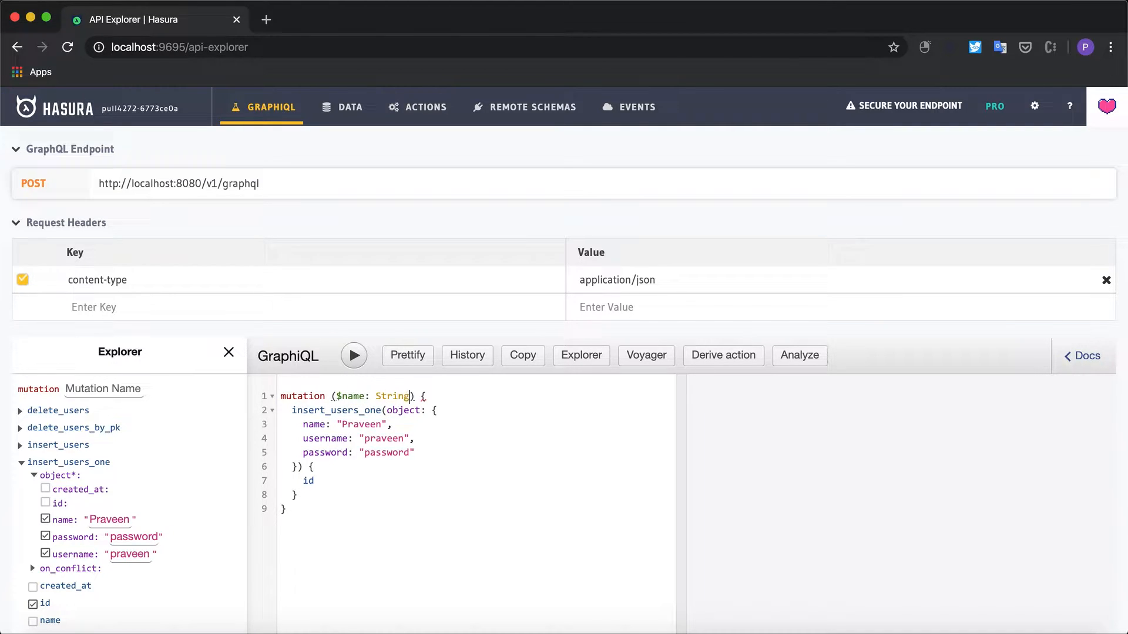
type(", $u")
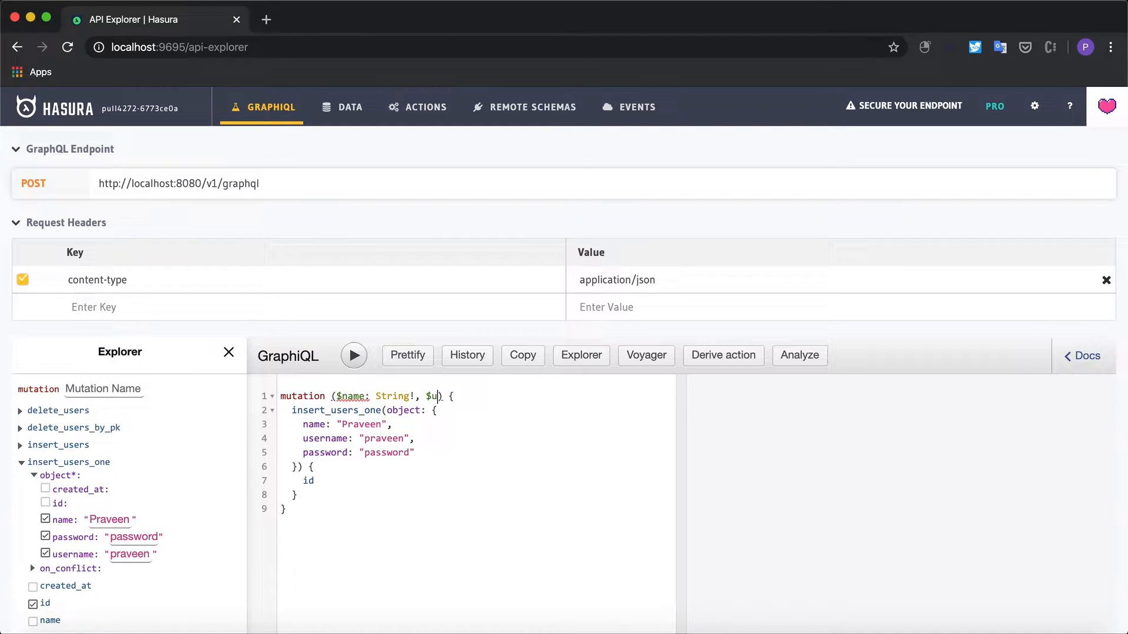
type("sername: St")
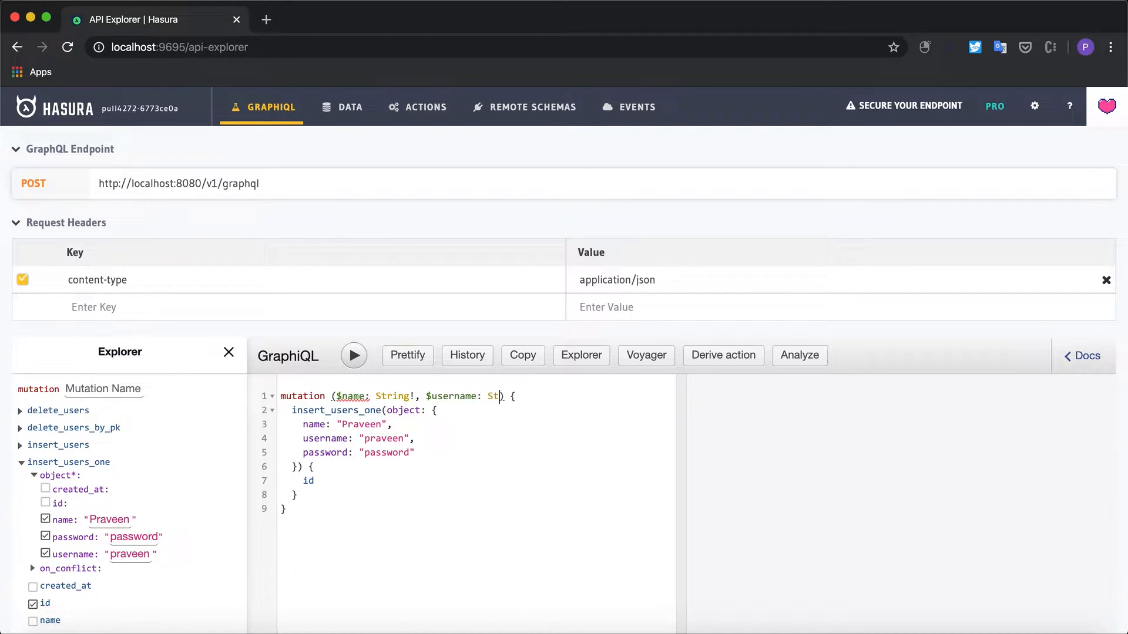
type("ring!, $password:")
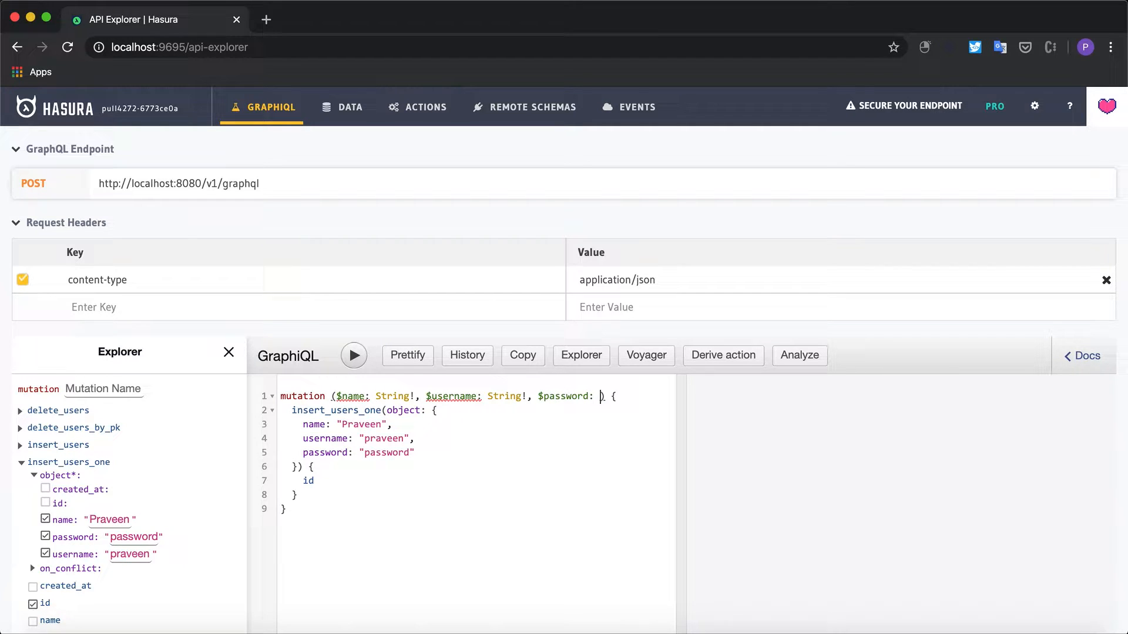
type("String!")
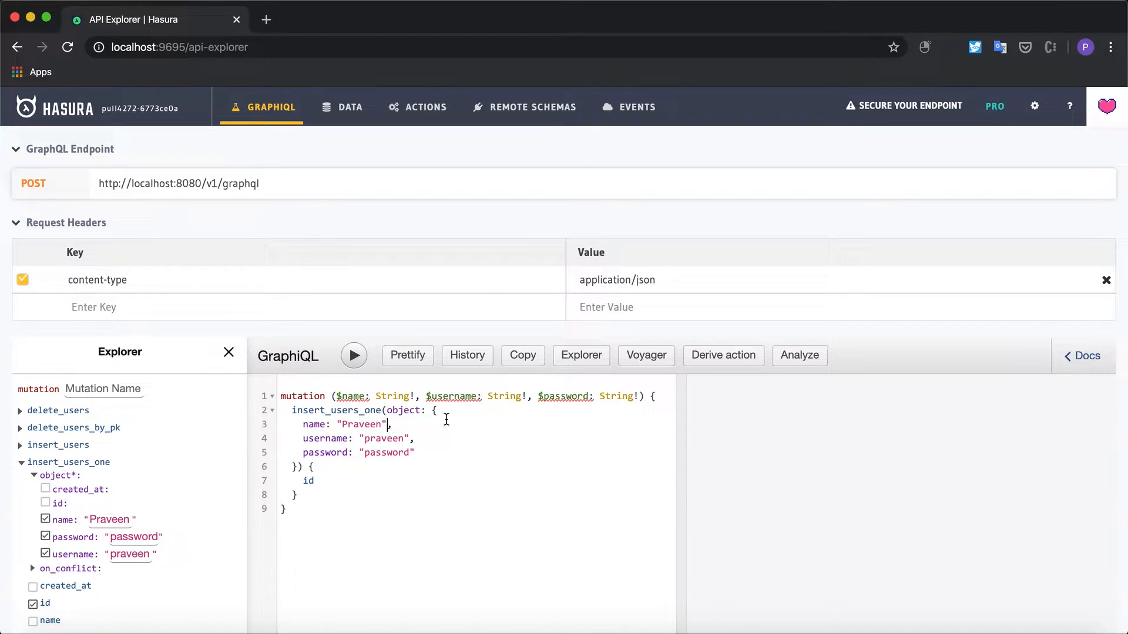
type("$name")
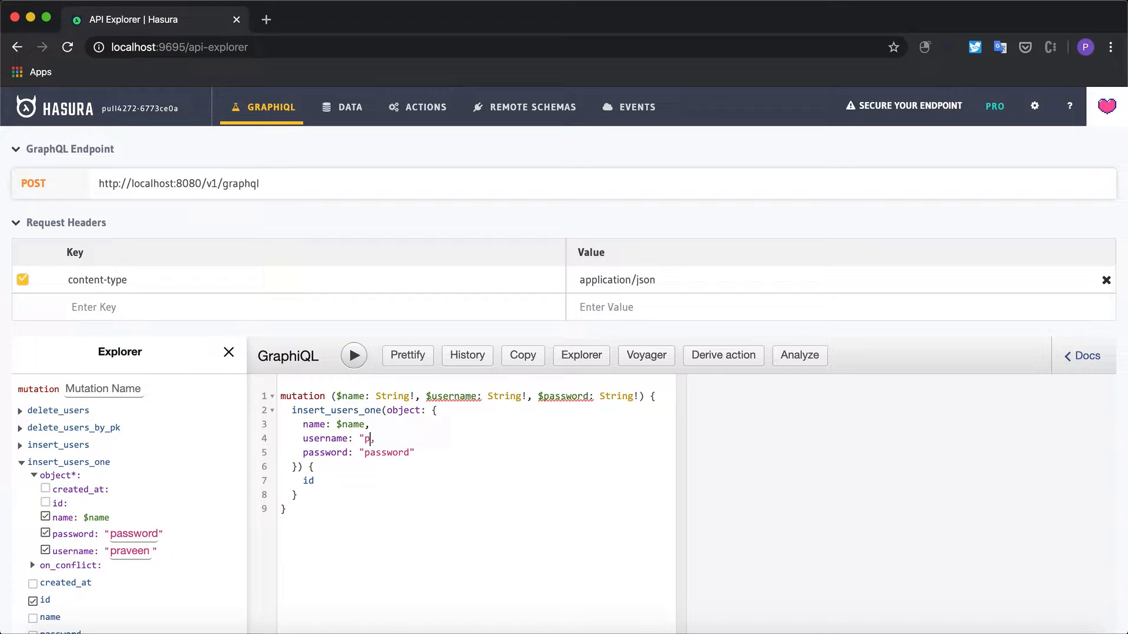
type("$username")
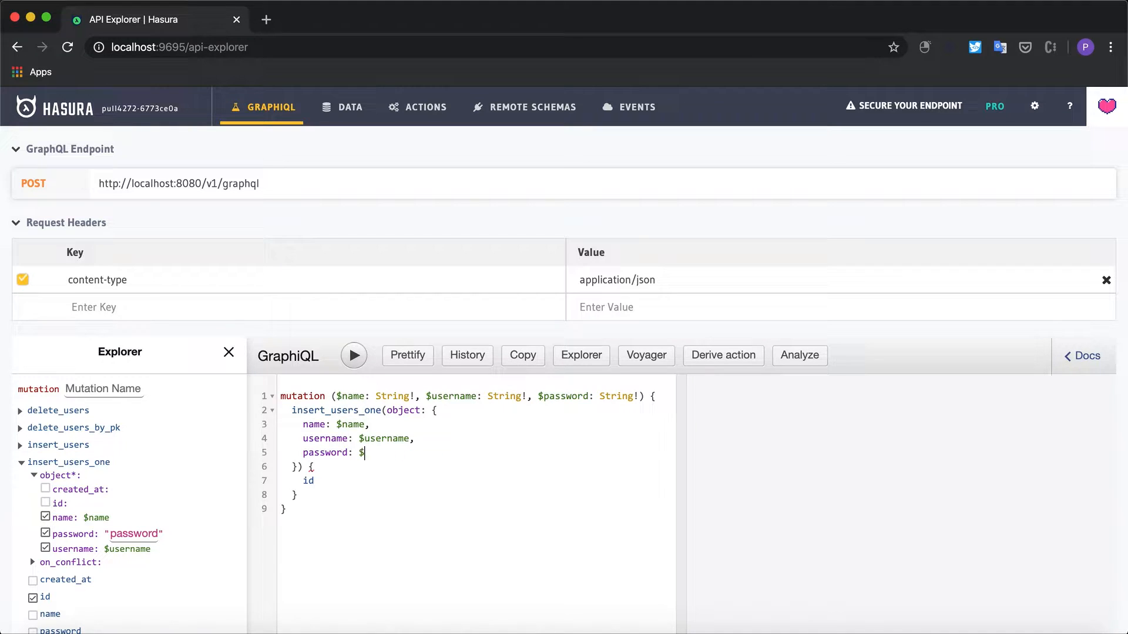
type("password")
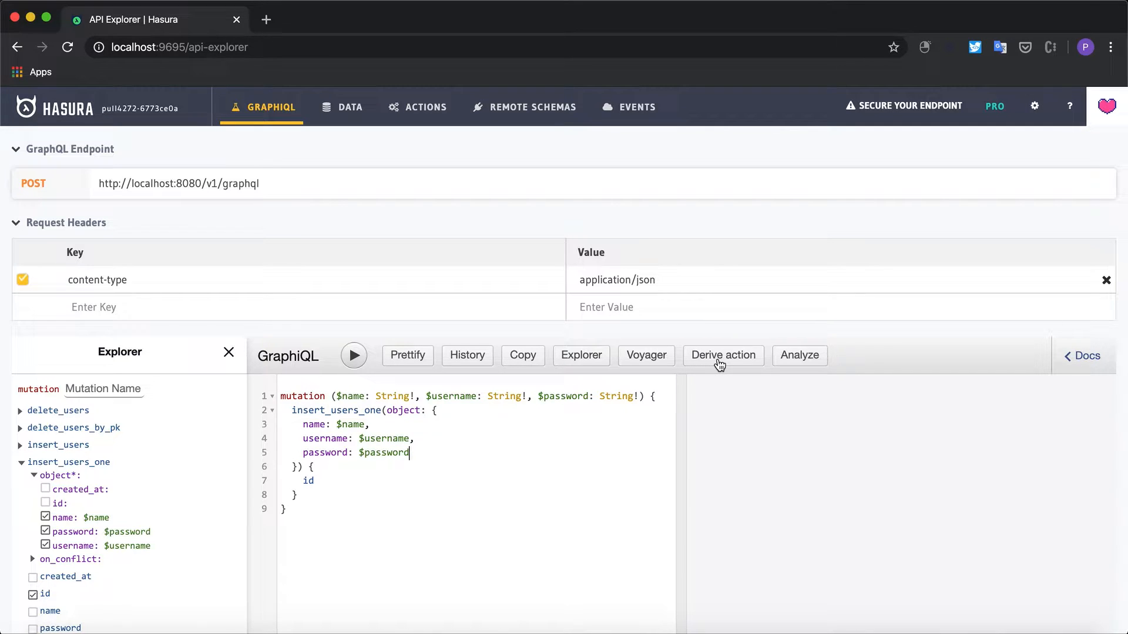
mouse_move(723, 356)
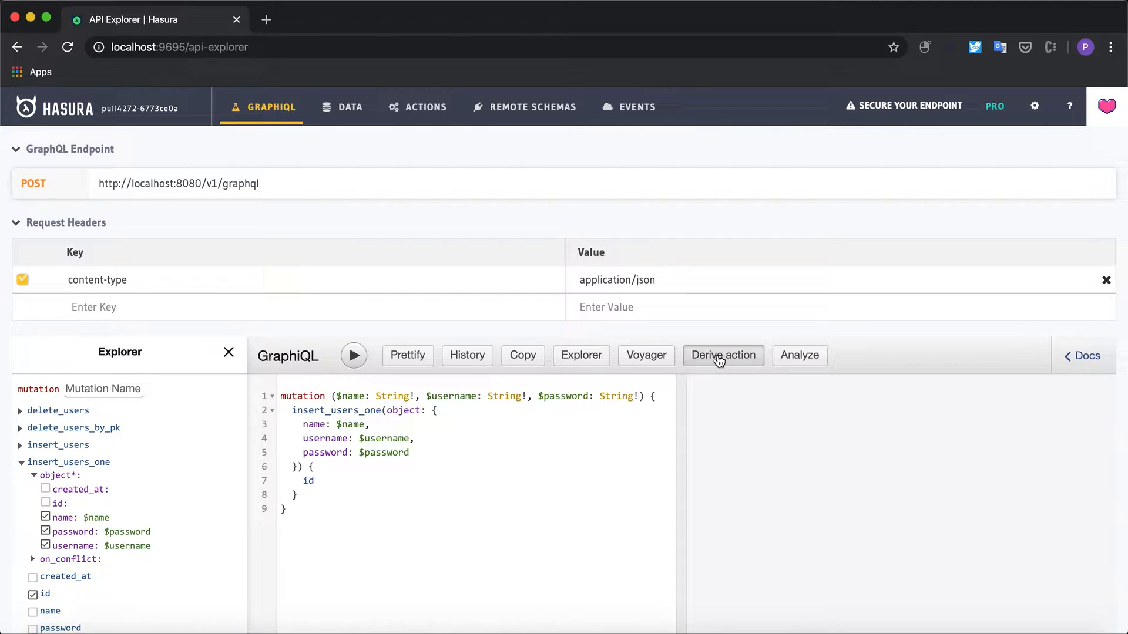
Step: Derive an action named signup, drop the timestamp scalar, and return signupOutput with only id
left_click(722, 355)
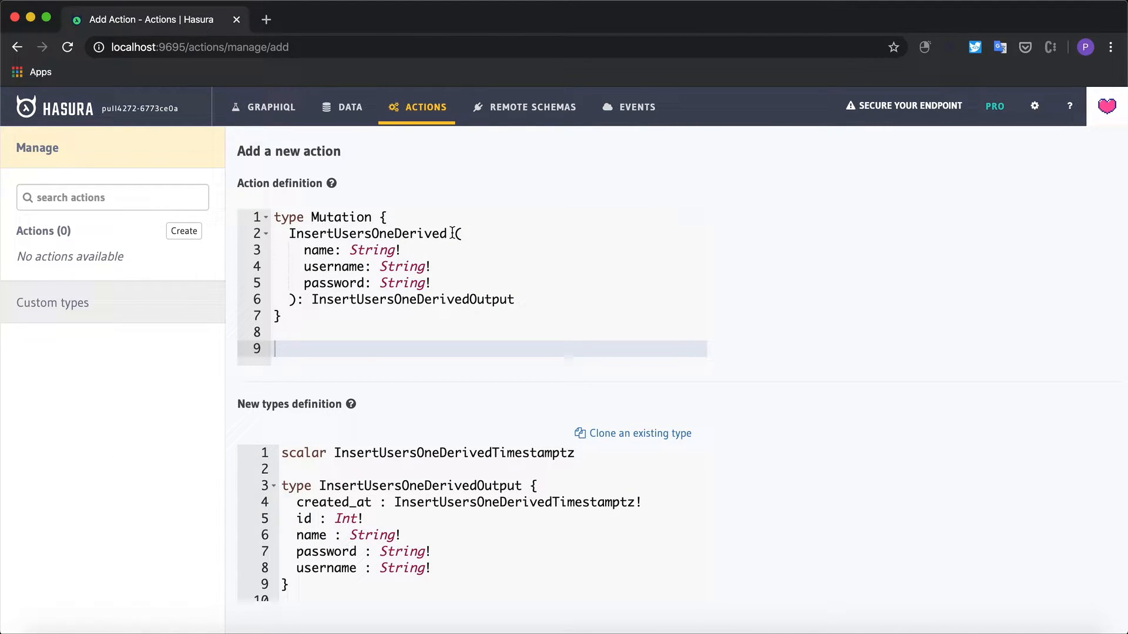
scroll("down", 3)
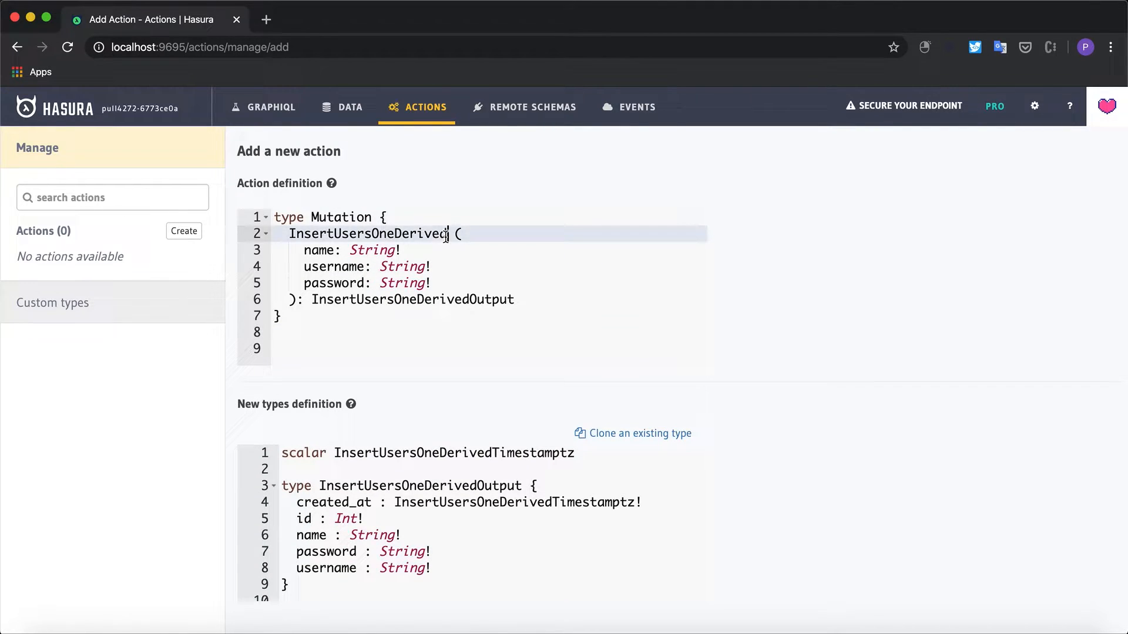
key("Backspace")
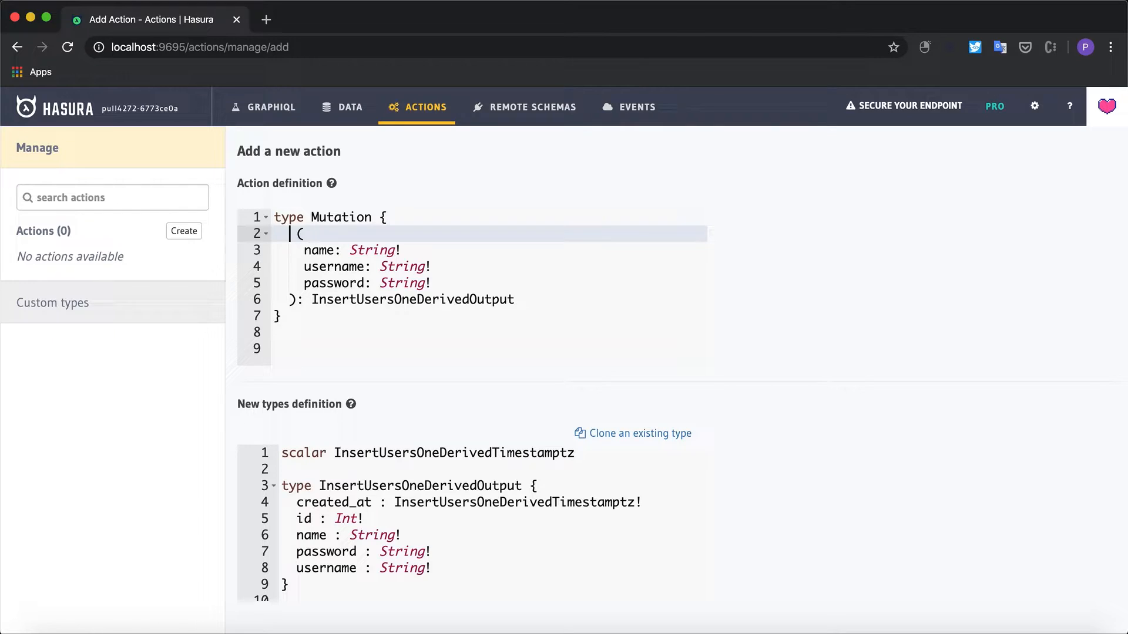
type("signup")
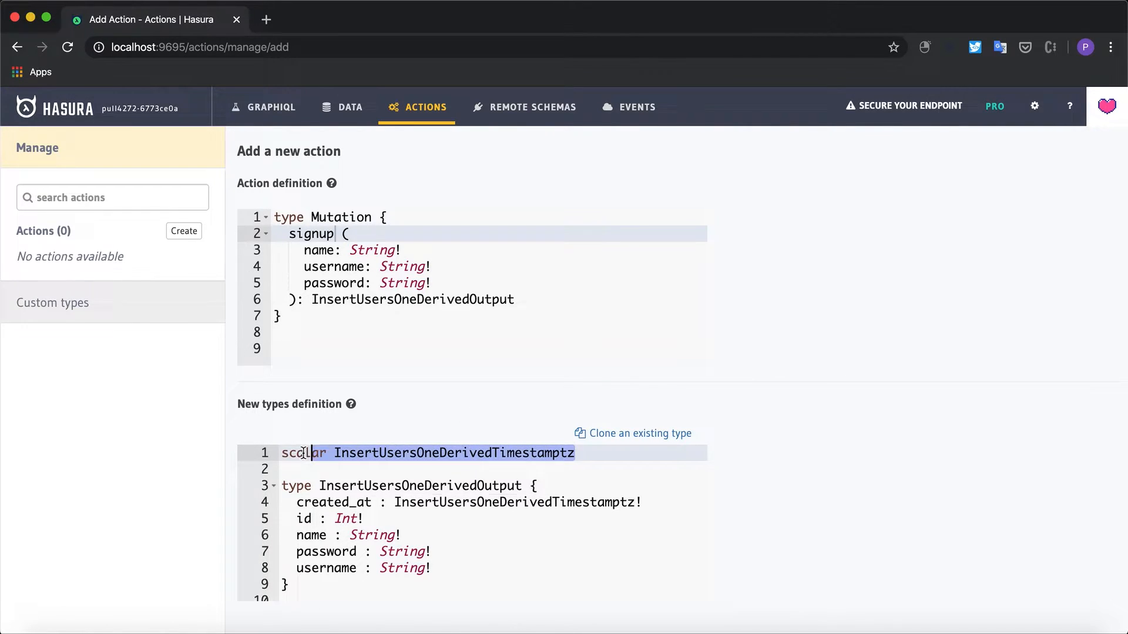
key("Delete")
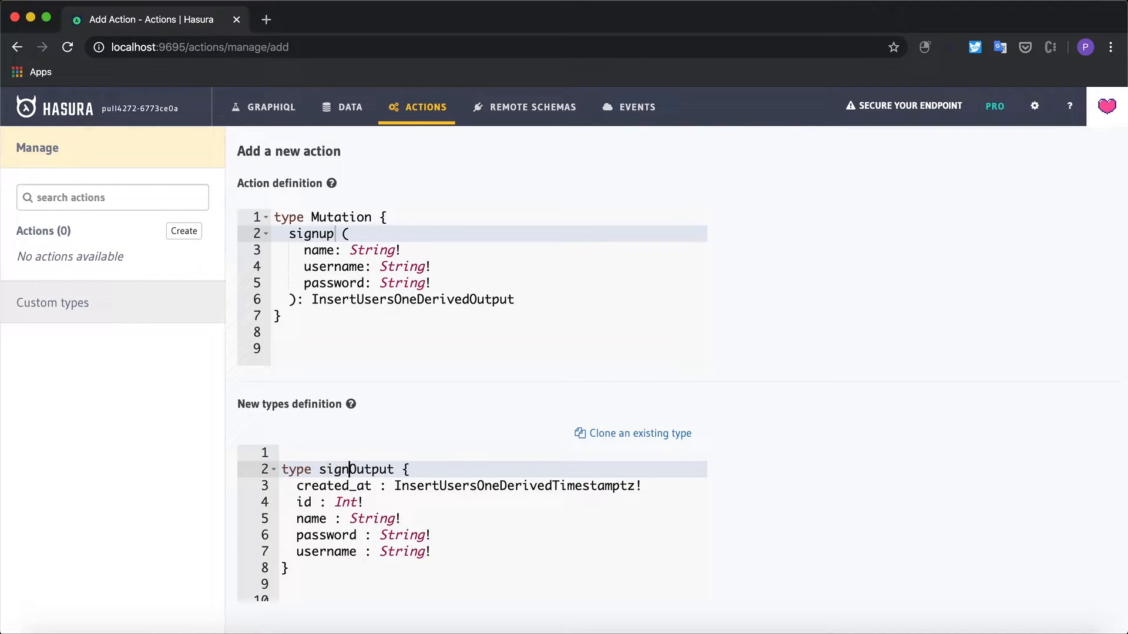
type("up")
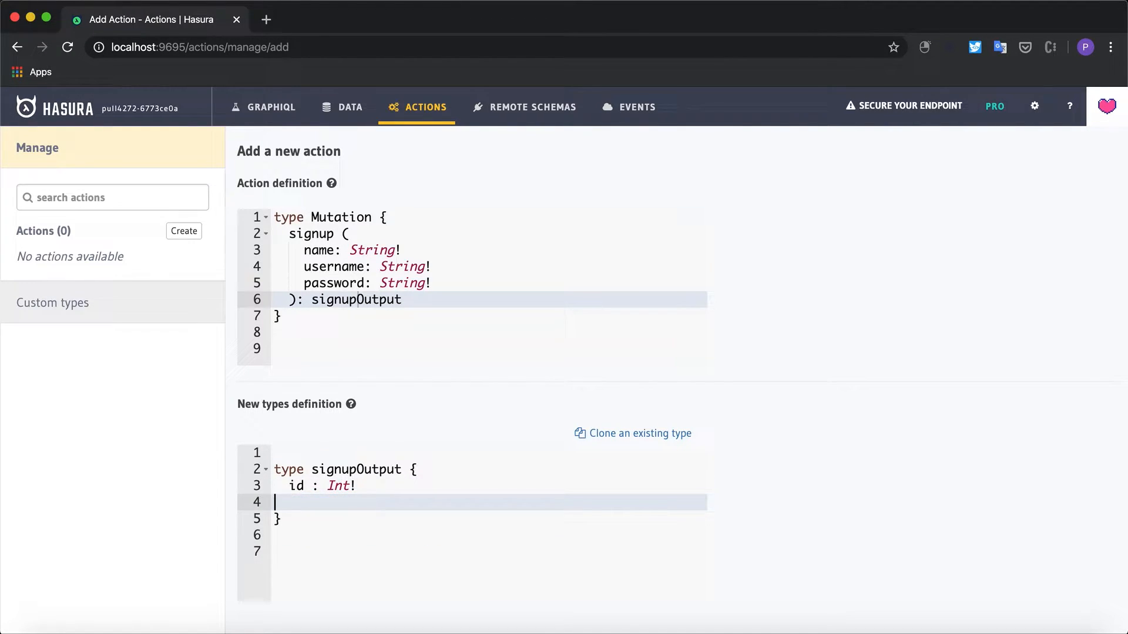
scroll("down", 3)
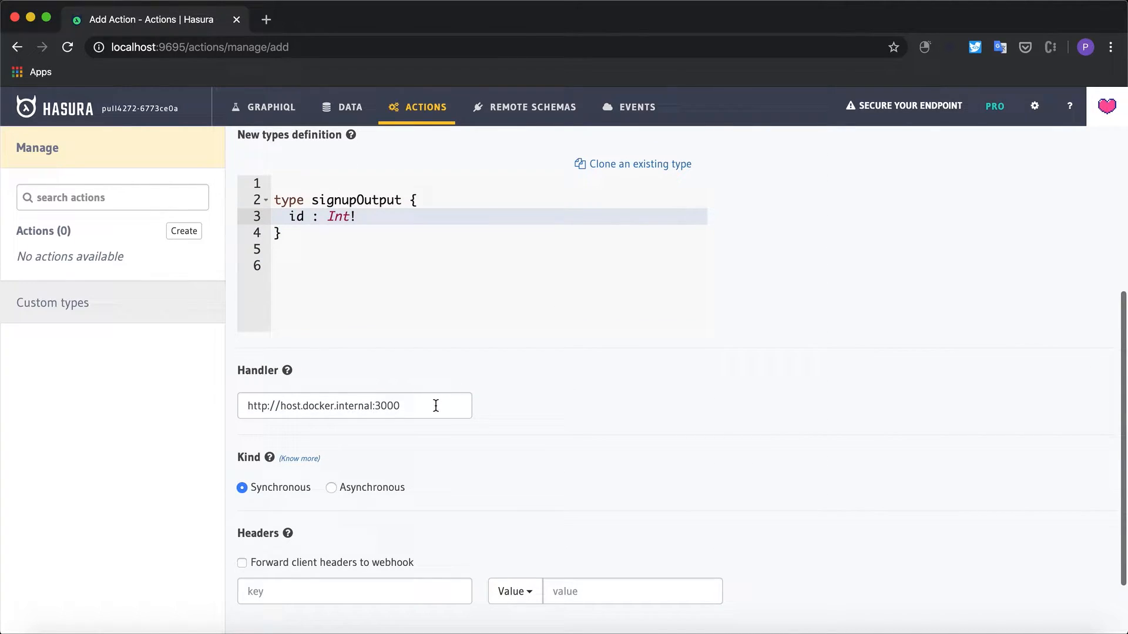
scroll("down", 3)
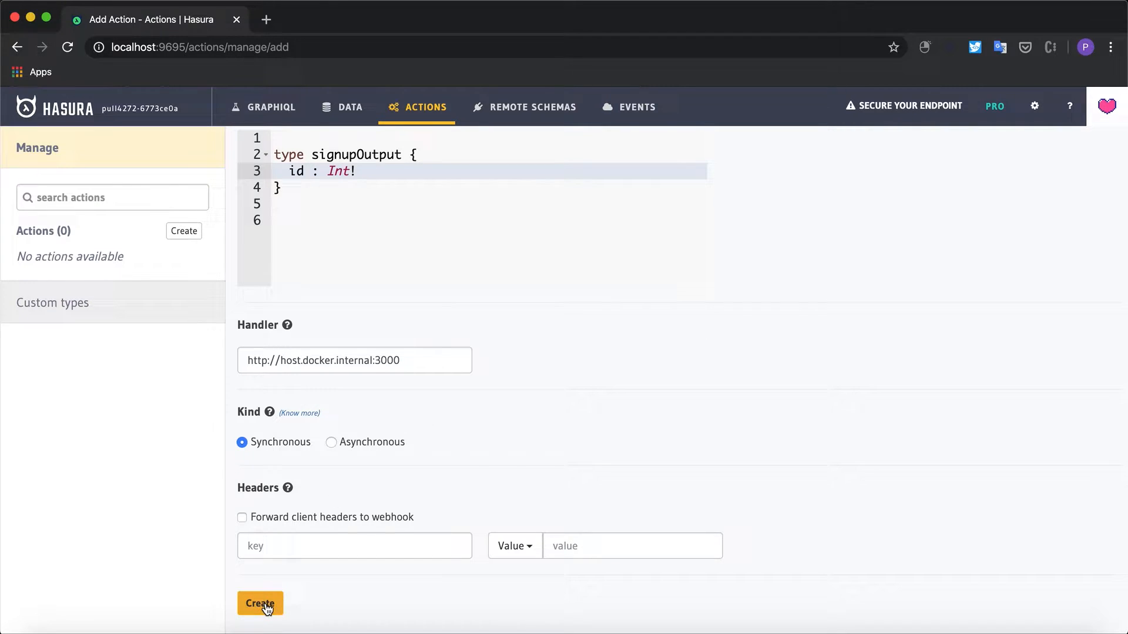
left_click(260, 603)
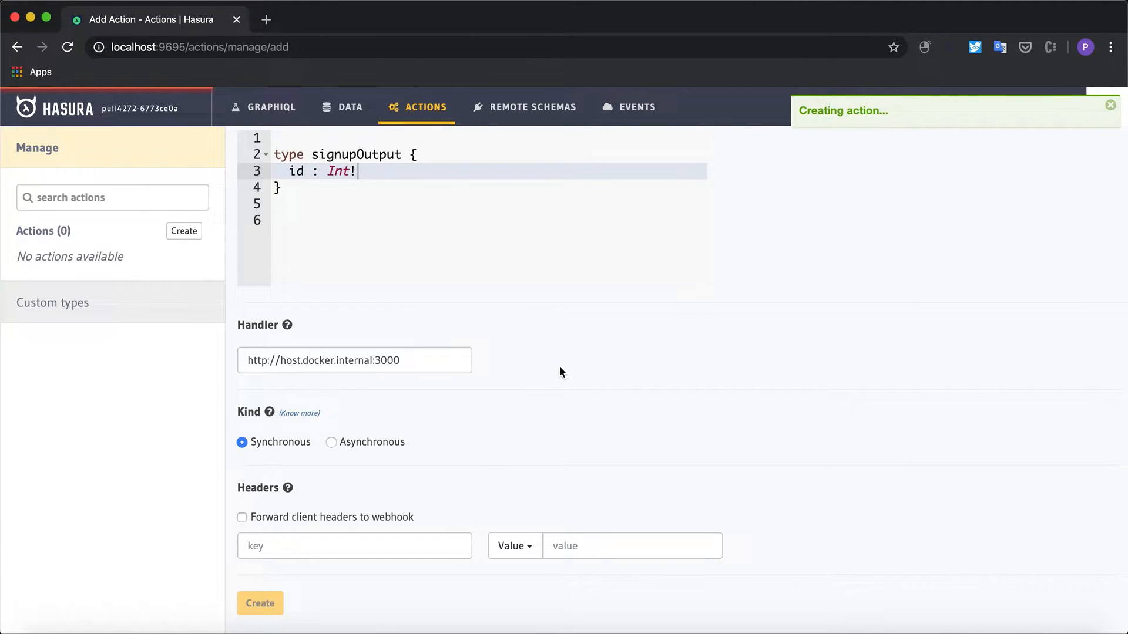
Step: View the Codegen output: the nodejs-express signup.js handler for the signup action
left_click(260, 603)
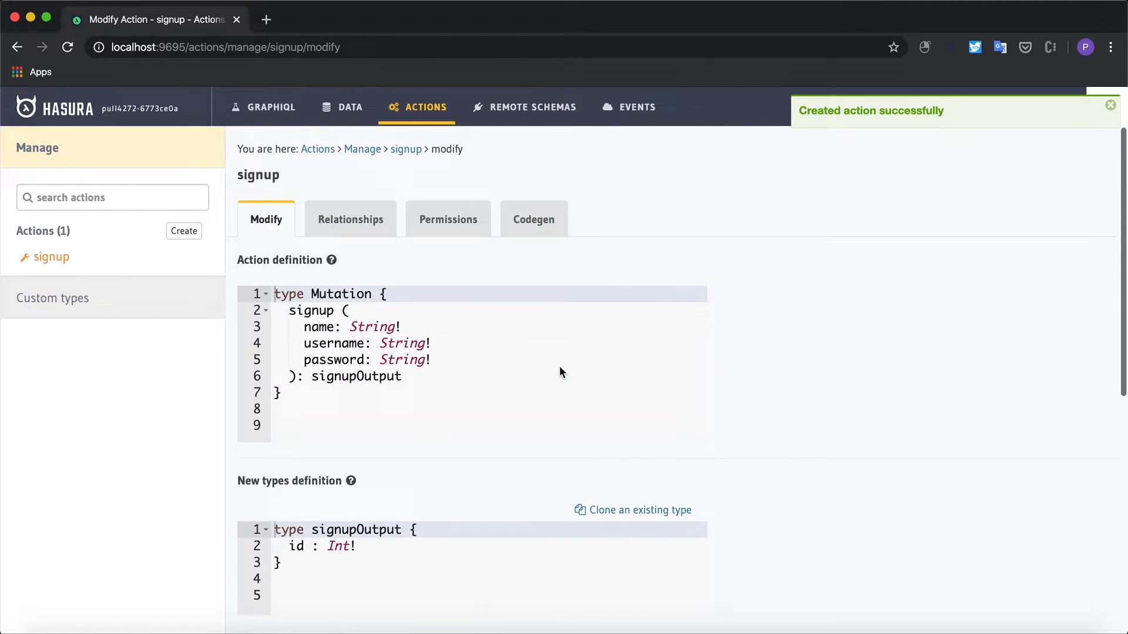
mouse_move(703, 77)
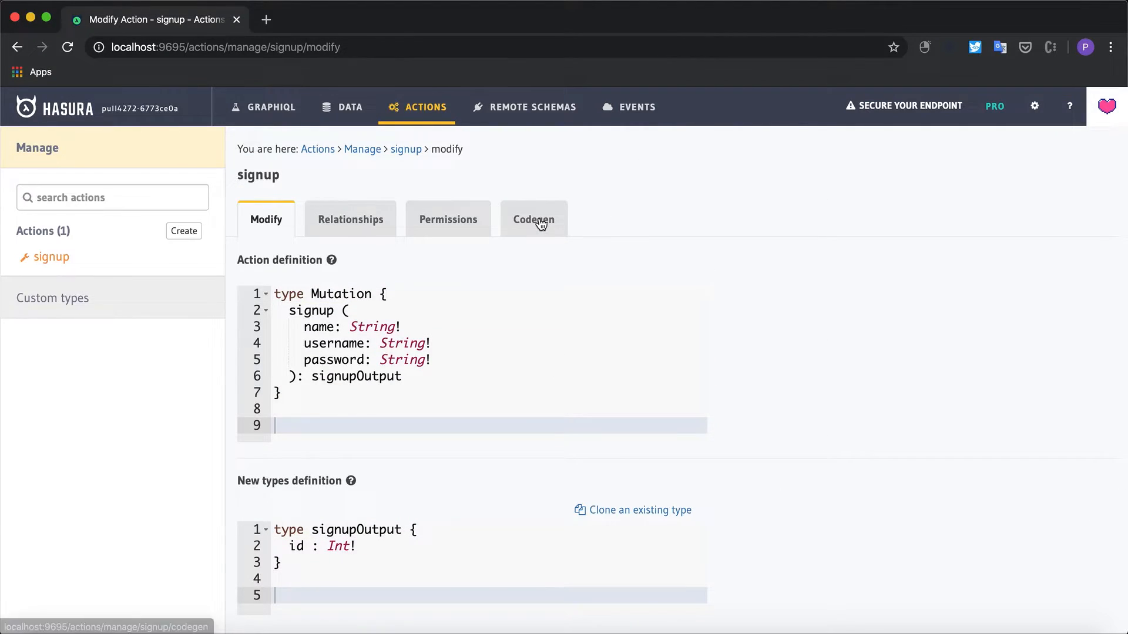
left_click(534, 219)
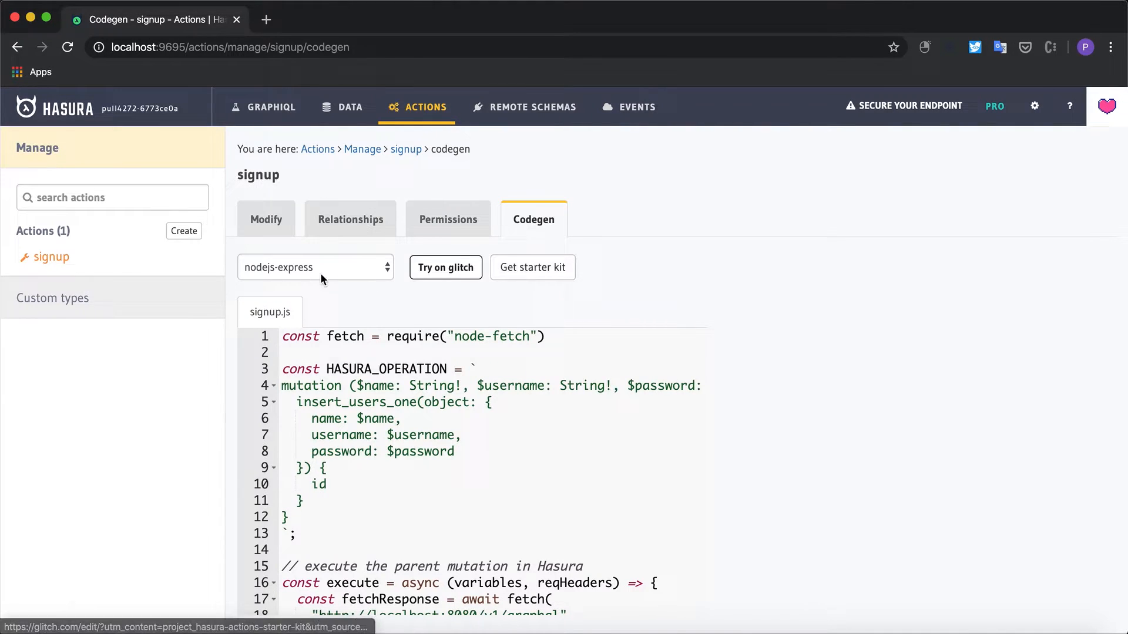
Step: Open the nodejs-express starter kit on GitHub and use its download link
left_click(532, 268)
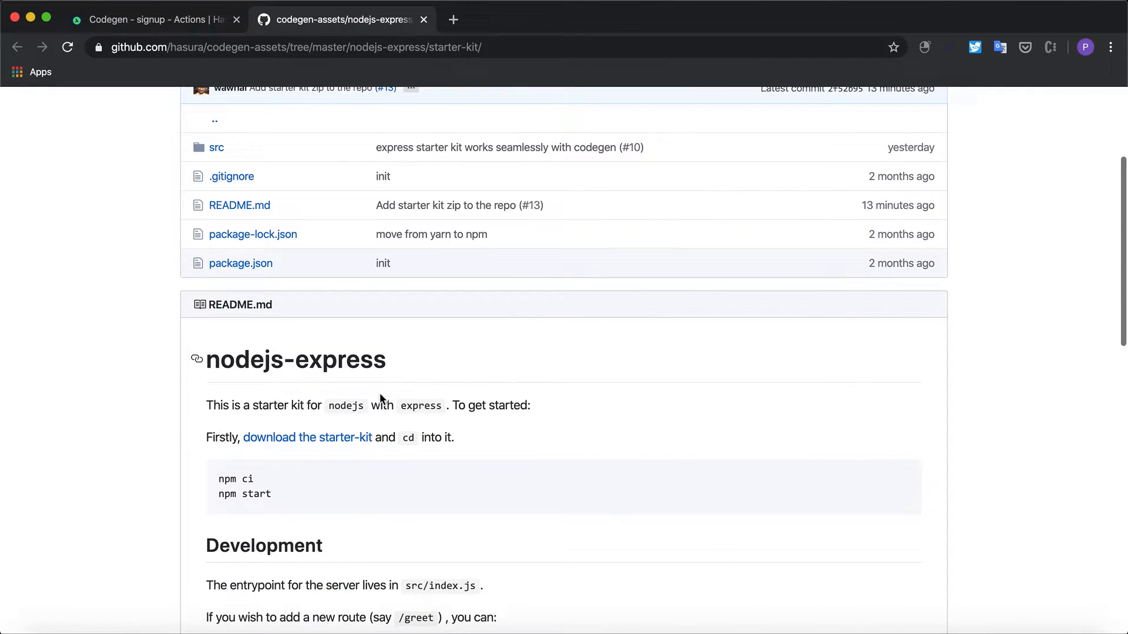
right_click(308, 437)
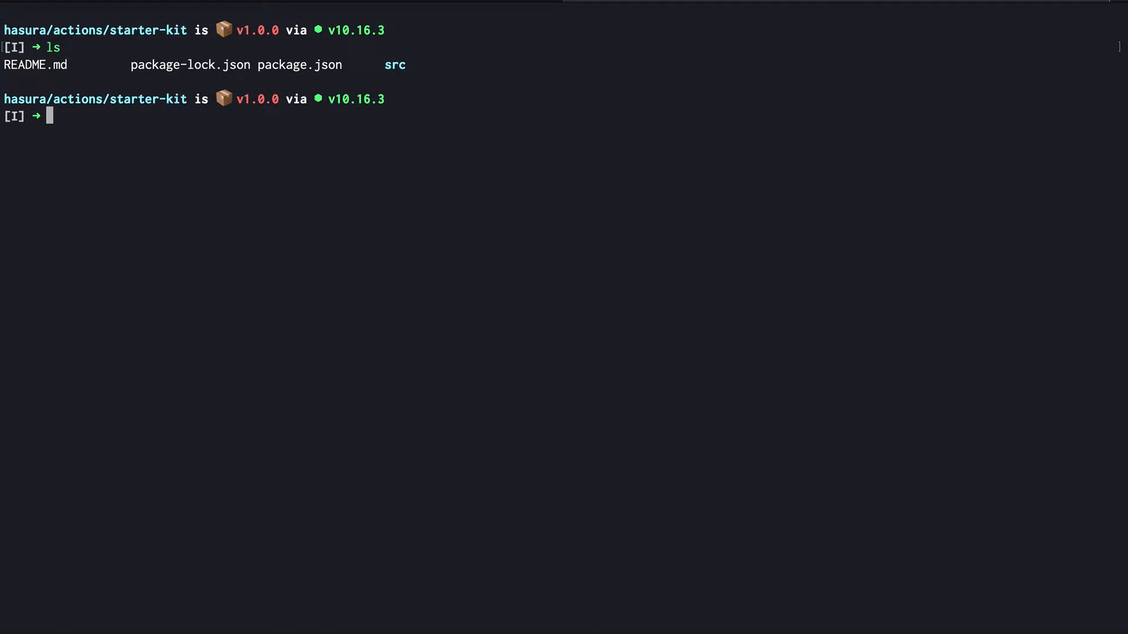
Step: Enter npm install passport passport-local bcryptjs jsonwebtoken in the starter-kit folder
type("npm install passport passport-local bcryptjs jsonwebtoken")
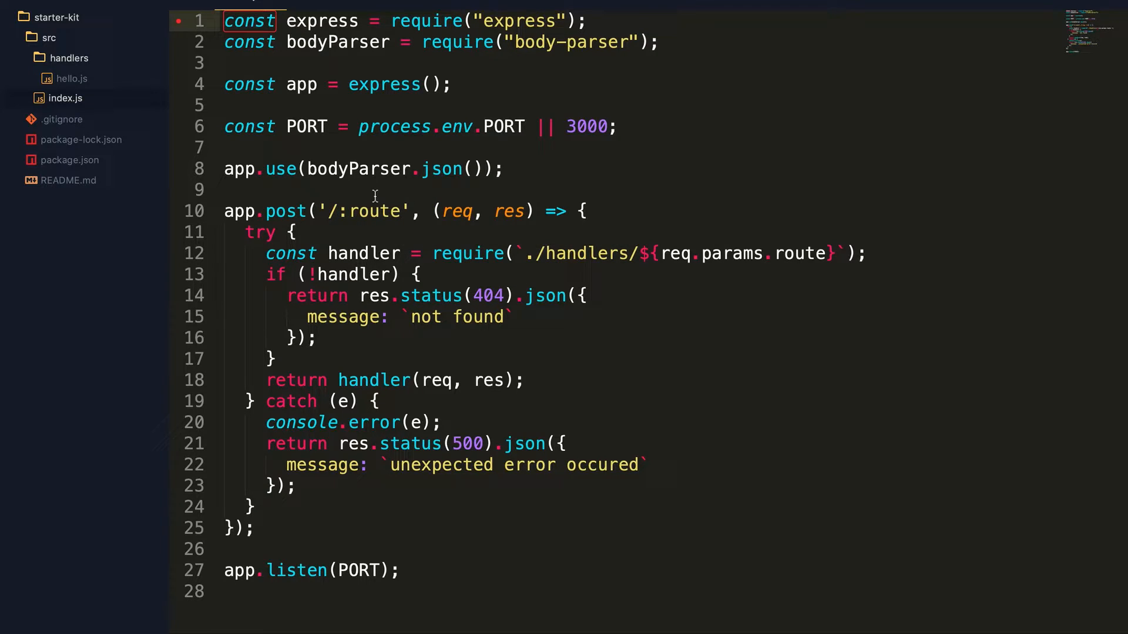
mouse_move(281, 219)
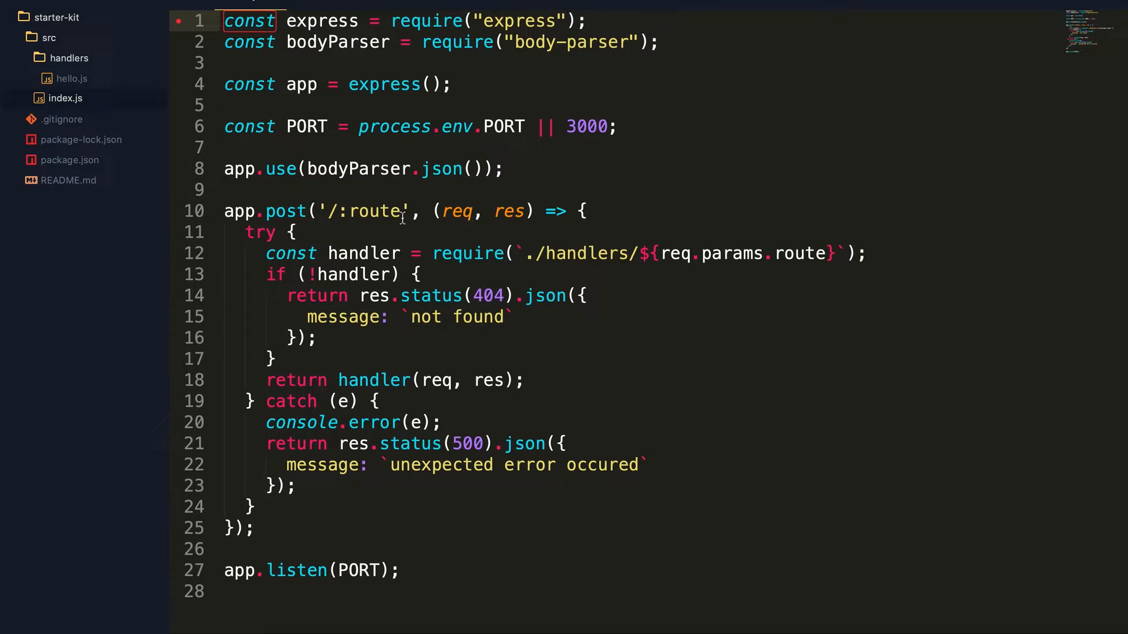
mouse_move(64, 71)
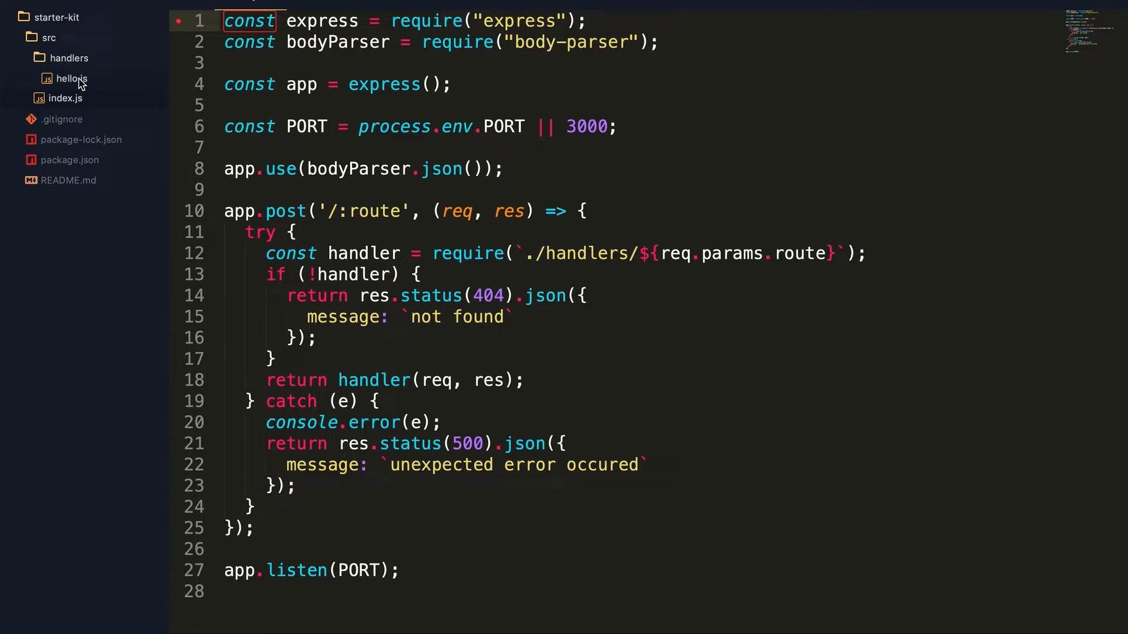
left_click(70, 78)
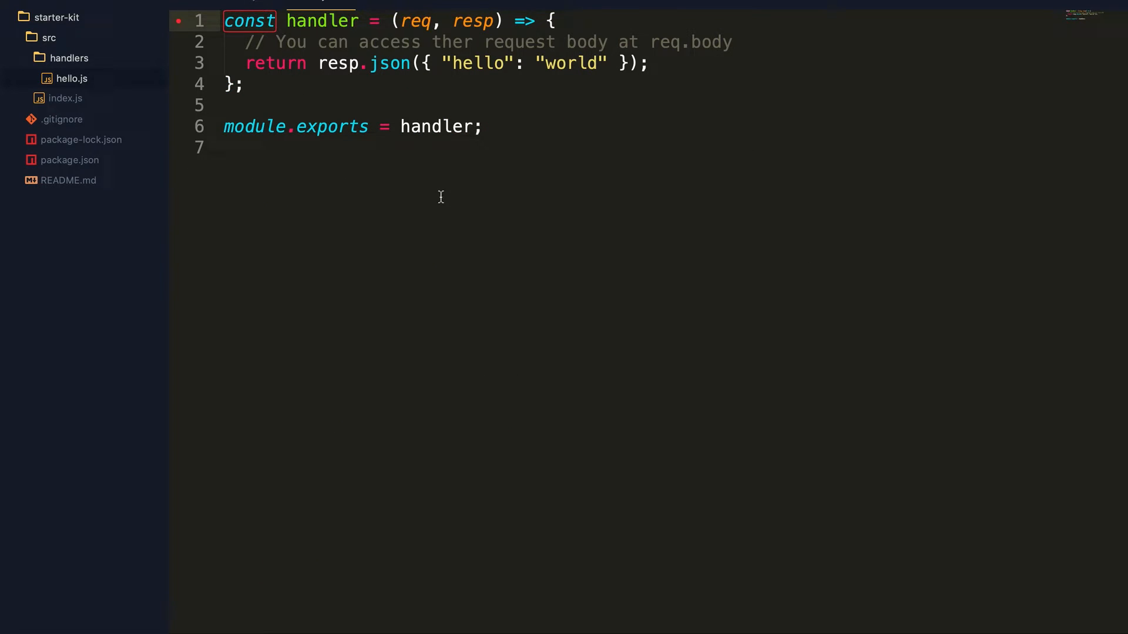
left_click(65, 99)
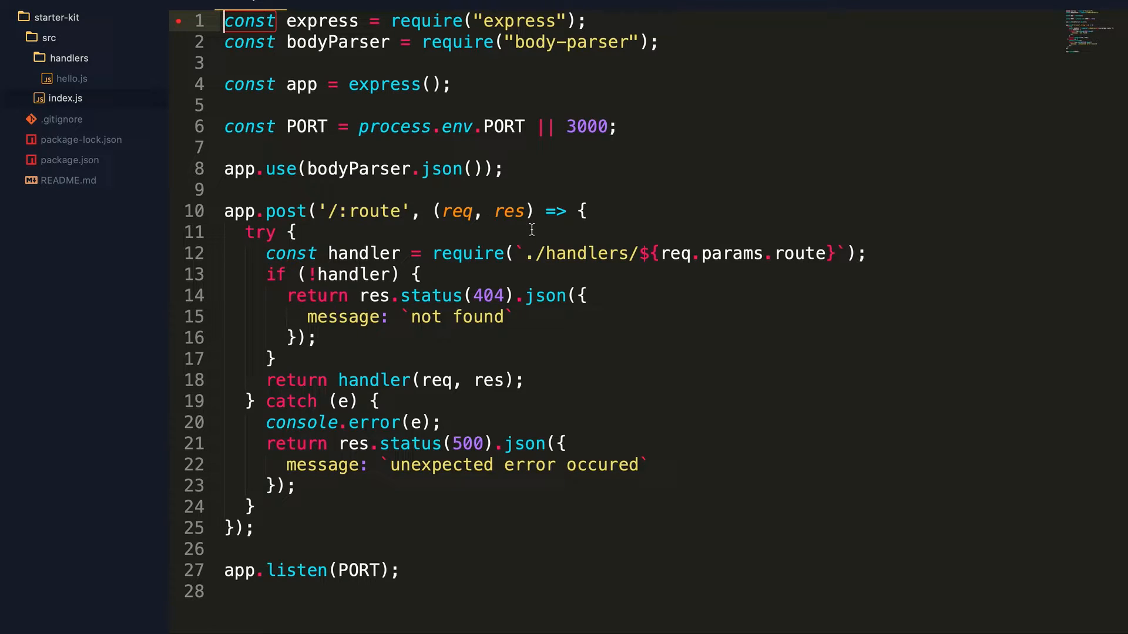
mouse_move(557, 334)
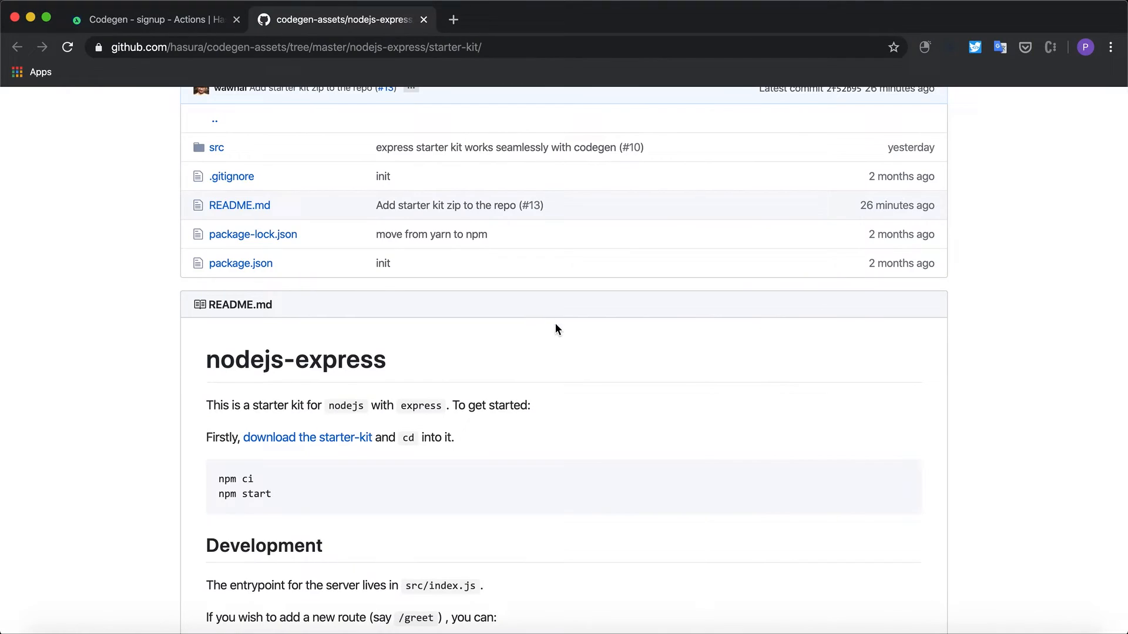
Step: Switch back to the Hasura Console tab showing the generated signup.js code
left_click(151, 19)
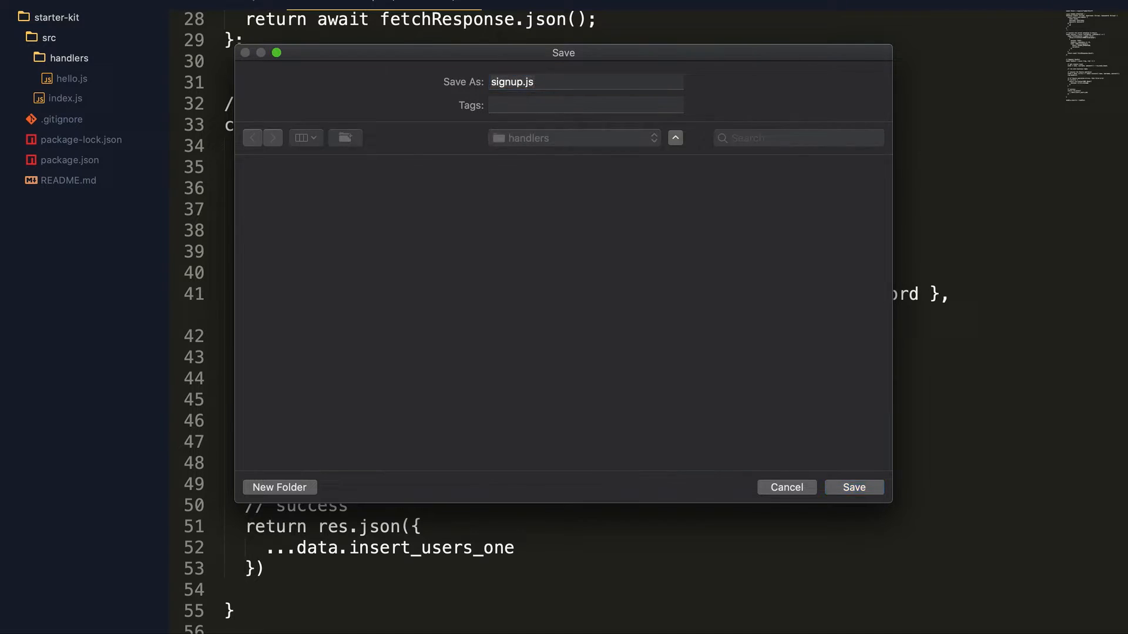
Step: Save the new file as signup.js next to hello.js in the handlers folder
left_click(852, 487)
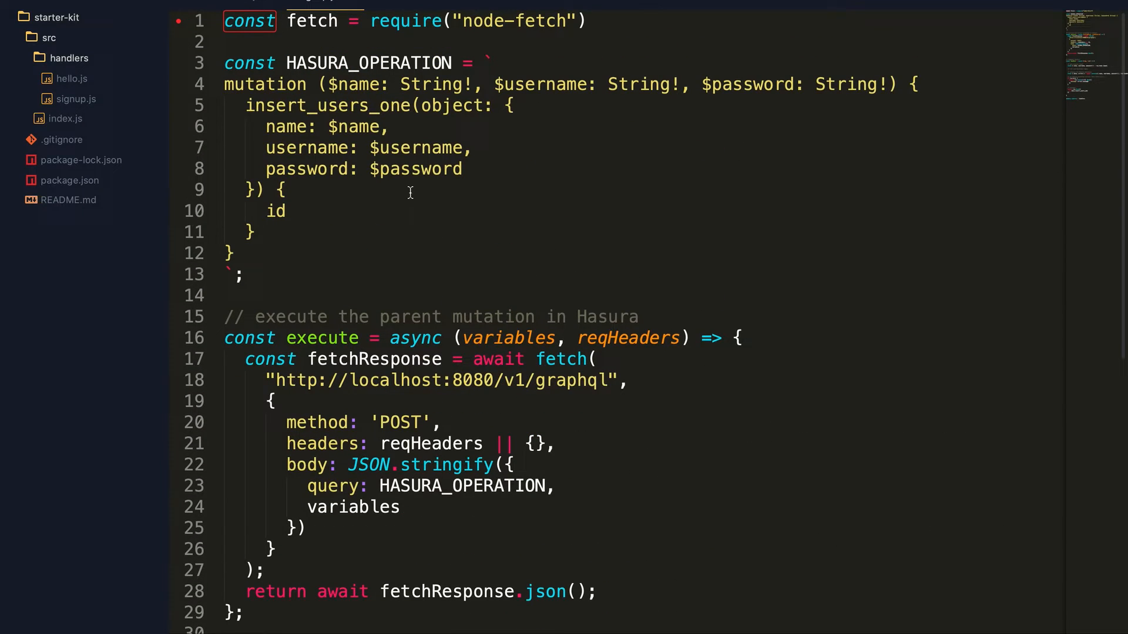
mouse_move(467, 241)
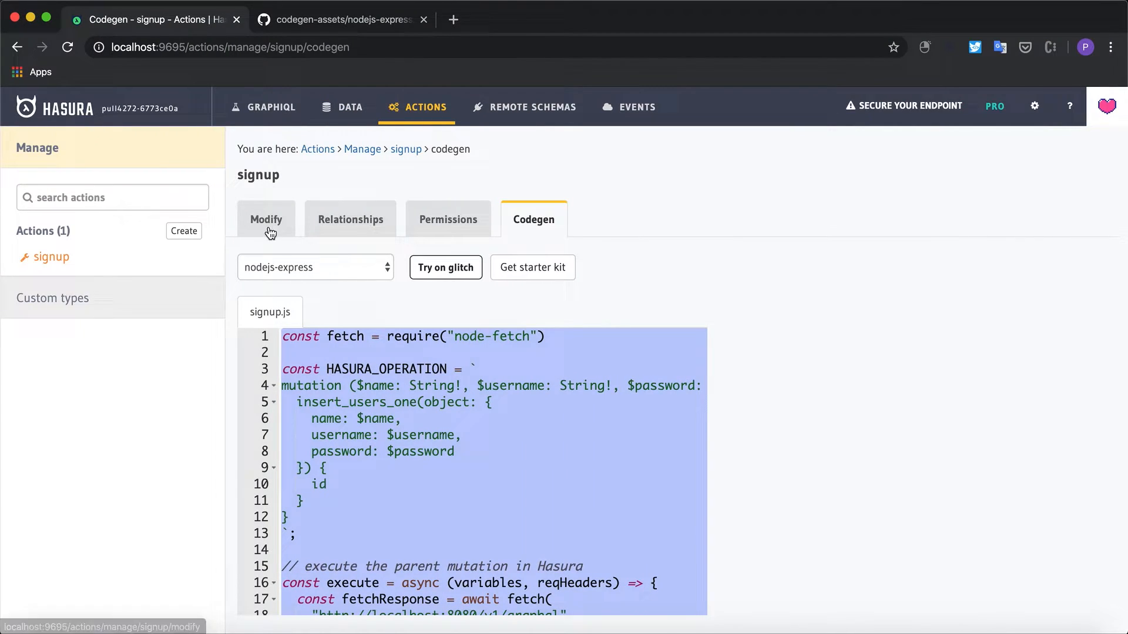
left_click(266, 219)
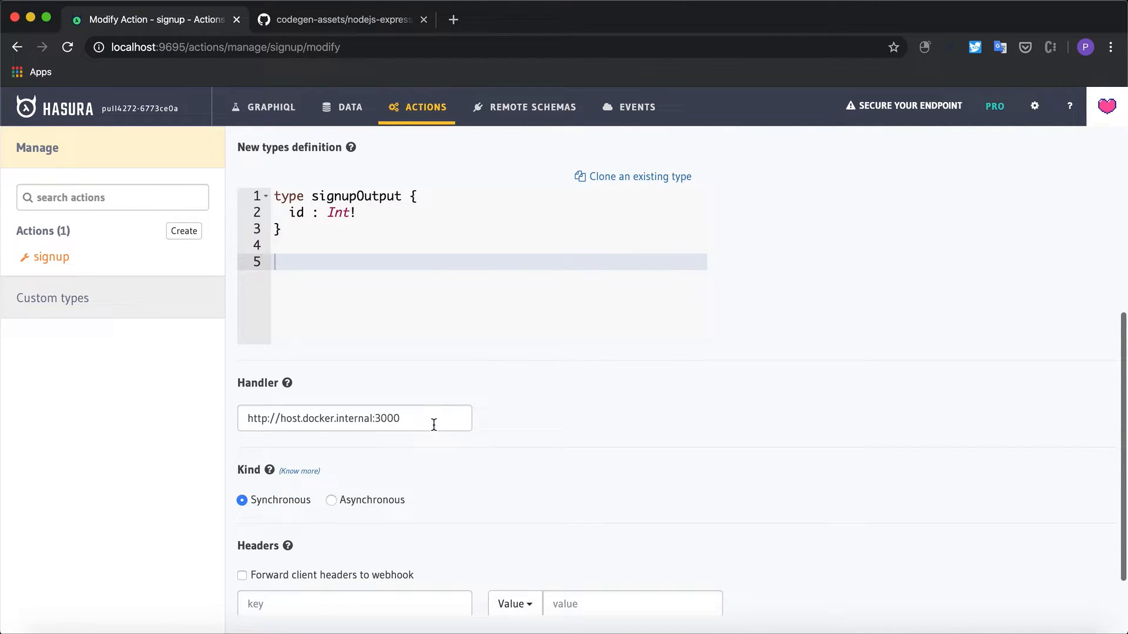
type("/signup")
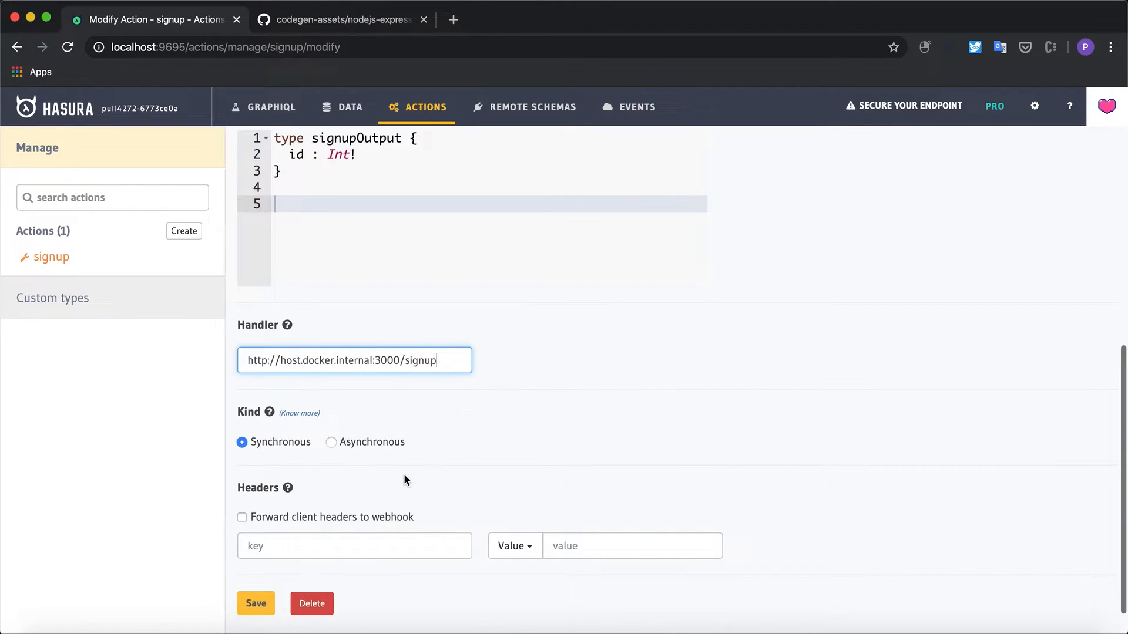
left_click(256, 604)
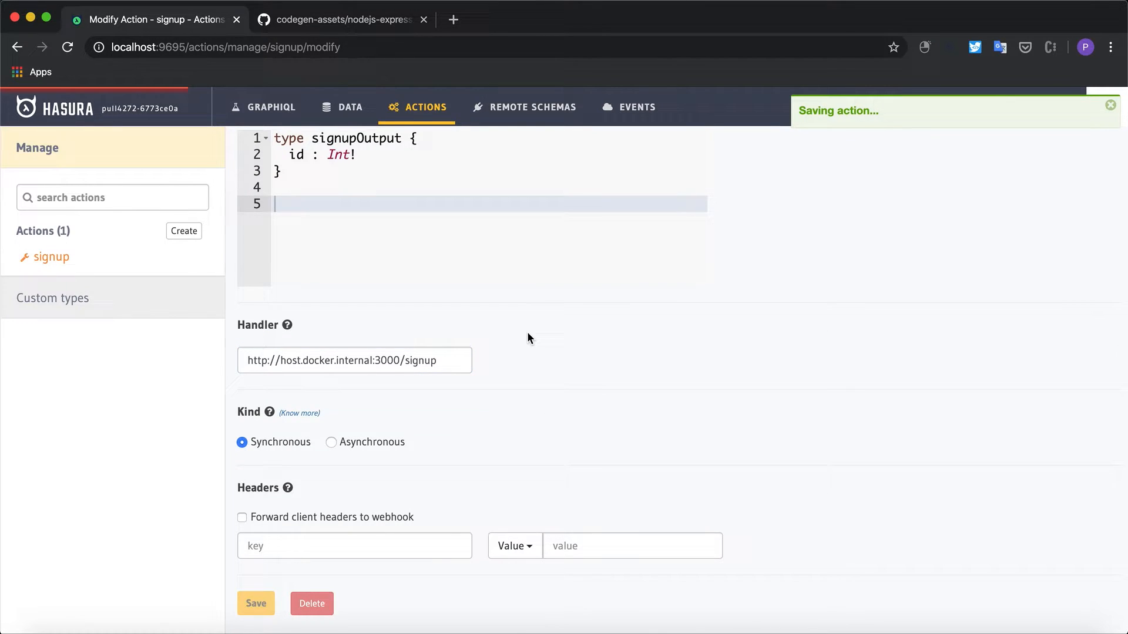
left_click(256, 603)
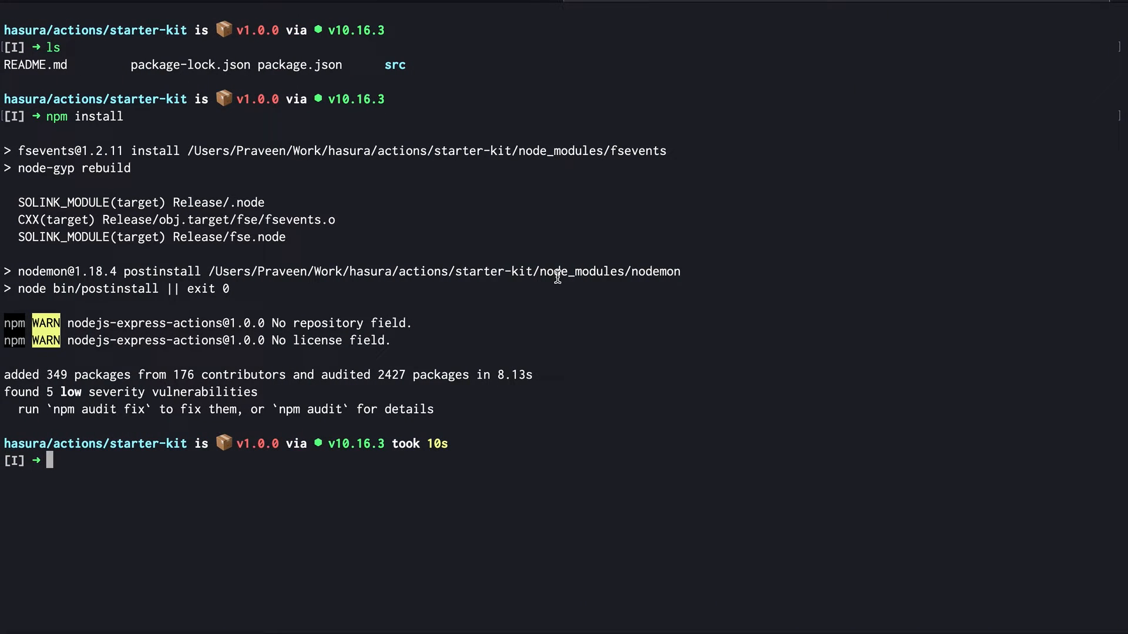
Step: Start the starter-kit server with npm start
type("npm start")
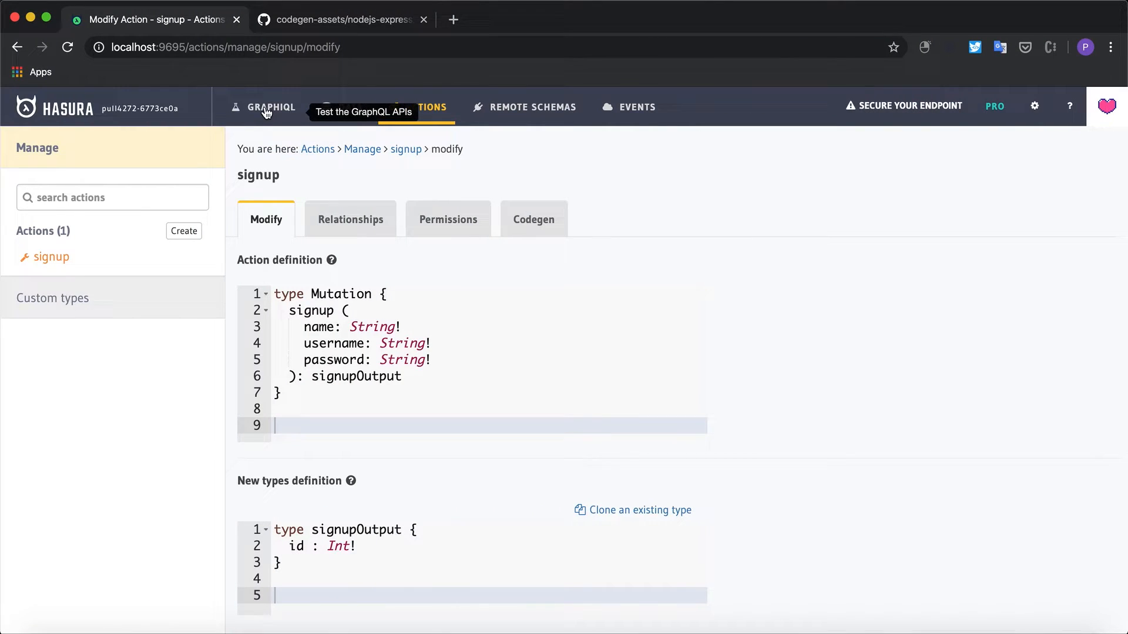
left_click(269, 106)
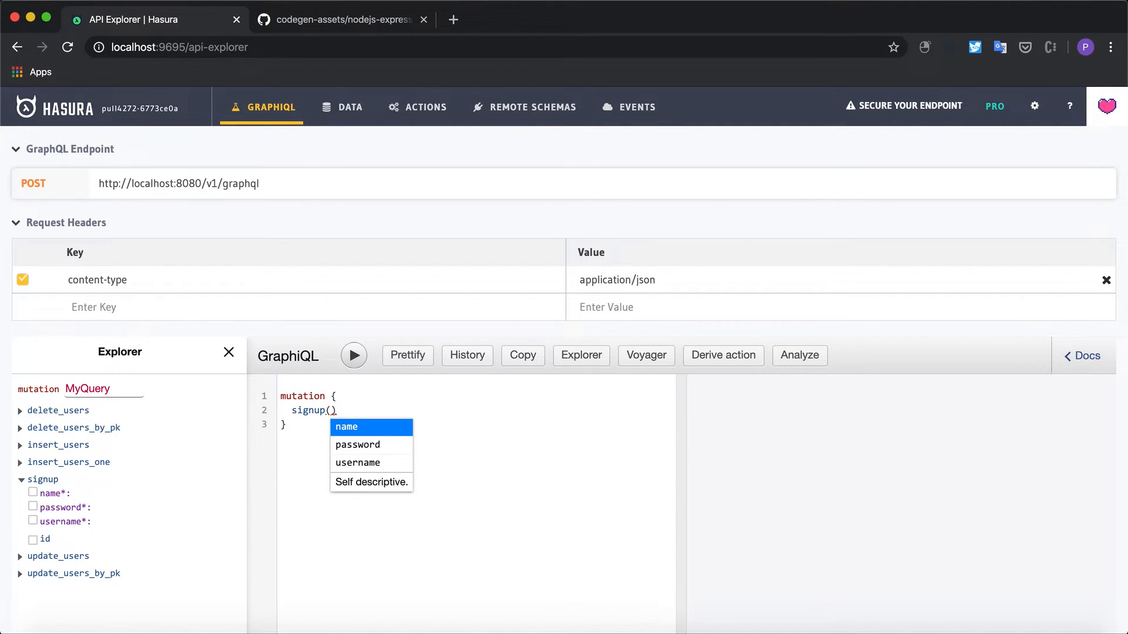
left_click(346, 427)
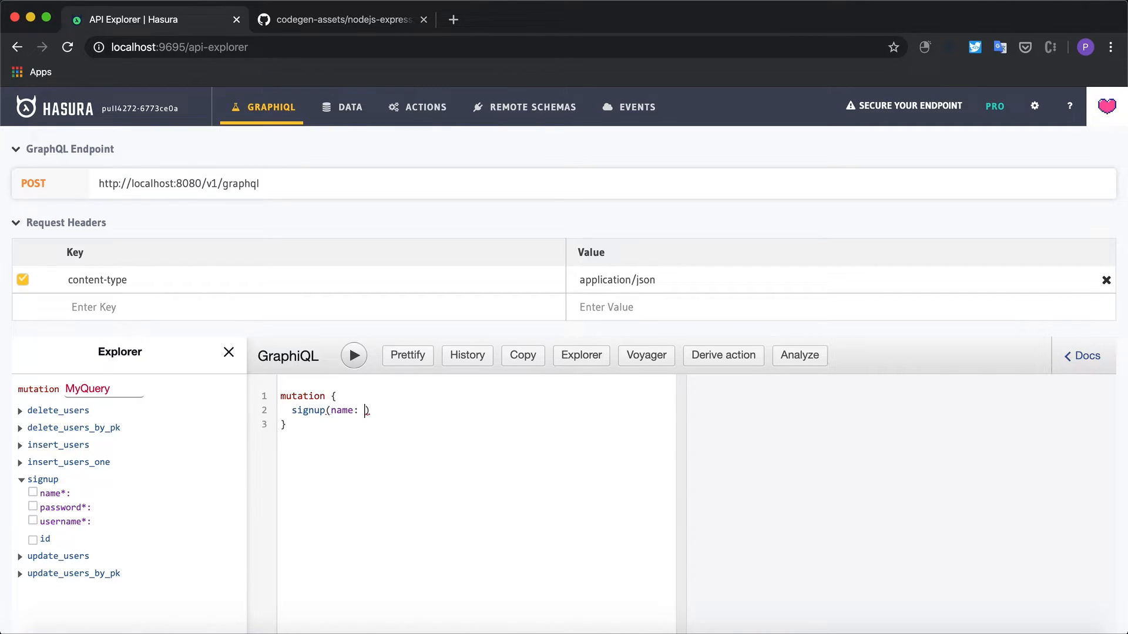
type("Praveen\",")
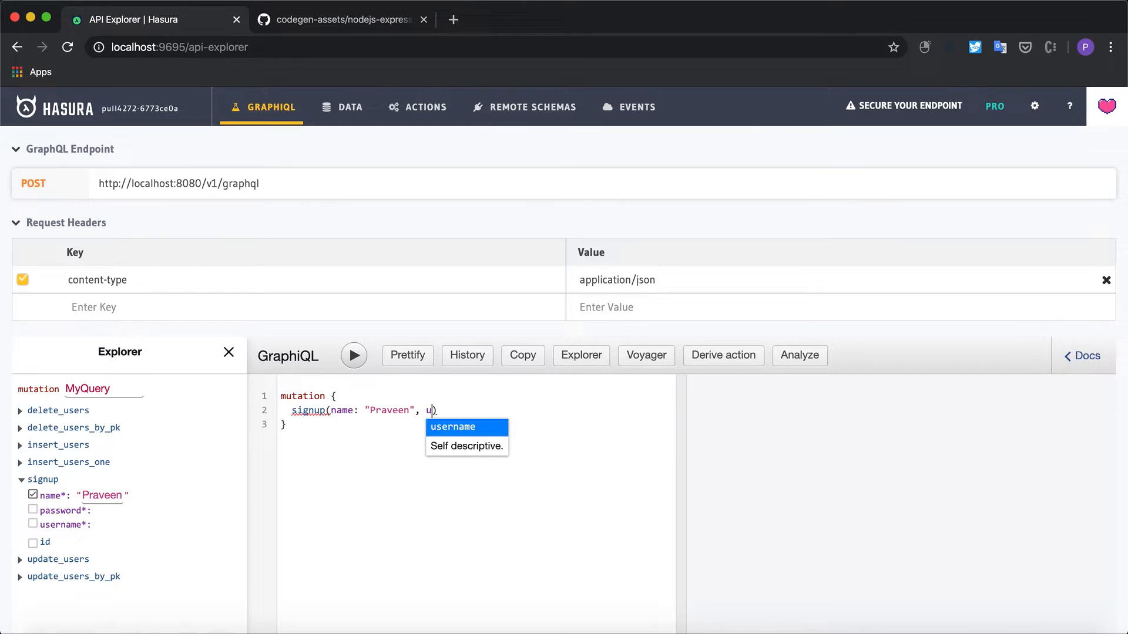
type("username: \"prav\"")
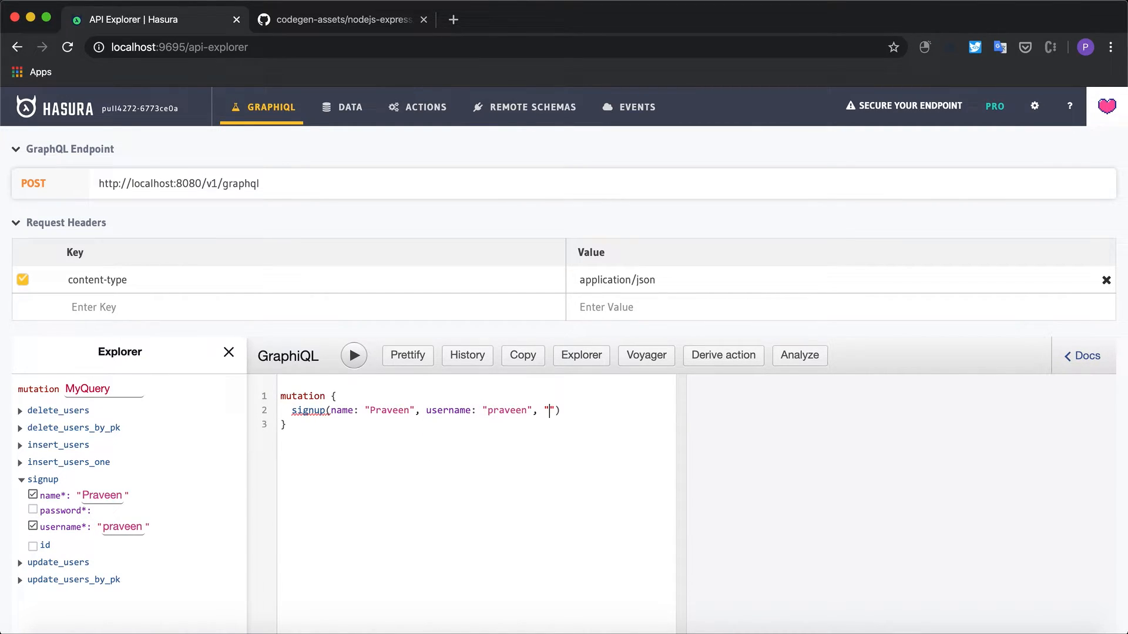
type("password:")
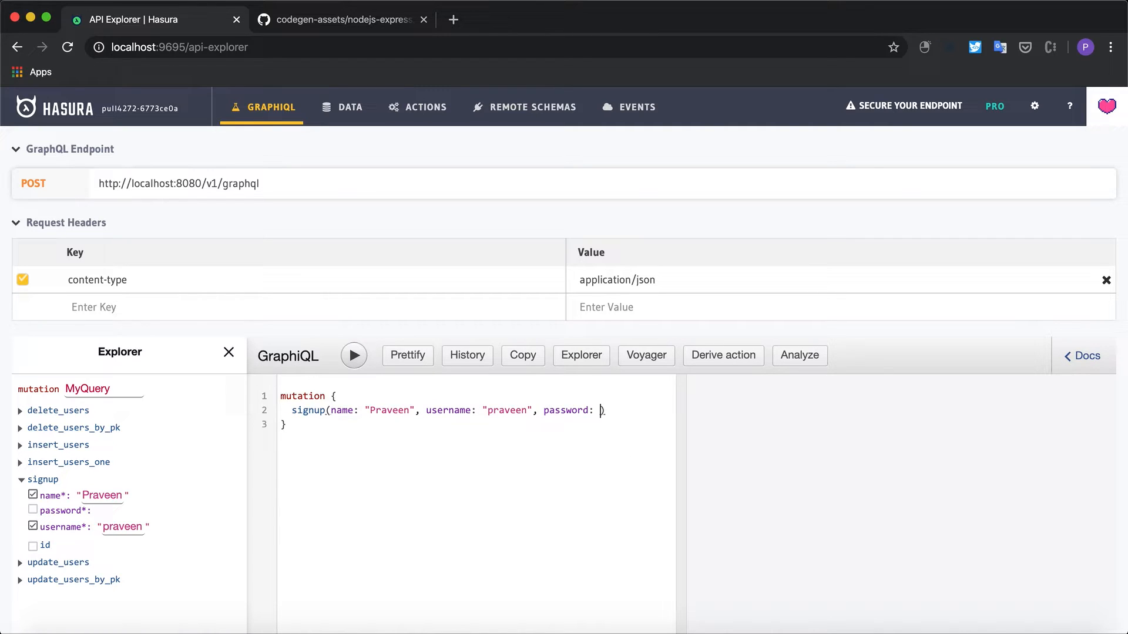
left_click(33, 510)
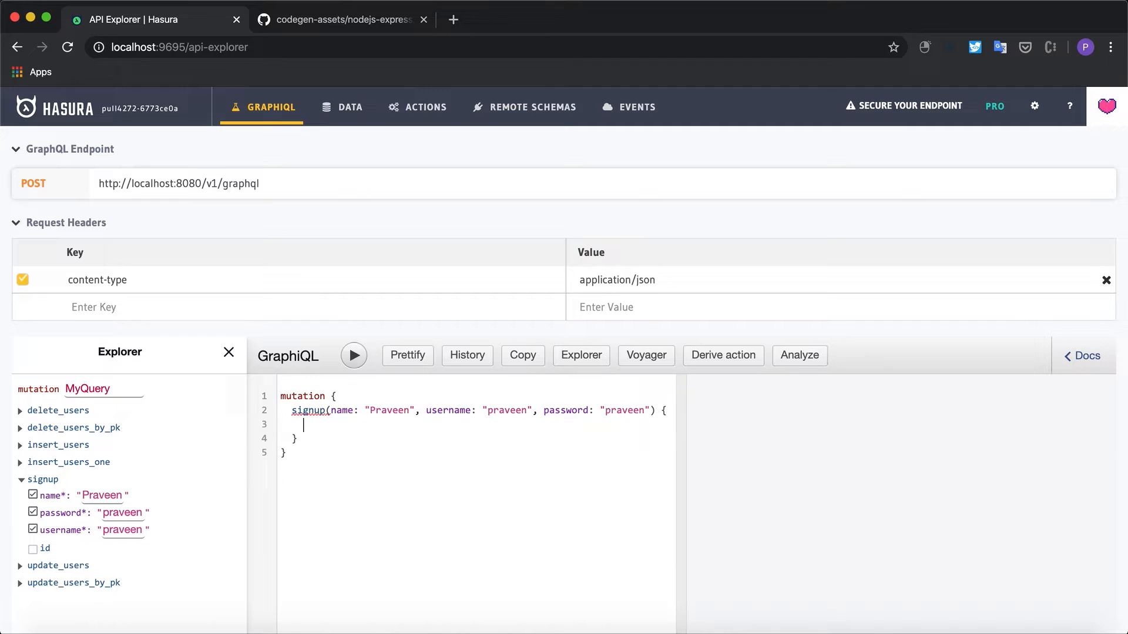
left_click(32, 548)
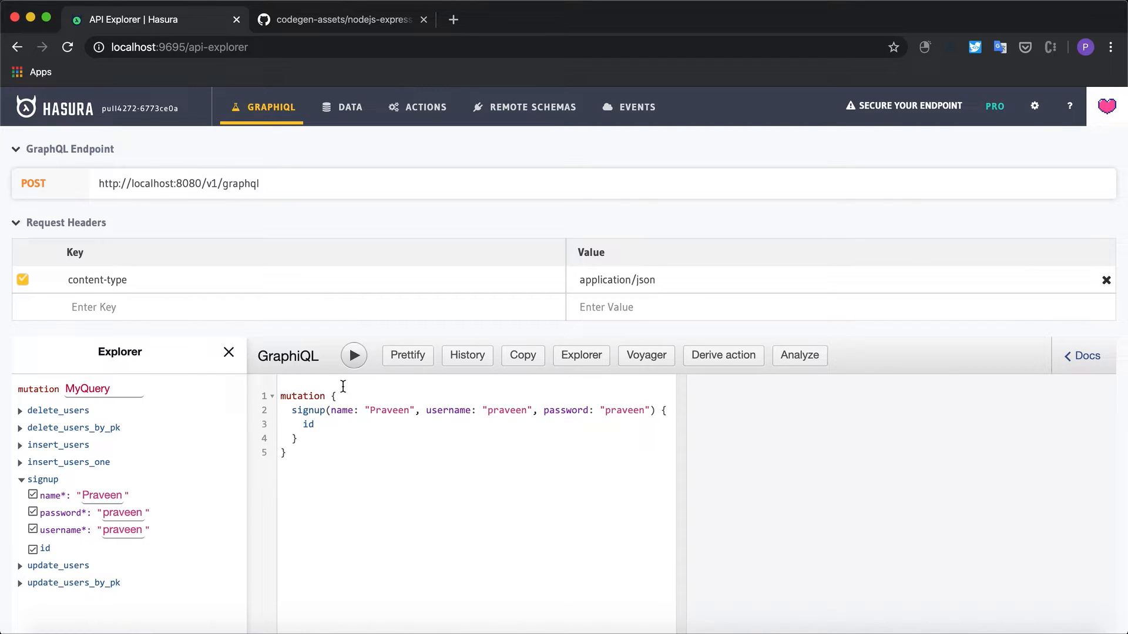
left_click(353, 355)
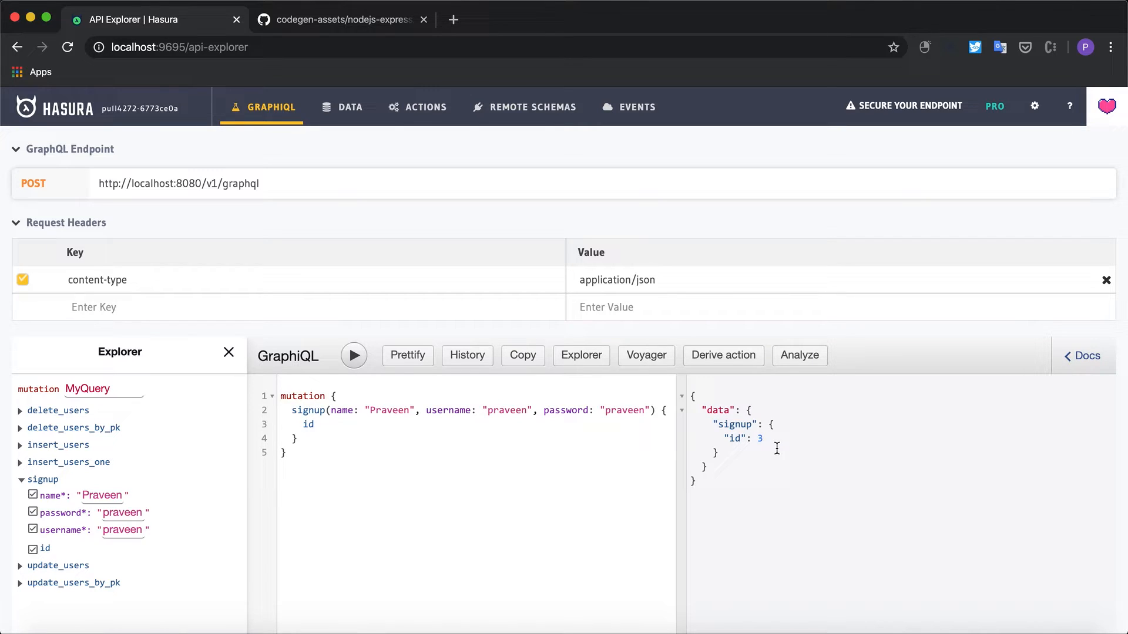
Step: Browse the users table rows to see praveen's plain-text password, then return to GraphiQL
left_click(351, 107)
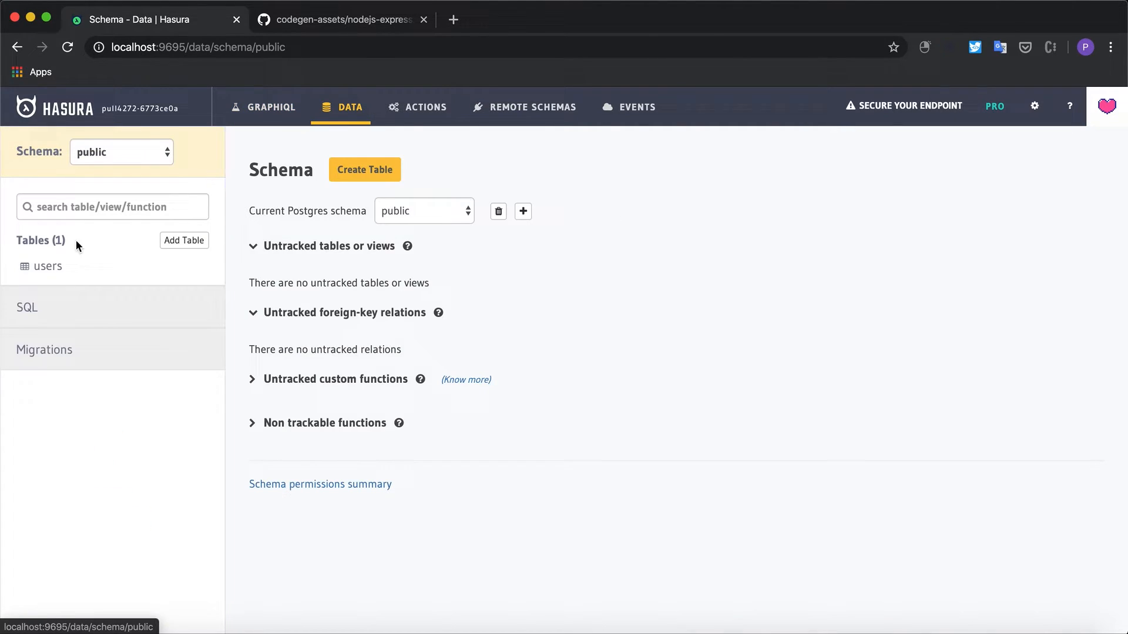
left_click(48, 266)
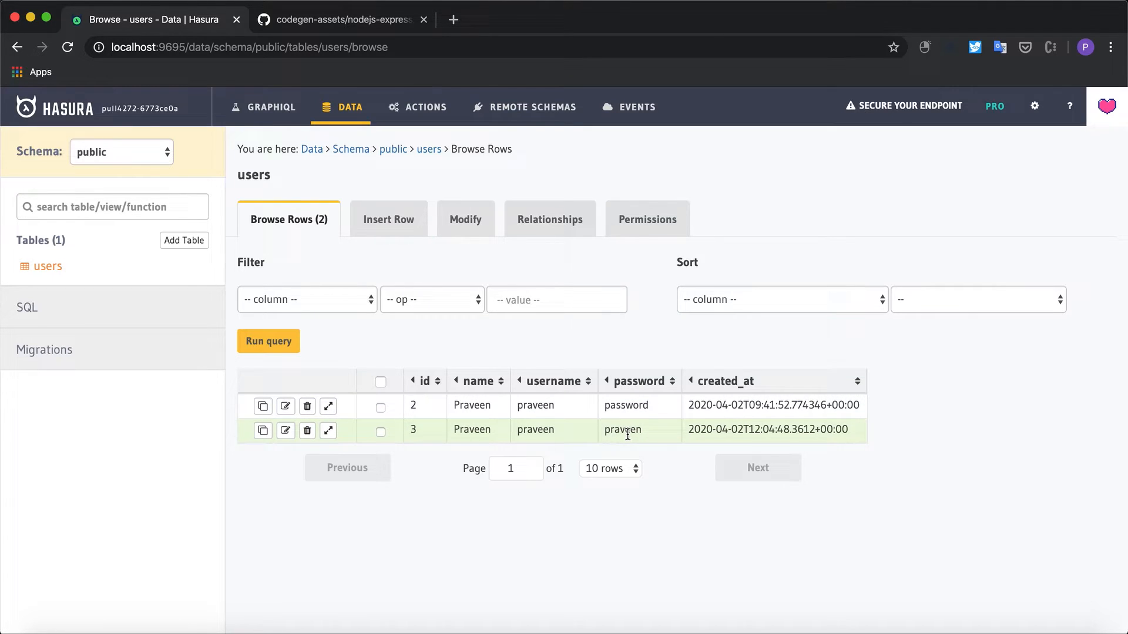
left_click(271, 107)
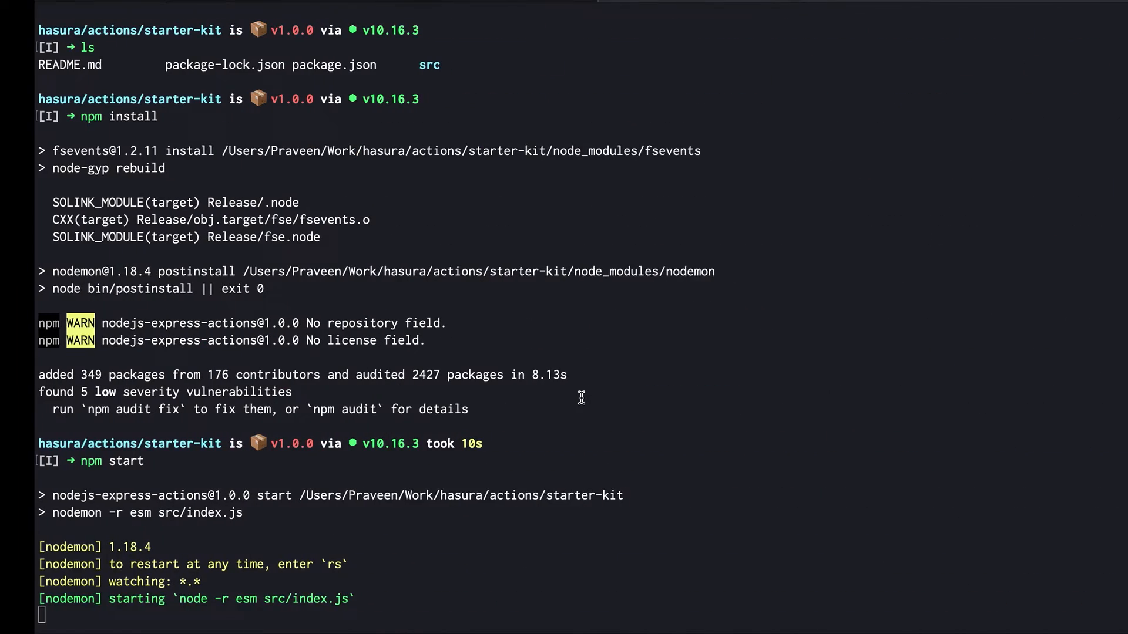
Step: Stop the server, install bcryptjs and jsonwebtoken, then restart it with npm start
key("ctrl+c")
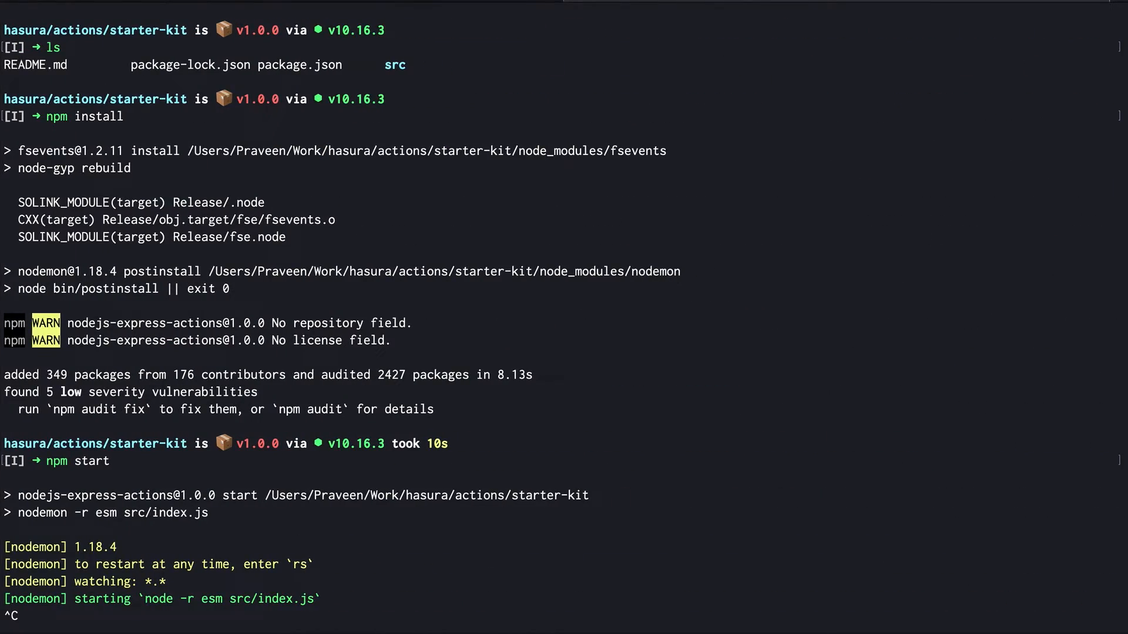
type("npm install bcryptjs jsonwebtoken")
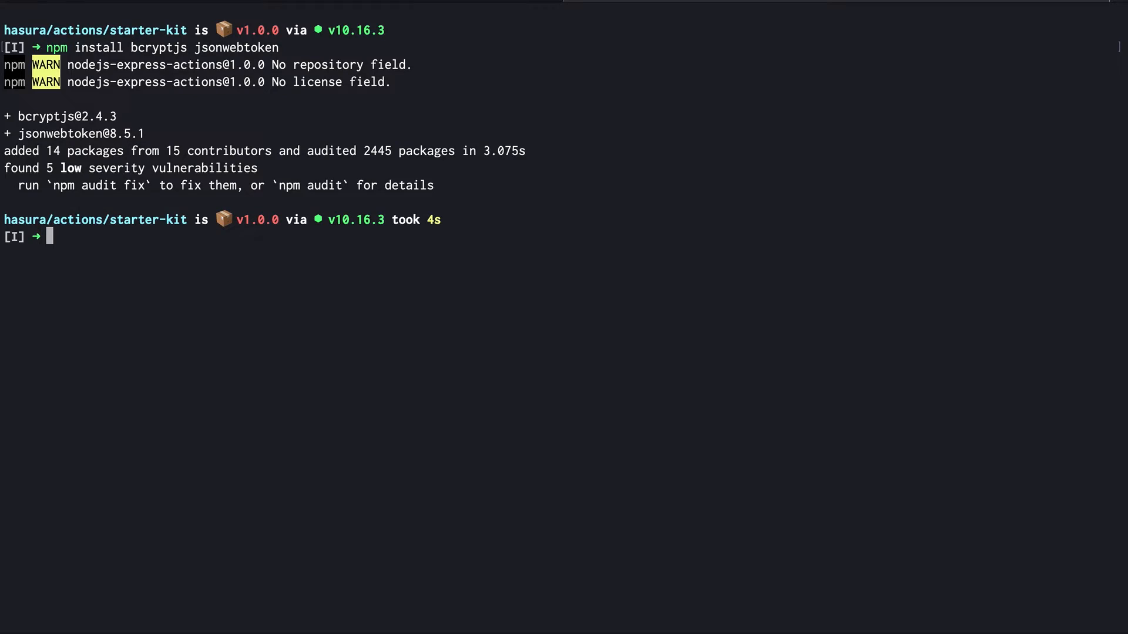
type("npm start")
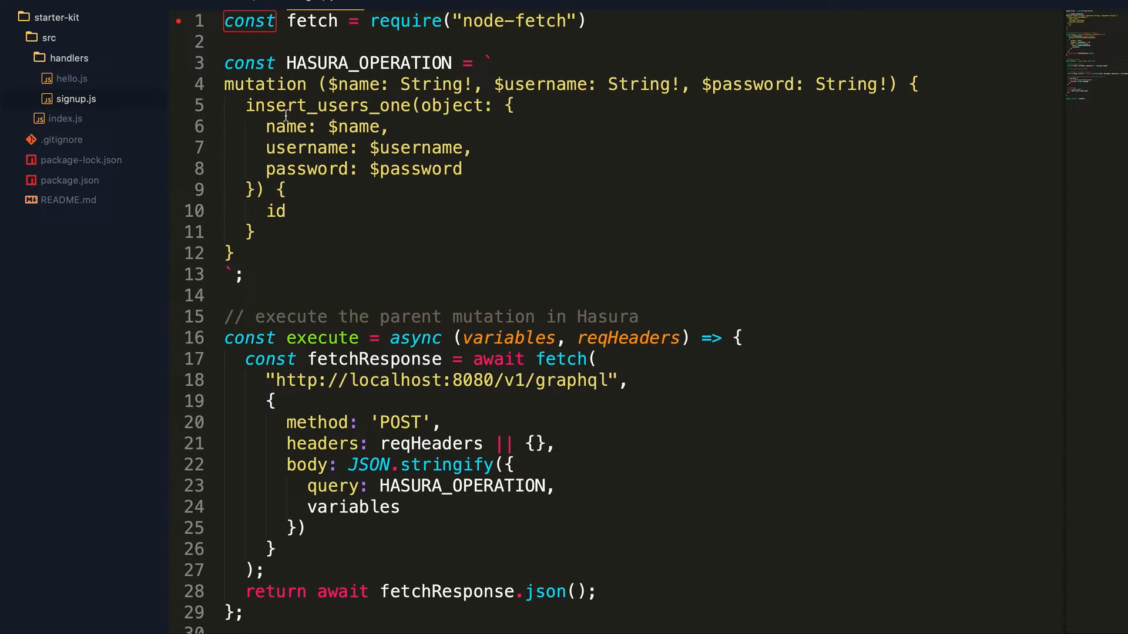
Step: In signup.js, compute hashedPassword with bcrypt.hash(password, 10) and pass it to execute()
left_click(213, 84)
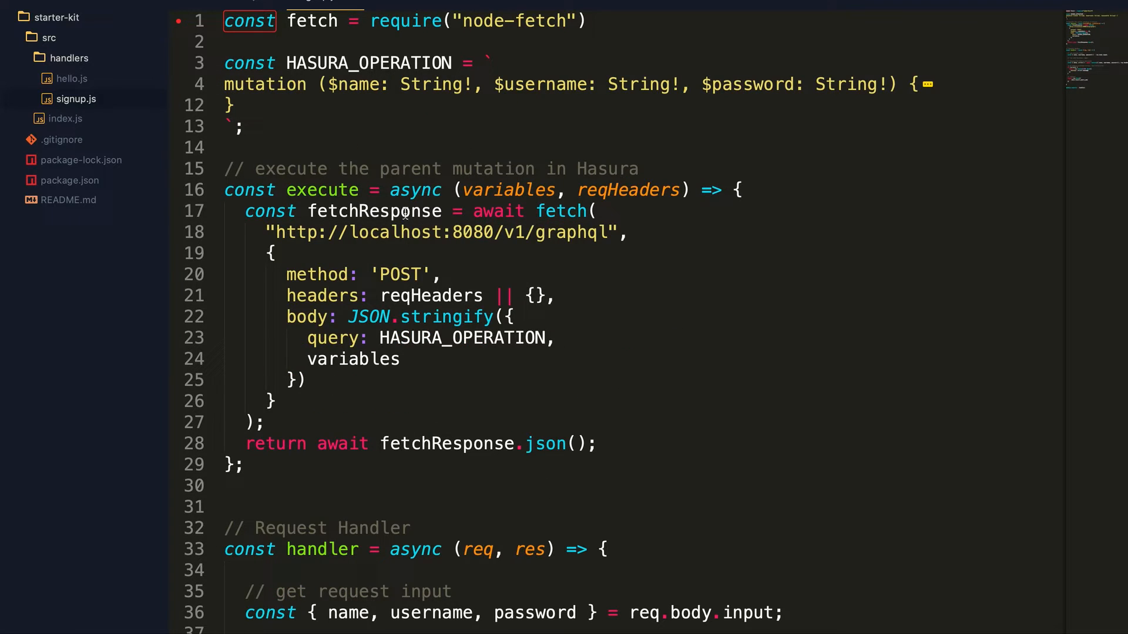
mouse_move(435, 281)
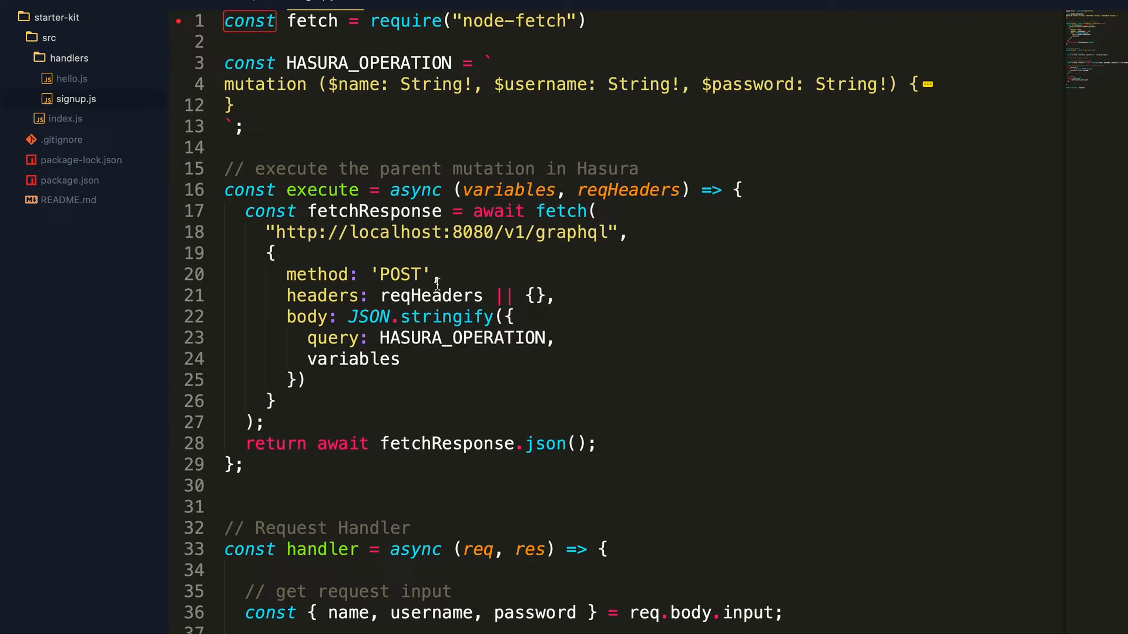
scroll("down", 3)
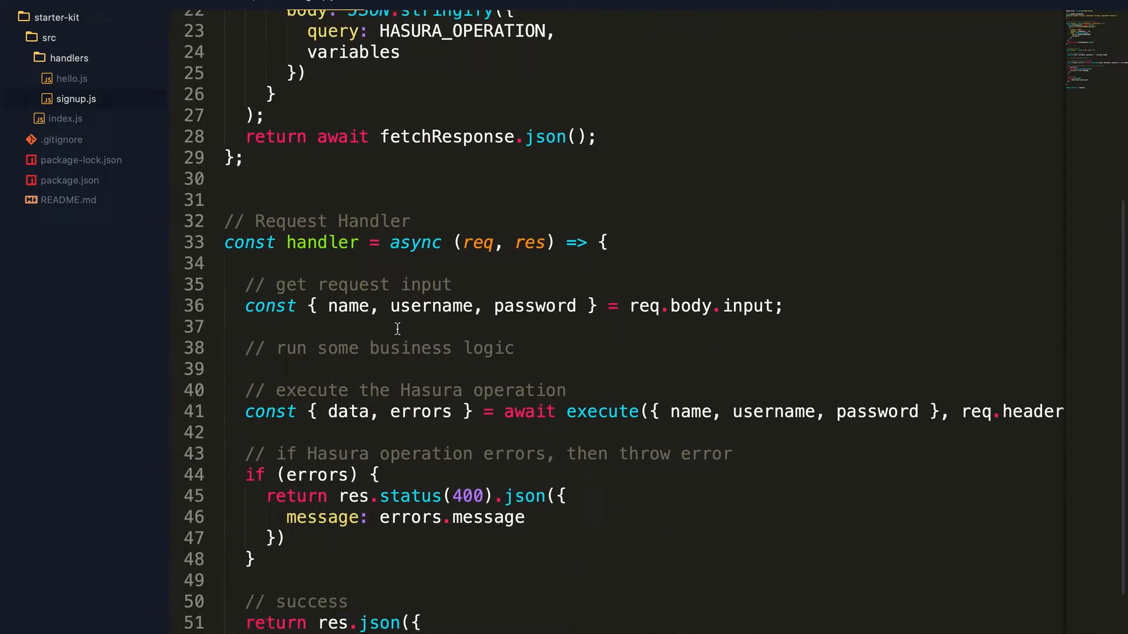
scroll("down", 3)
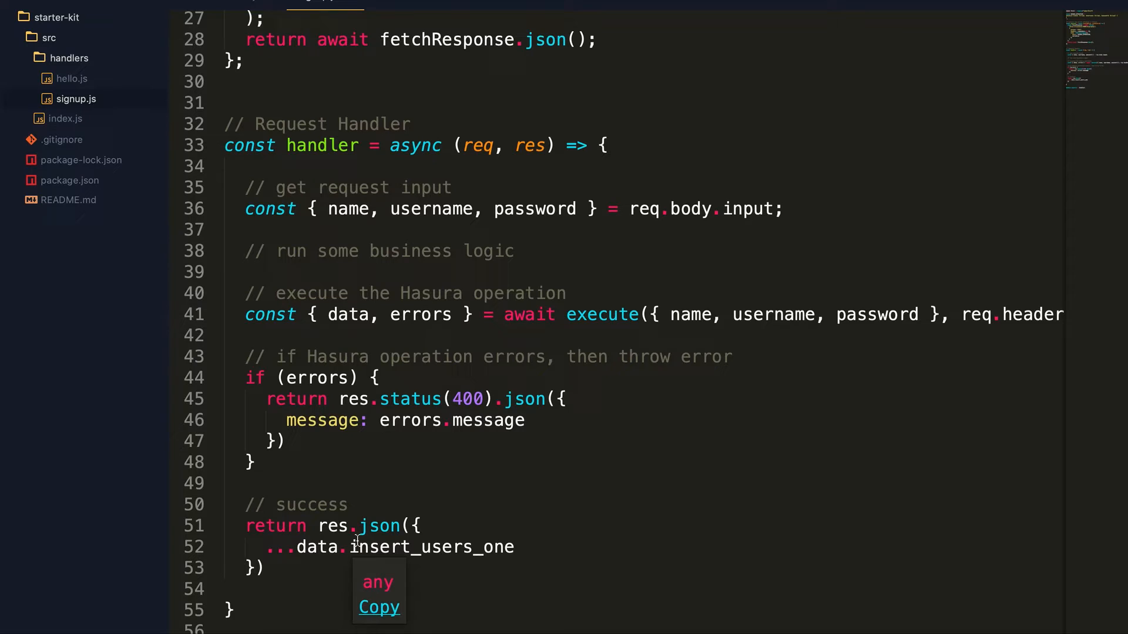
mouse_move(506, 449)
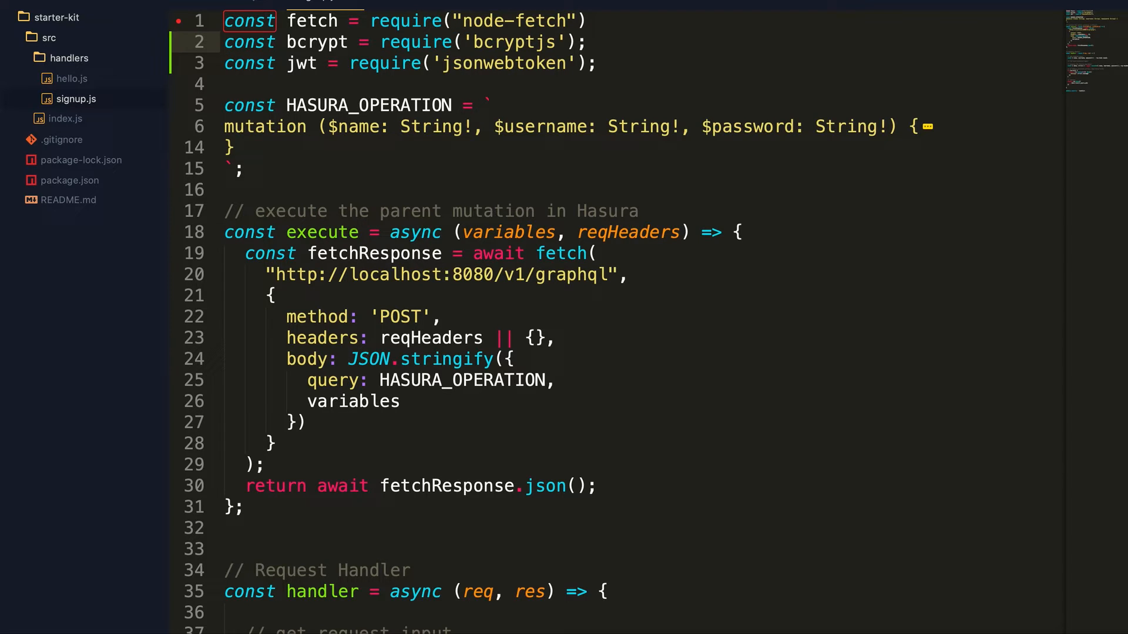
scroll("down", 3)
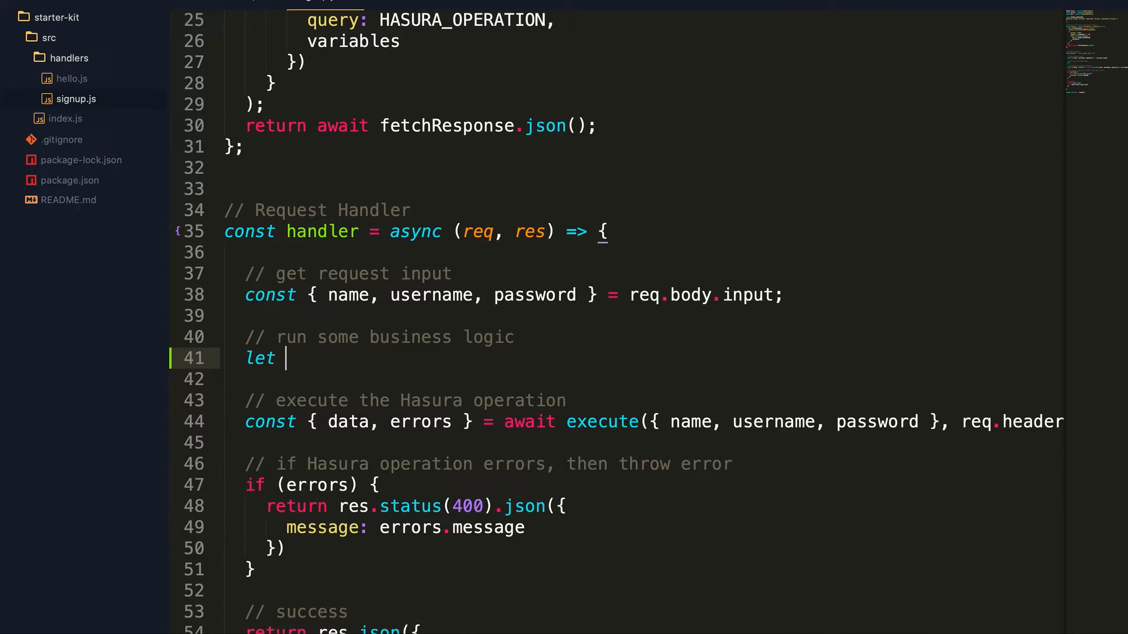
type("has")
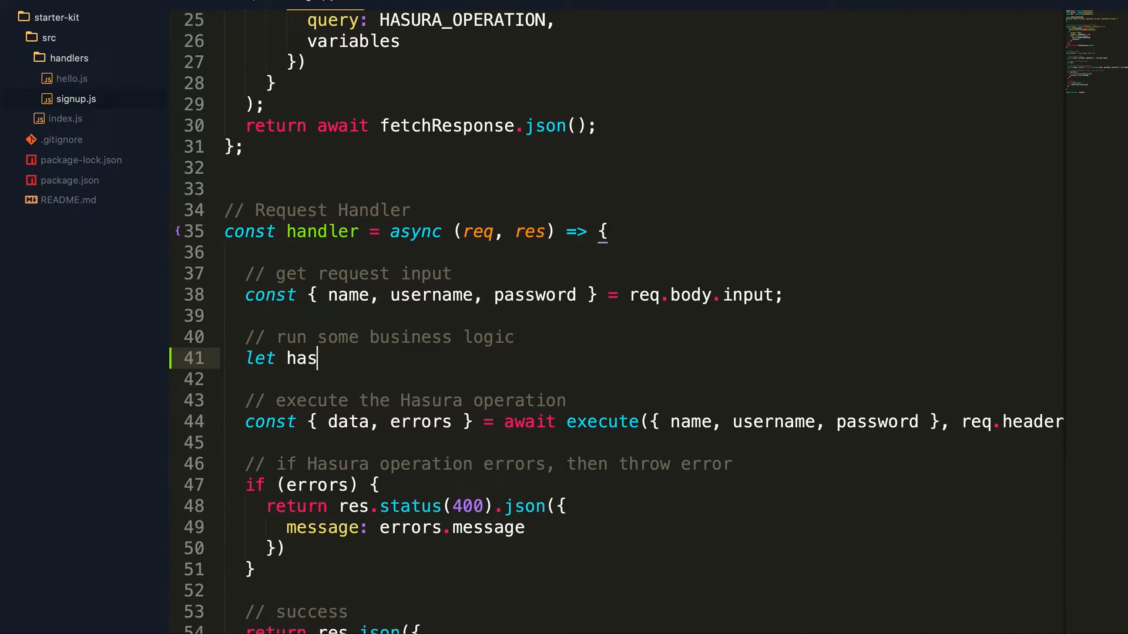
type("hedPassword")
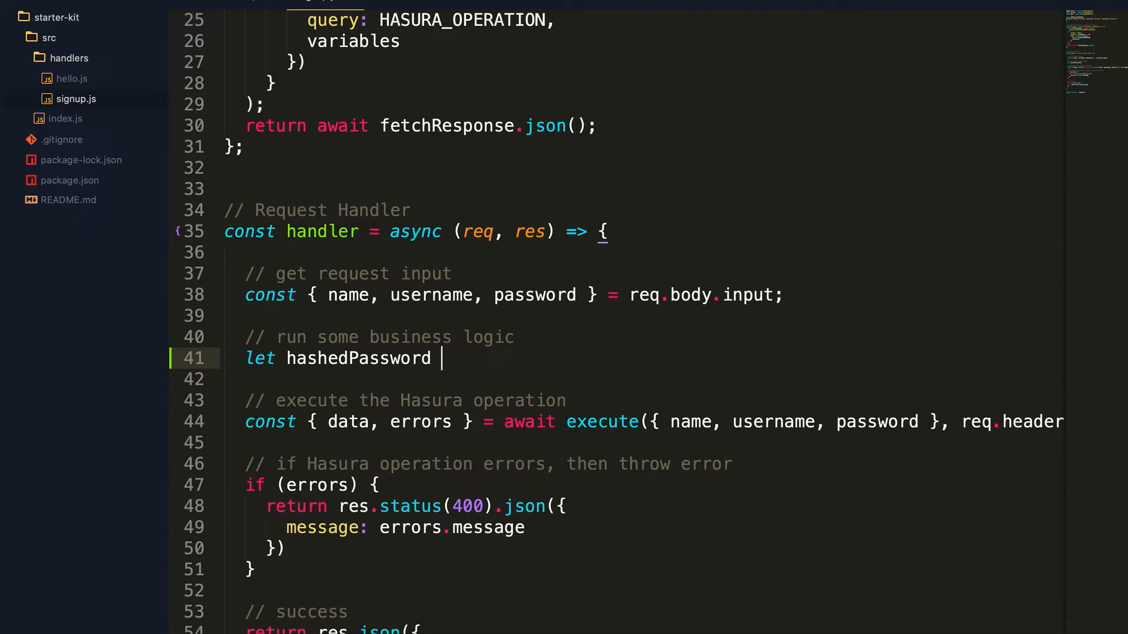
type("=")
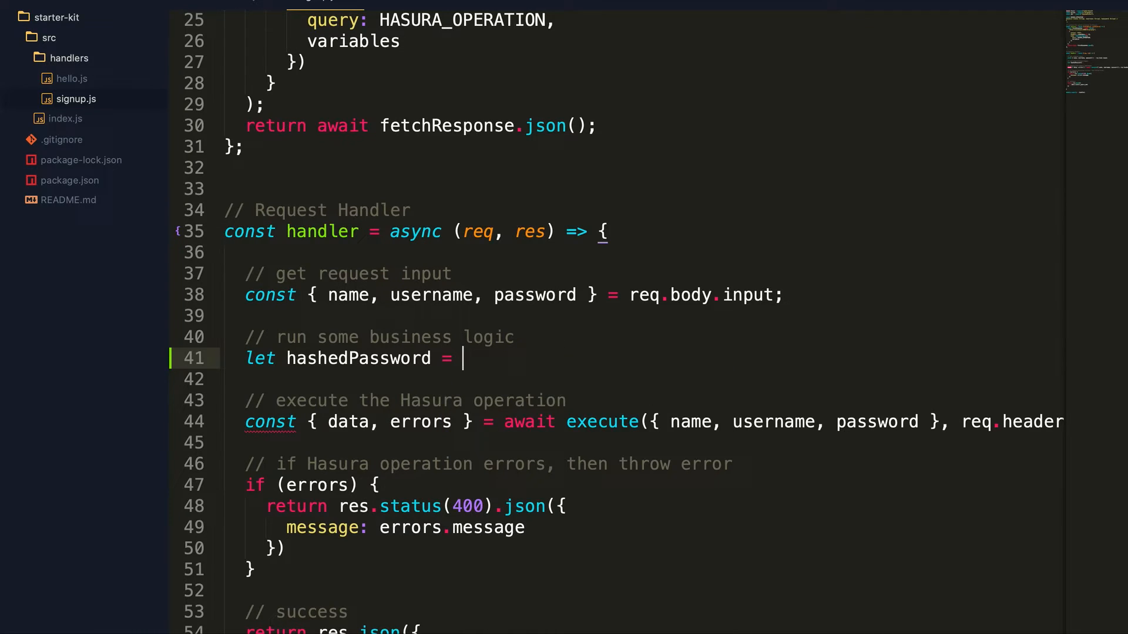
type("await bcrypt.hash(")
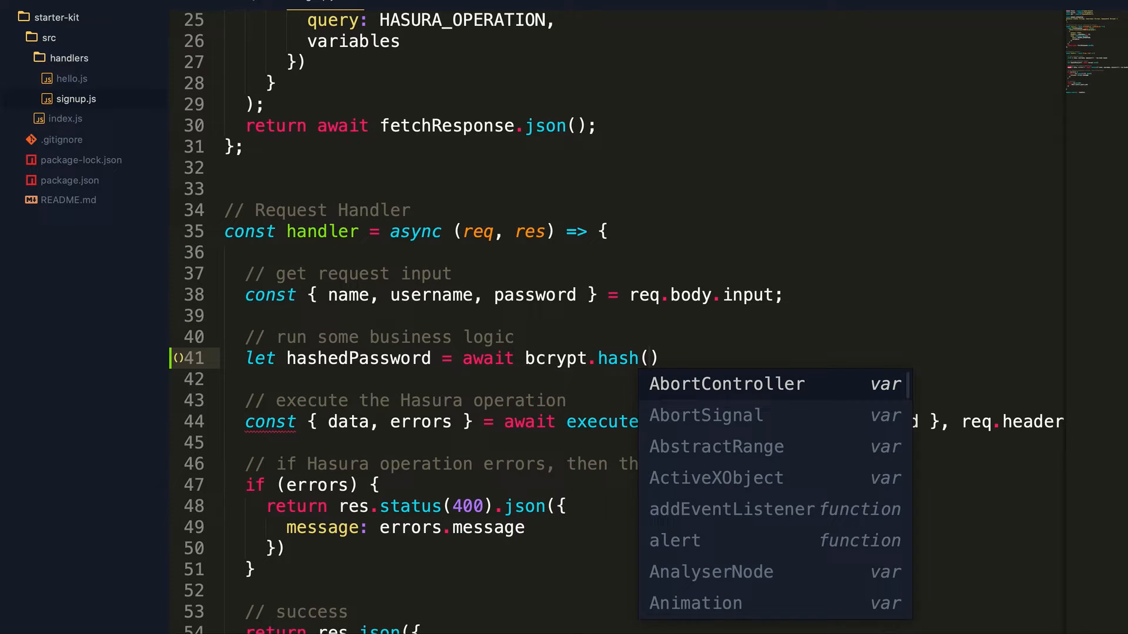
type("password, 10")
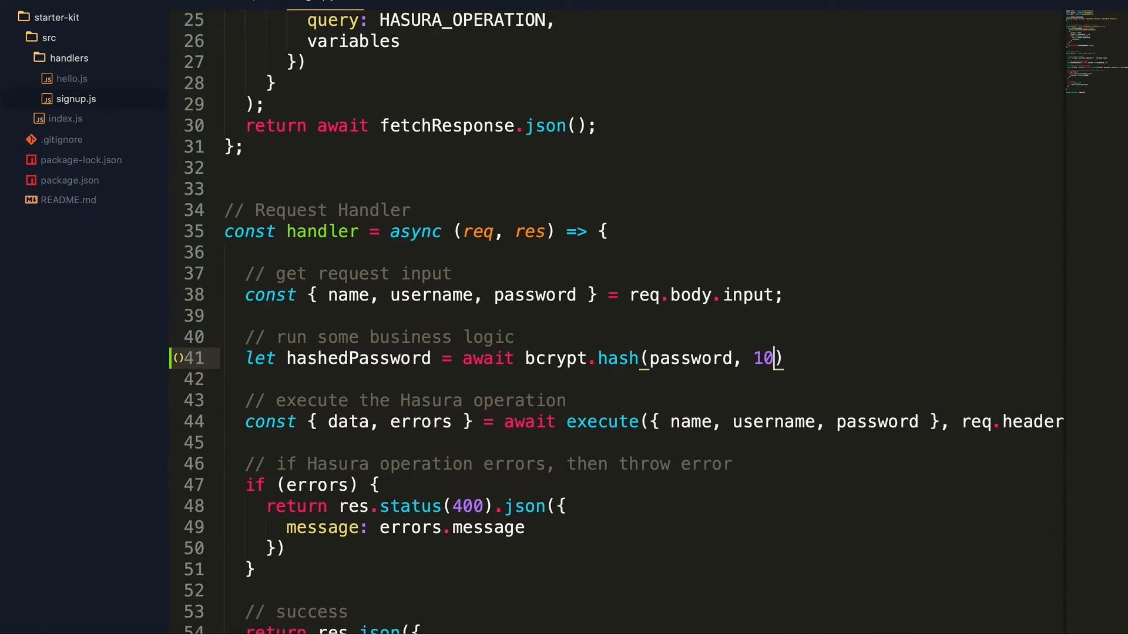
type(";")
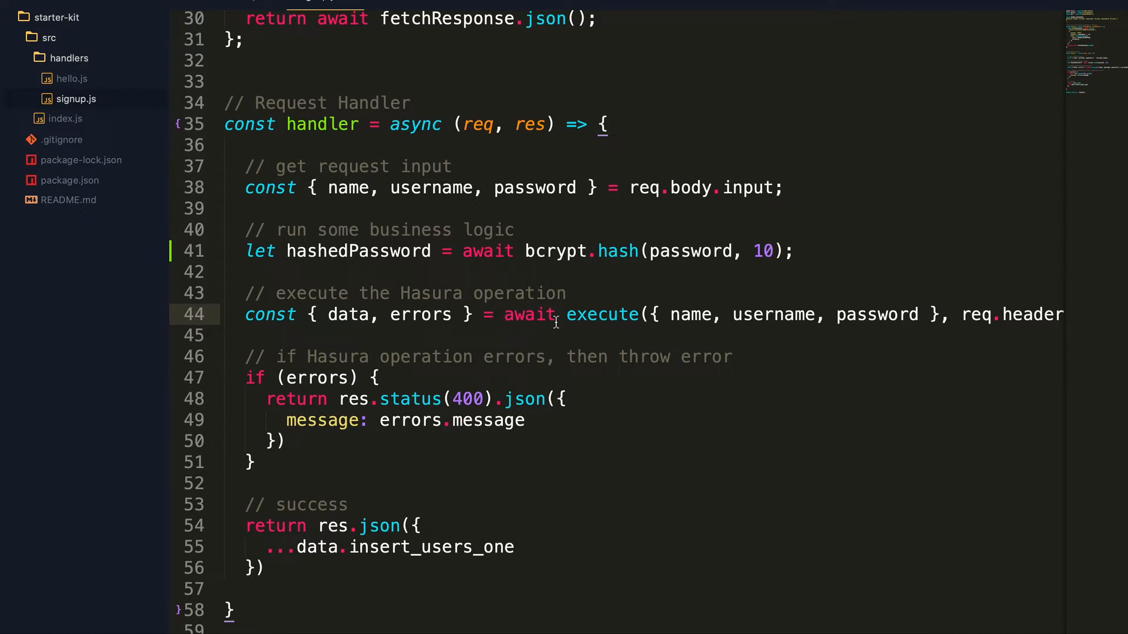
mouse_move(807, 313)
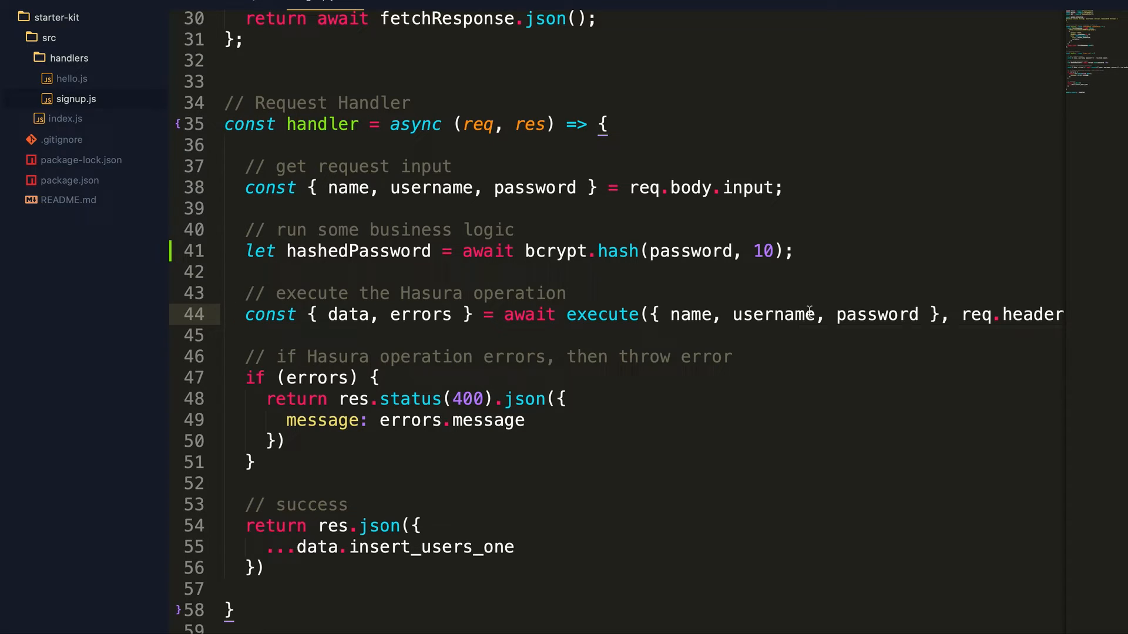
mouse_move(839, 319)
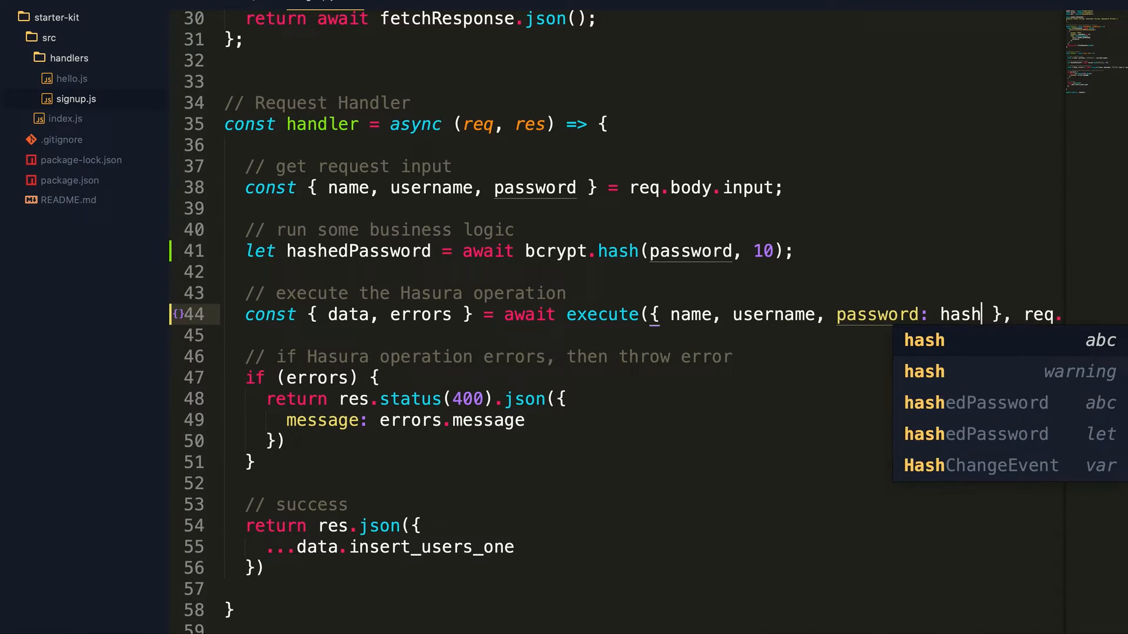
left_click(974, 403)
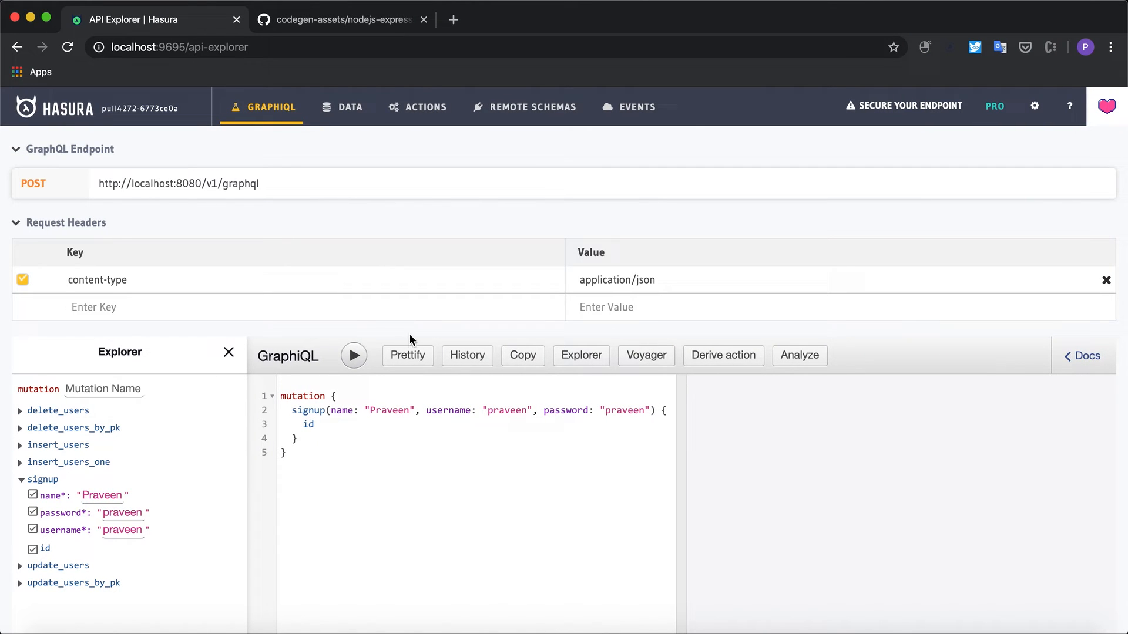
Step: Rerun the signup mutation, check the users table for the hashed password, and return
left_click(353, 355)
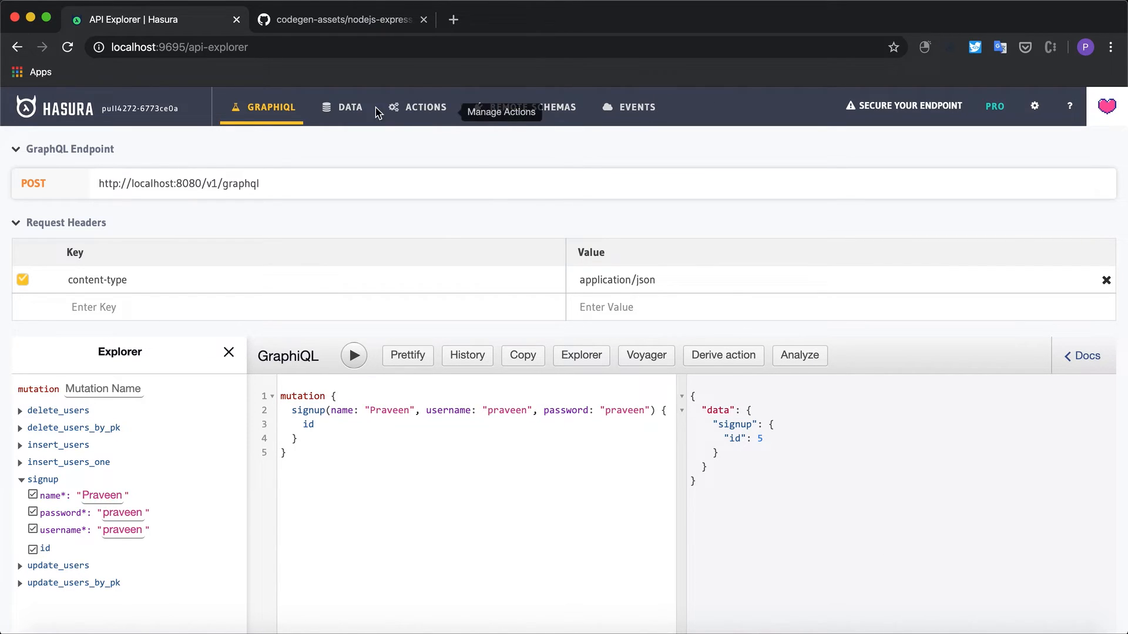
left_click(350, 107)
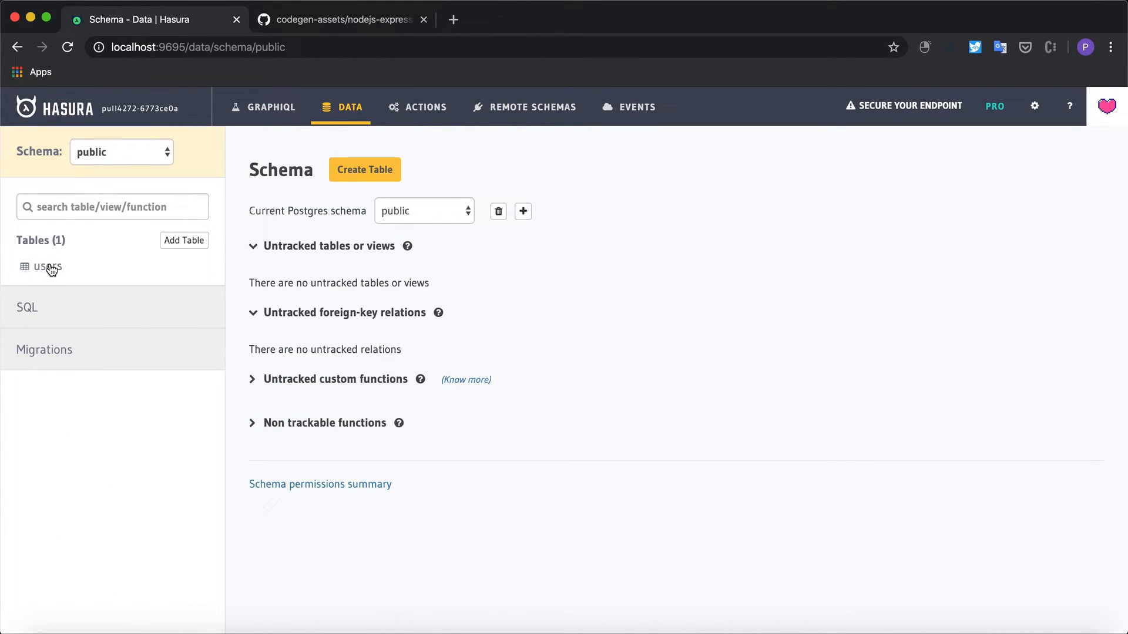
left_click(47, 267)
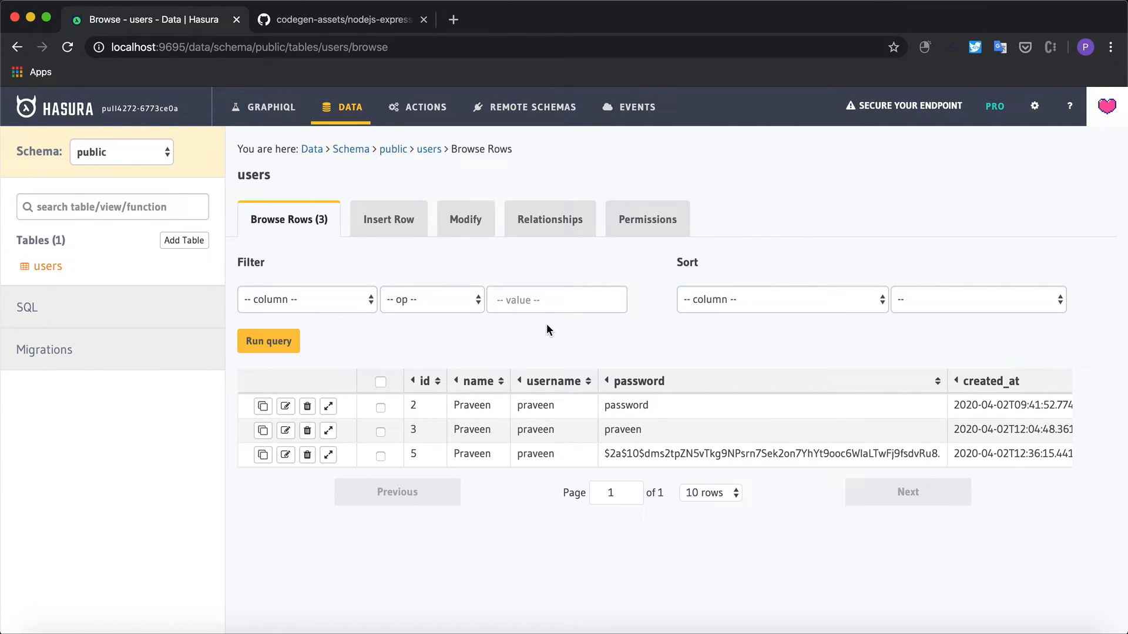
left_click(271, 106)
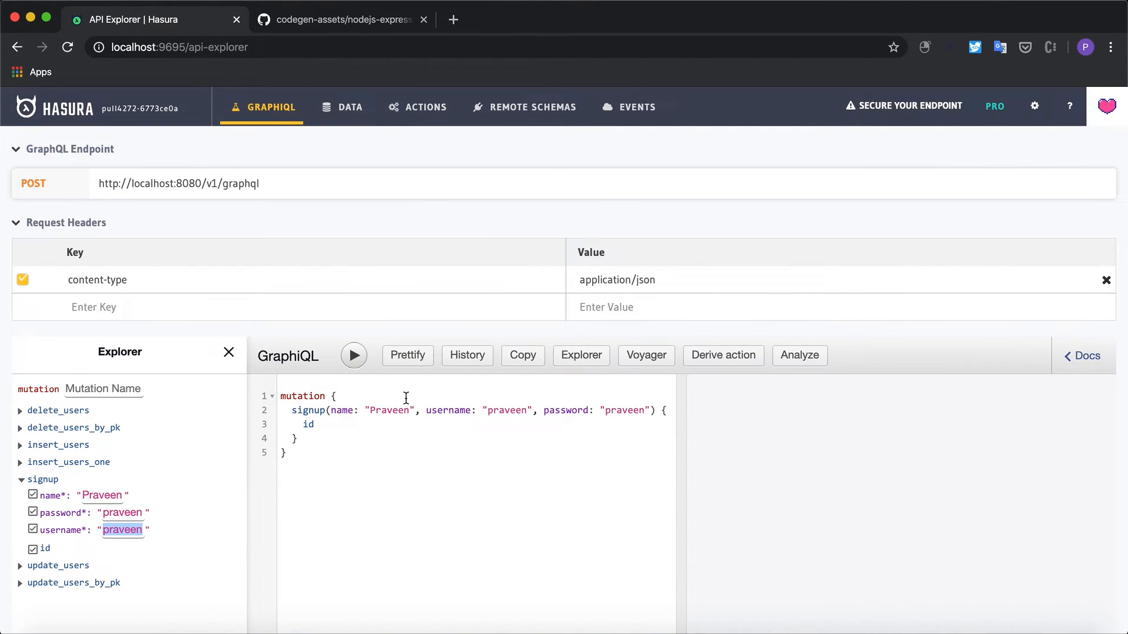
Step: Add token: String! to the signup action's signupOutput type and save the action
left_click(424, 107)
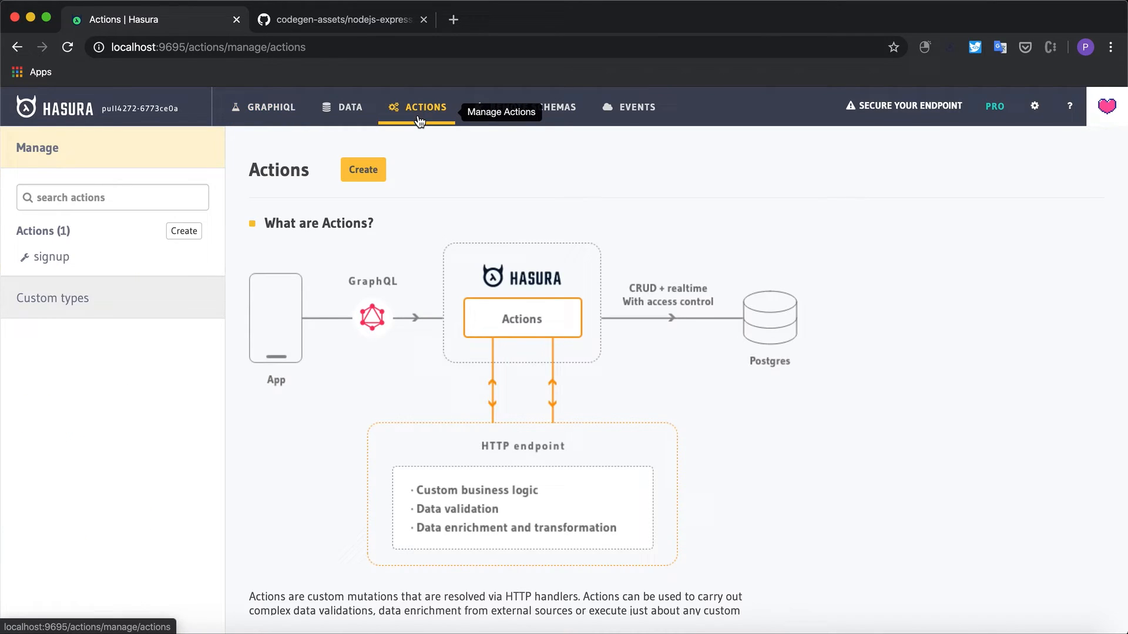
left_click(51, 257)
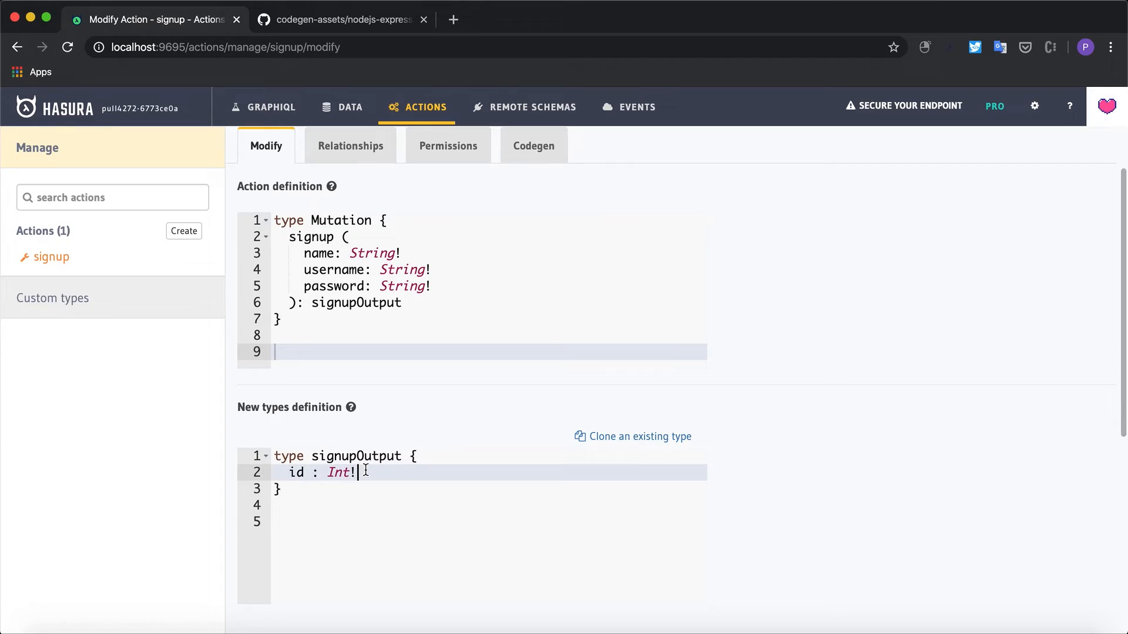
type("token")
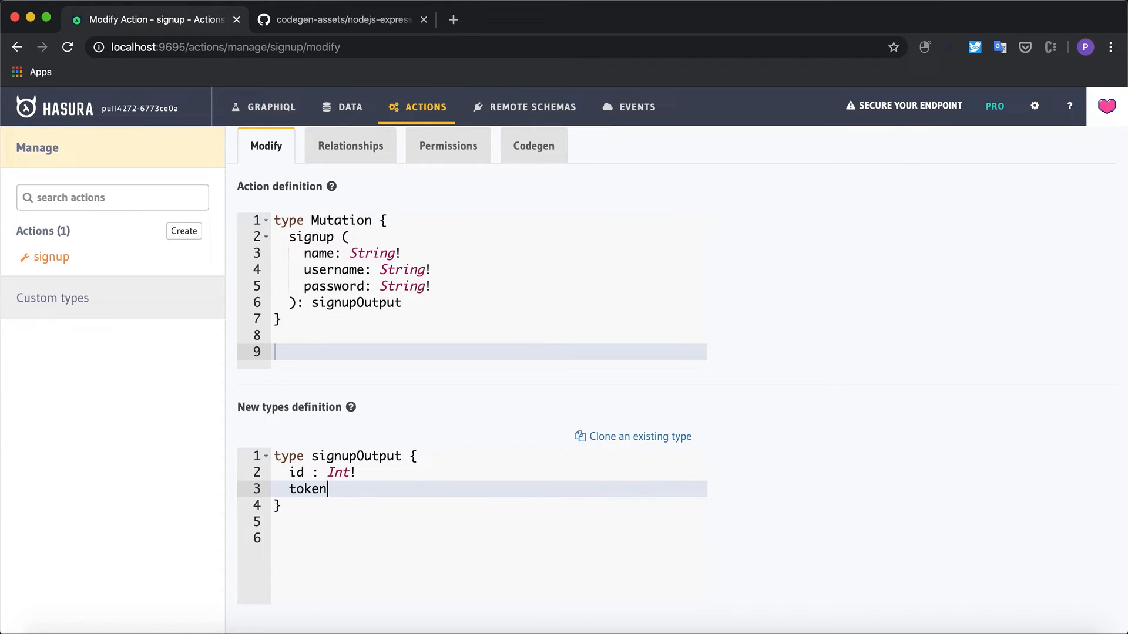
type(": String!")
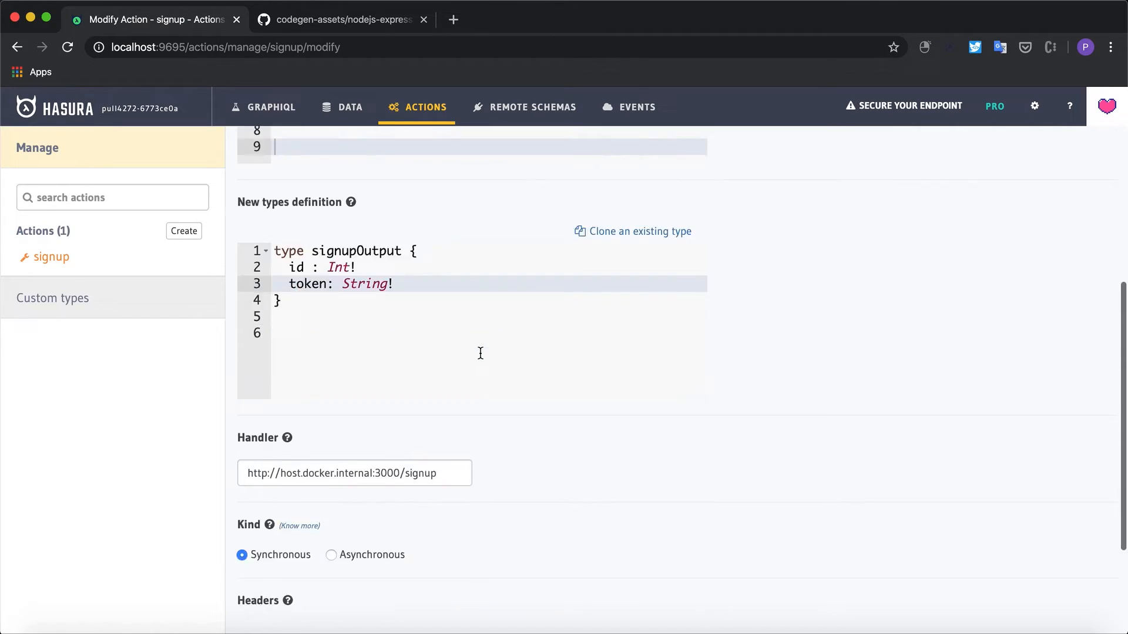
left_click(256, 602)
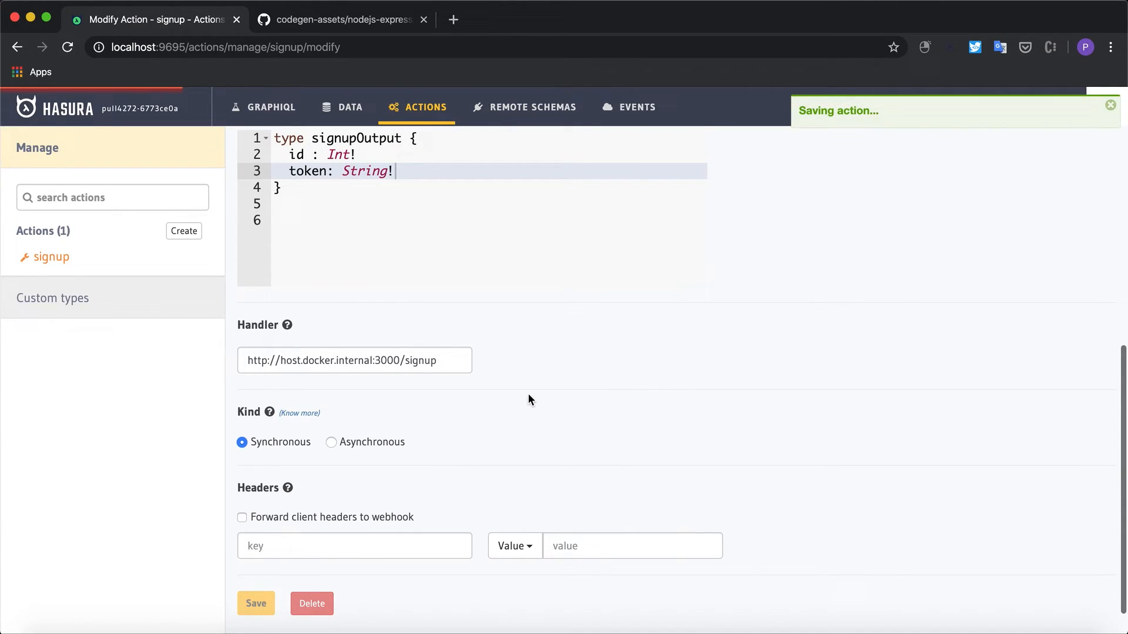
left_click(255, 603)
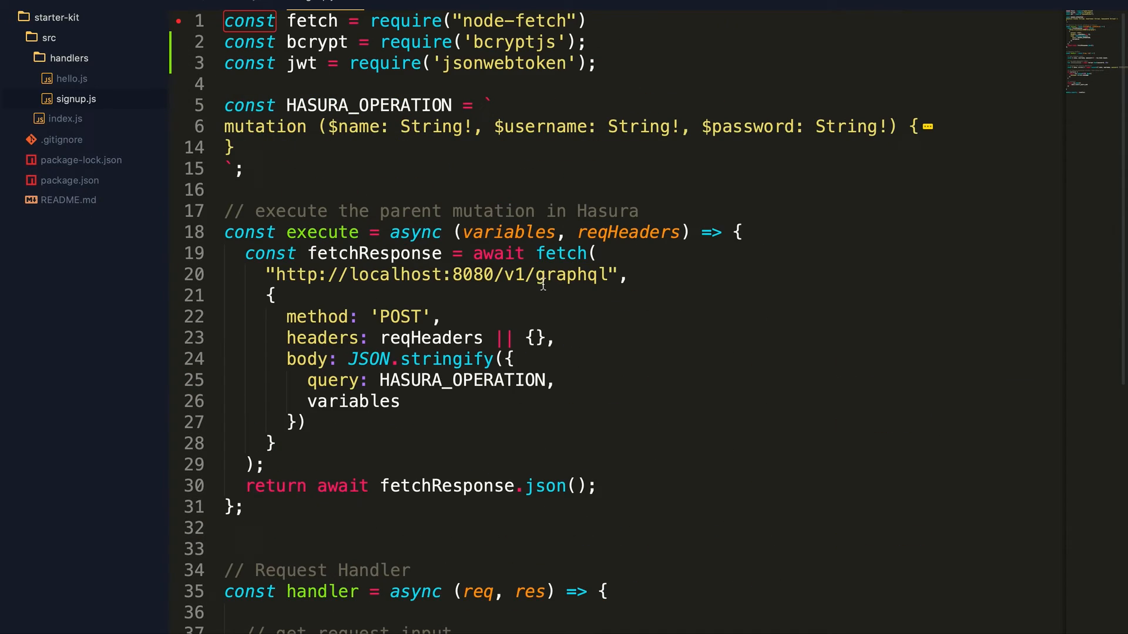
mouse_move(556, 296)
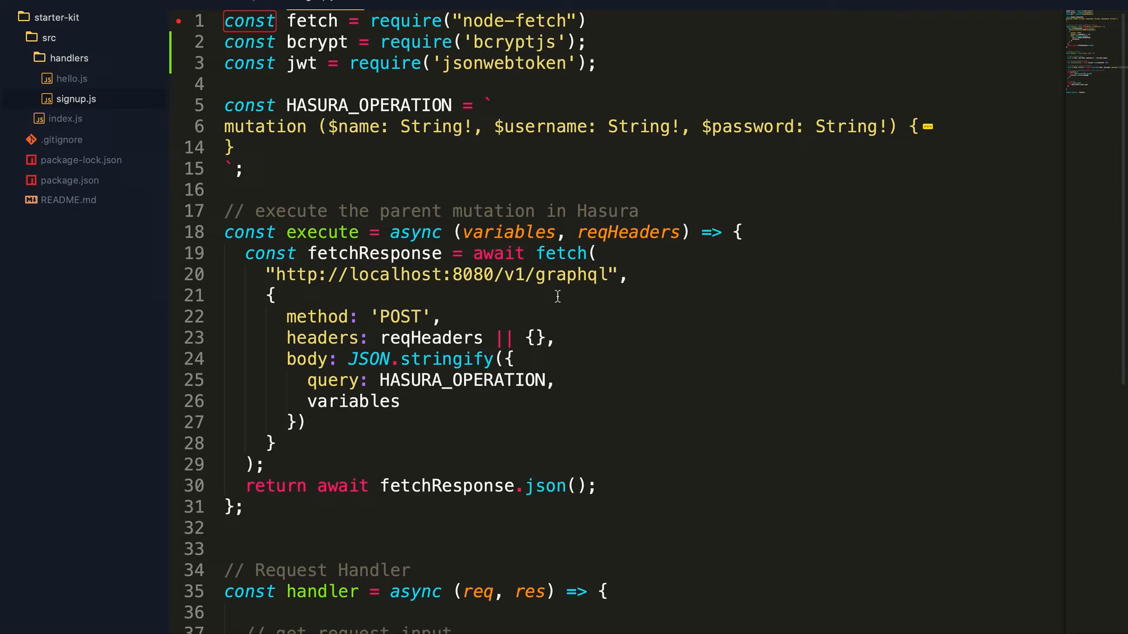
Step: Add a tokenContents object holding sub, name, iat, iss, Hasura claims and exp
scroll("down", 3)
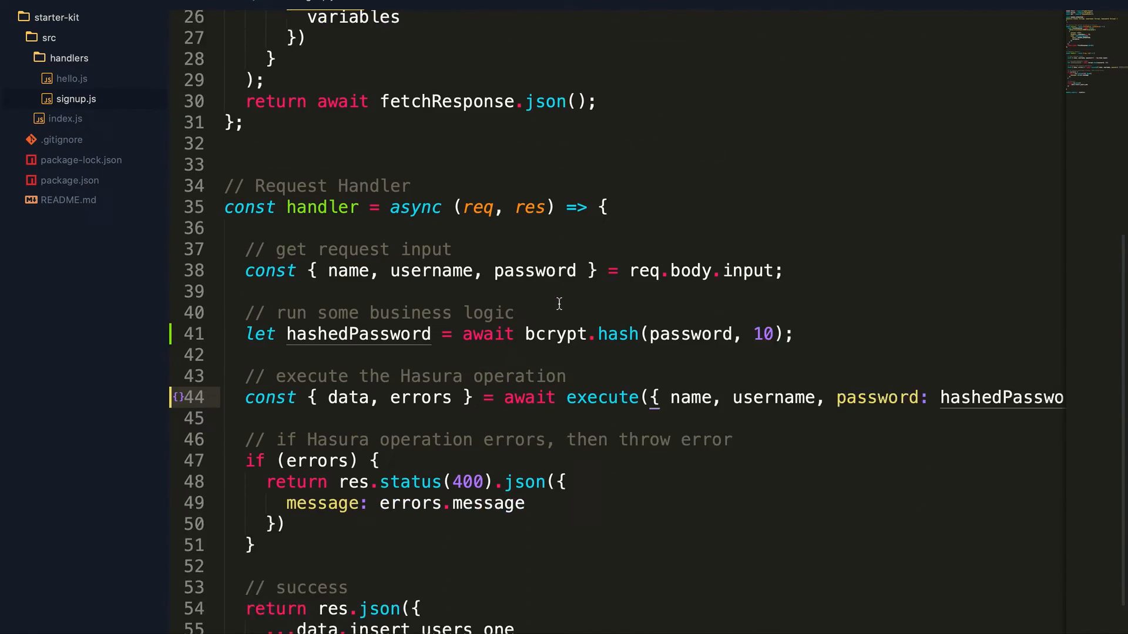
scroll("down", 3)
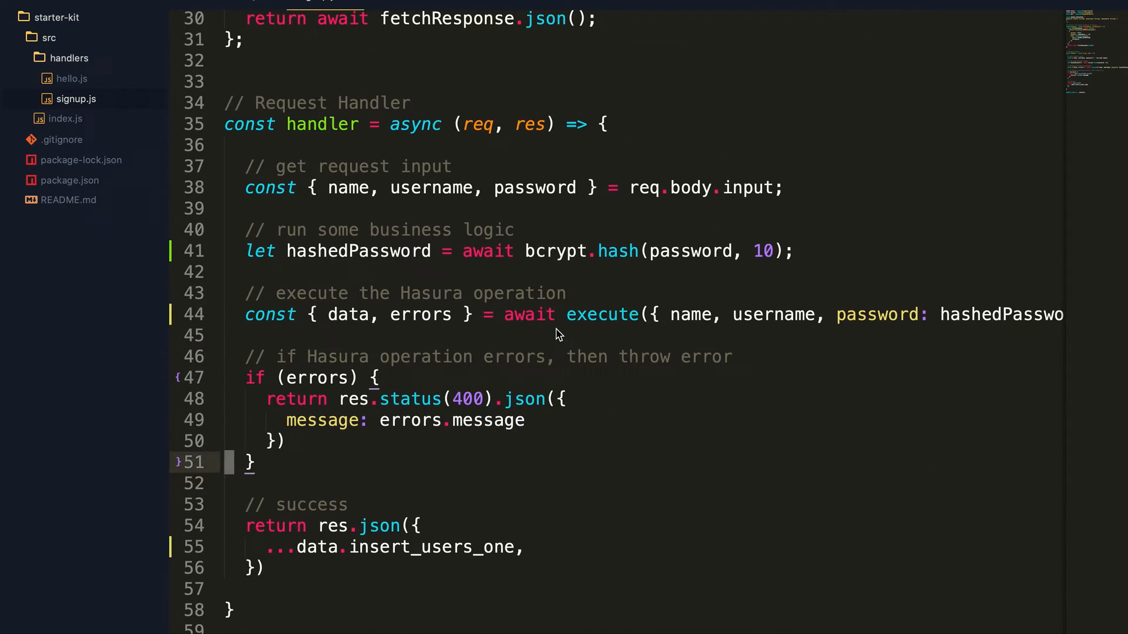
type("const tokenContents = {")
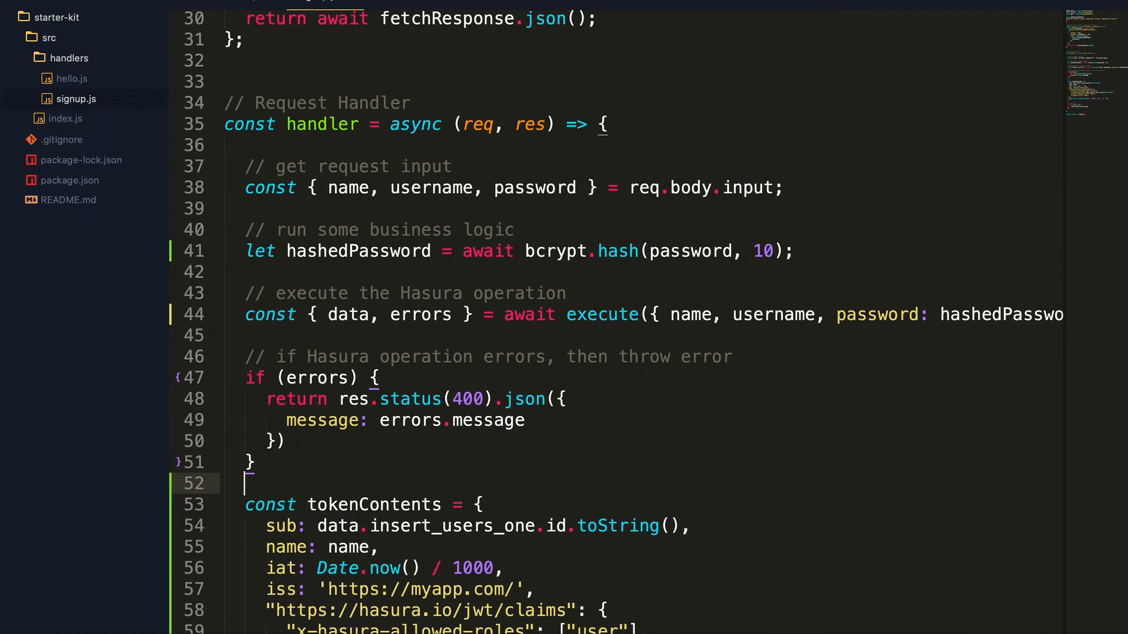
scroll("down", 3)
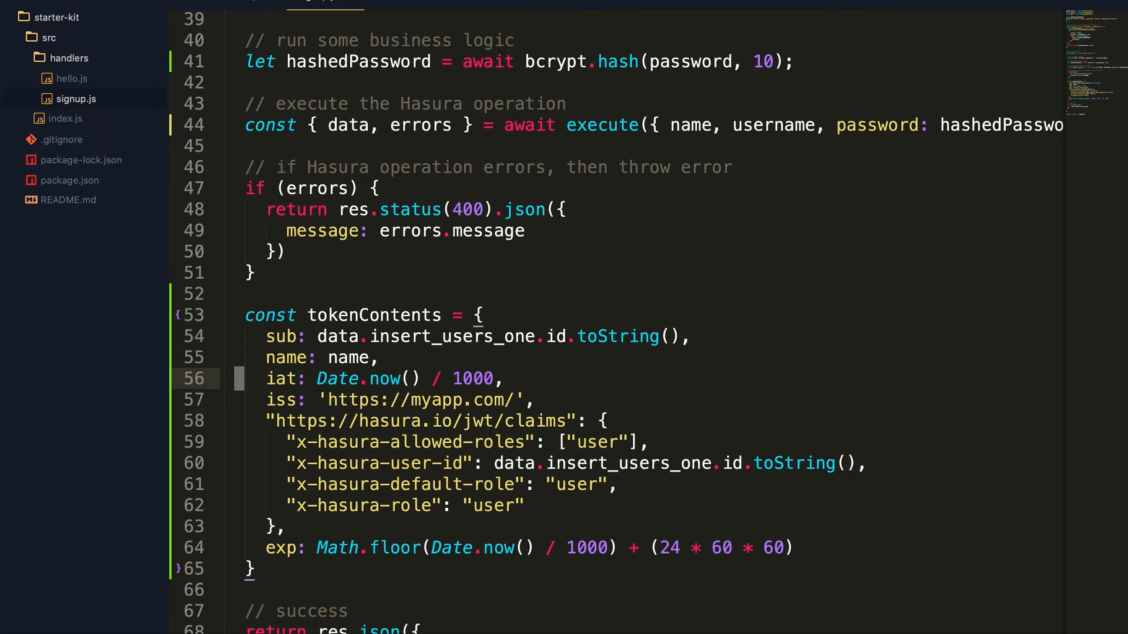
left_click(432, 421)
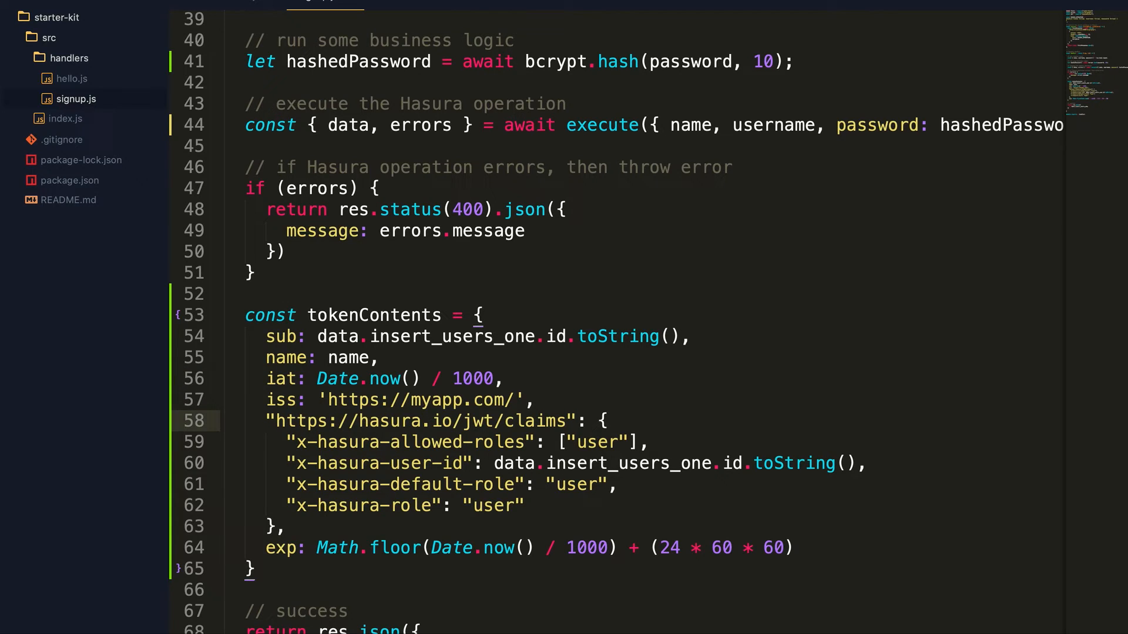
left_click_drag(270, 420, 284, 526)
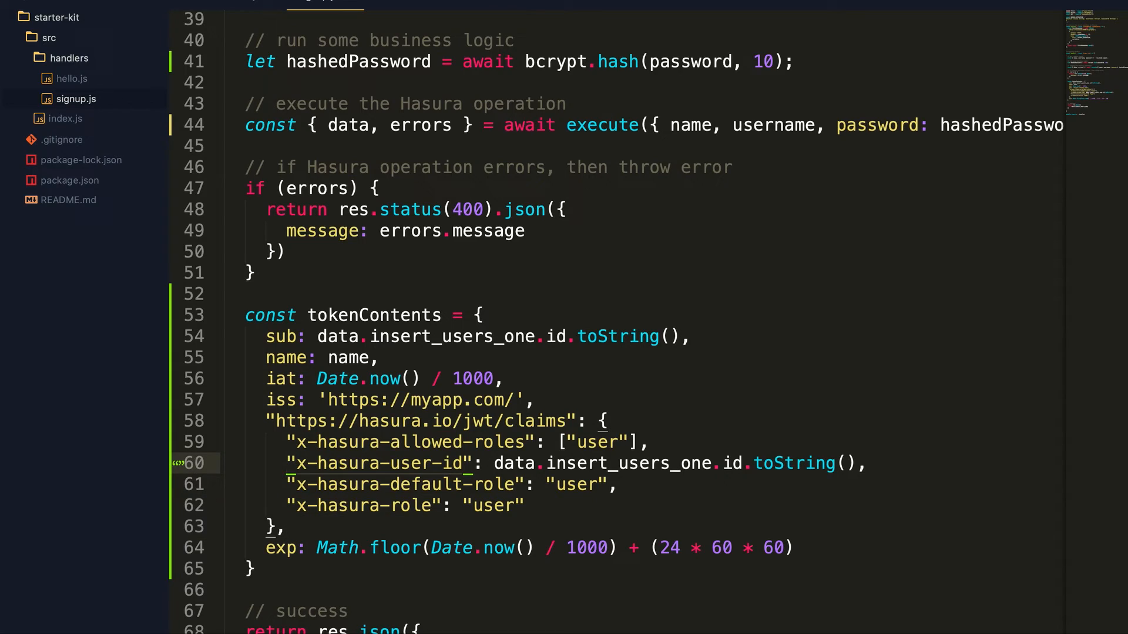
left_click(363, 505)
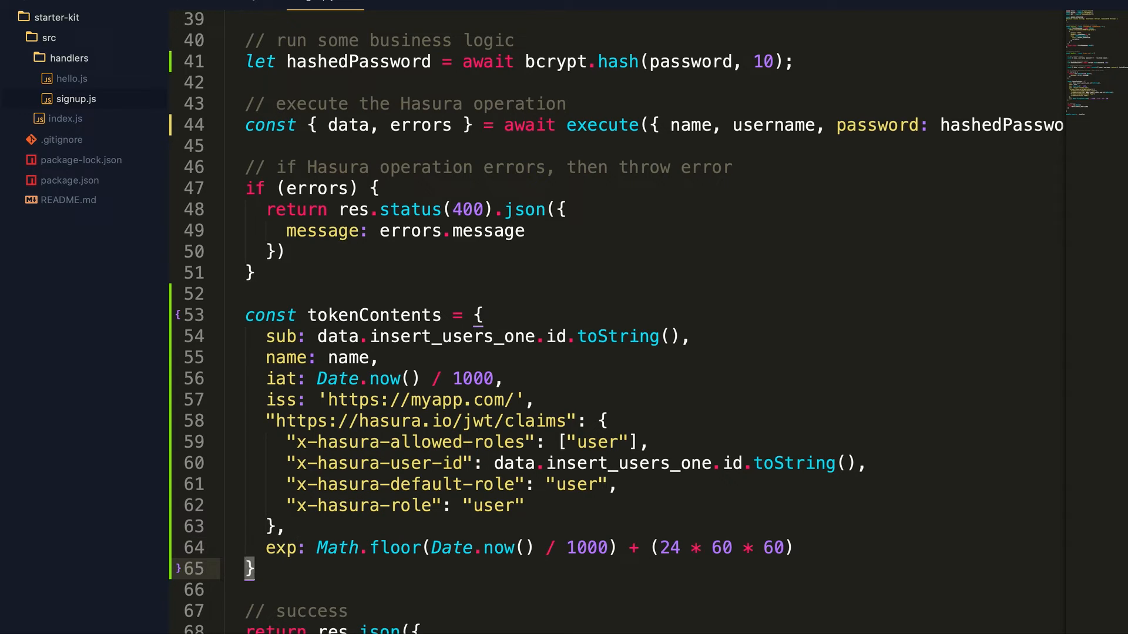
Step: Sign tokenContents into a token with jwt.sign and the secret key, and return it
scroll("down", 3)
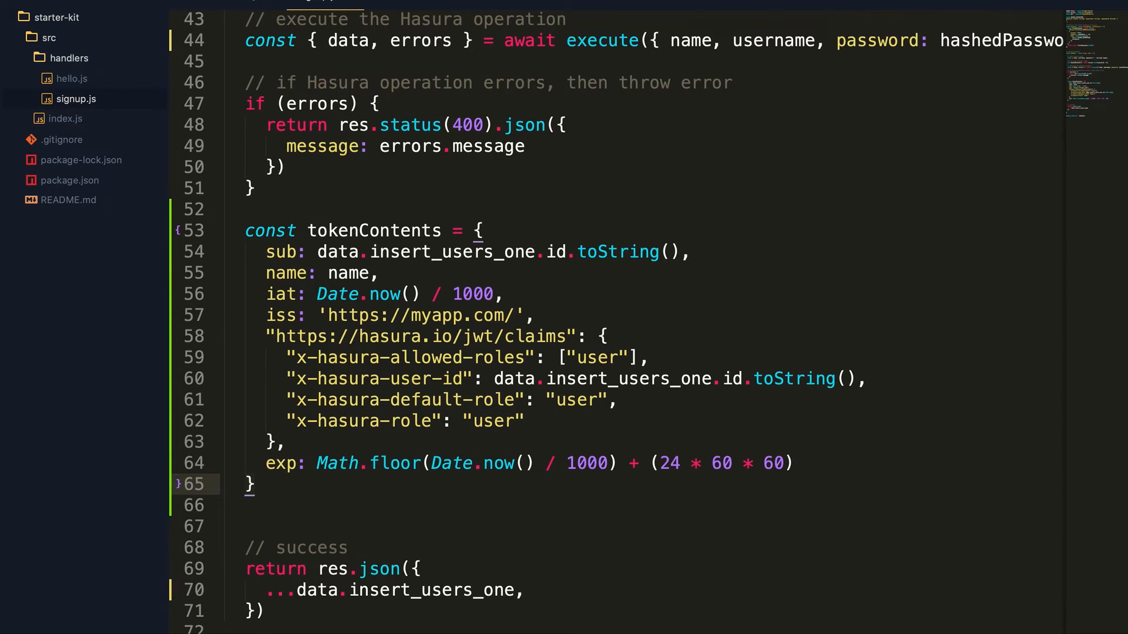
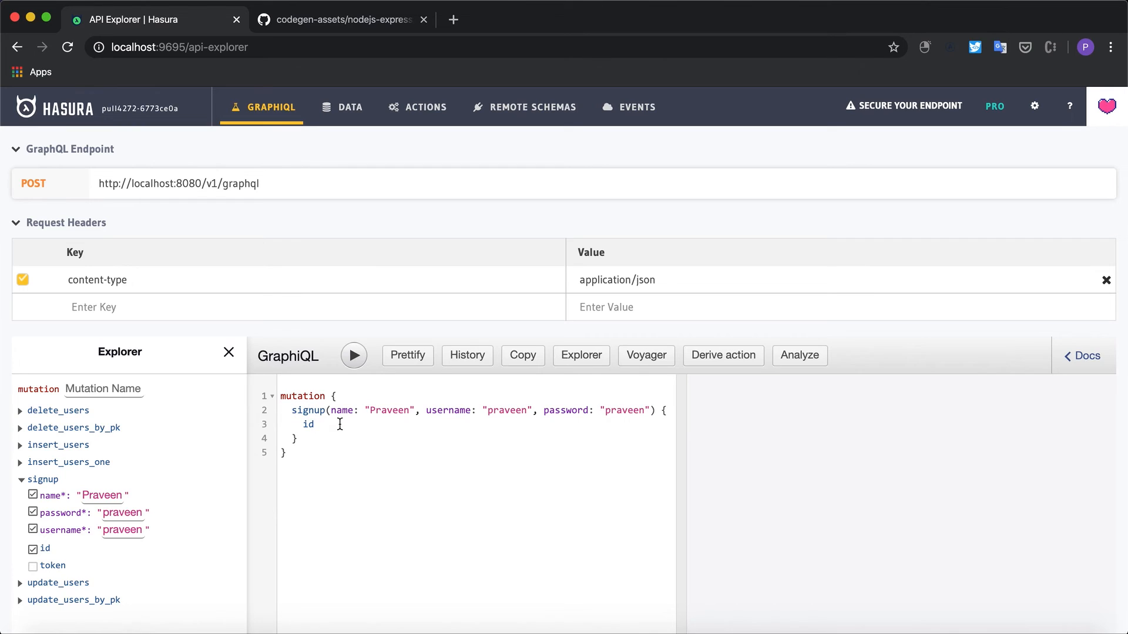
Step: Request token in the signup mutation, run it for id 7, and select the returned JWT
left_click(33, 567)
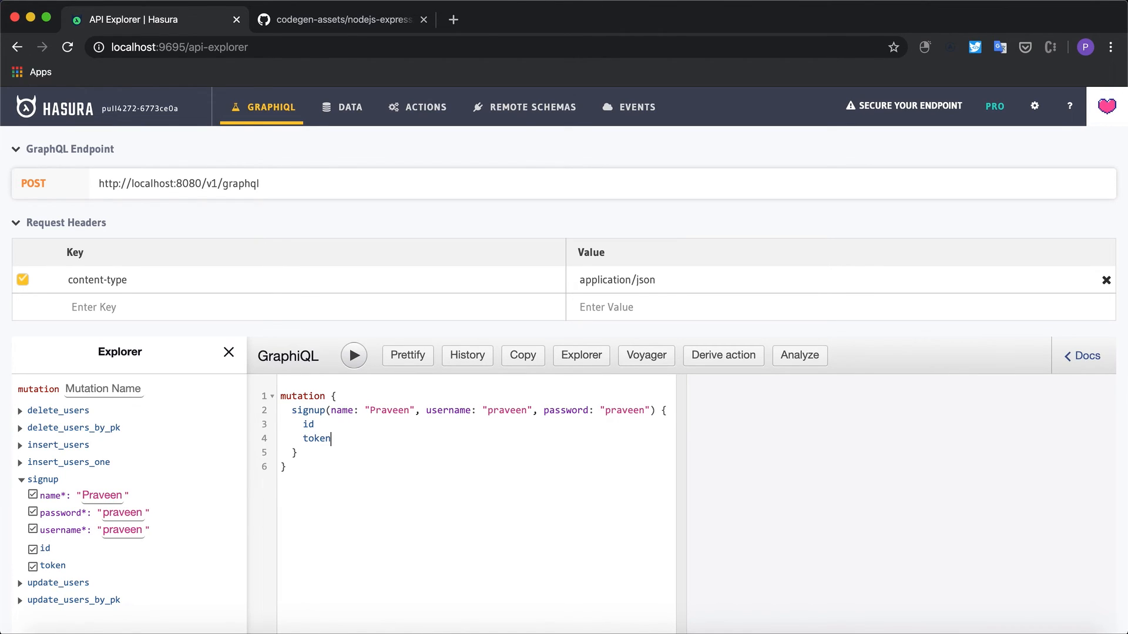
left_click(353, 355)
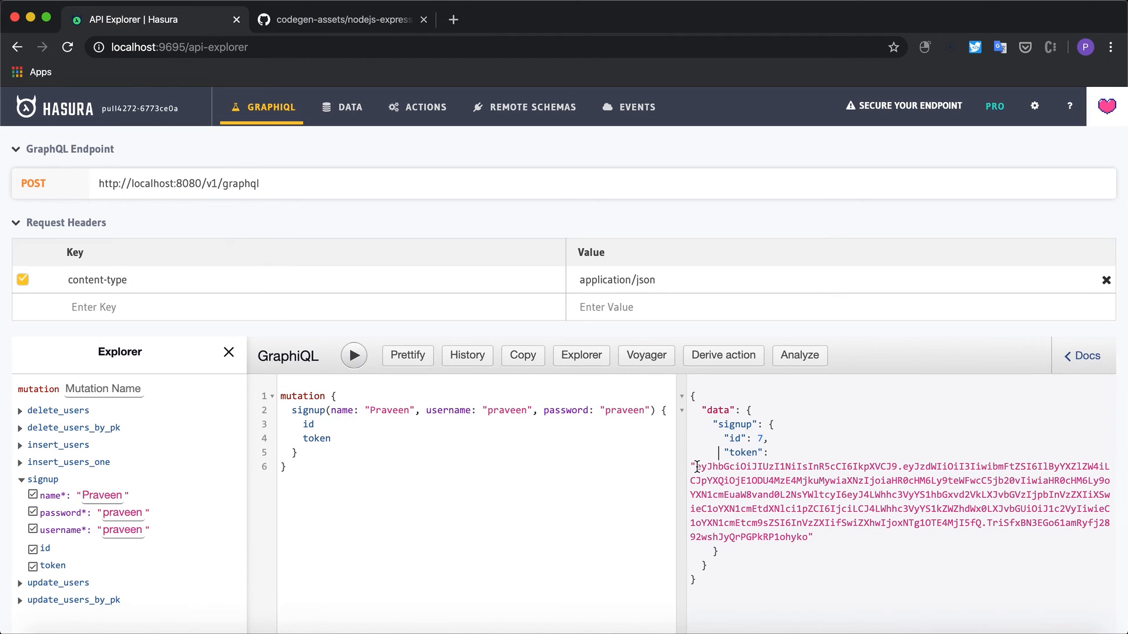
left_click_drag(694, 466, 810, 538)
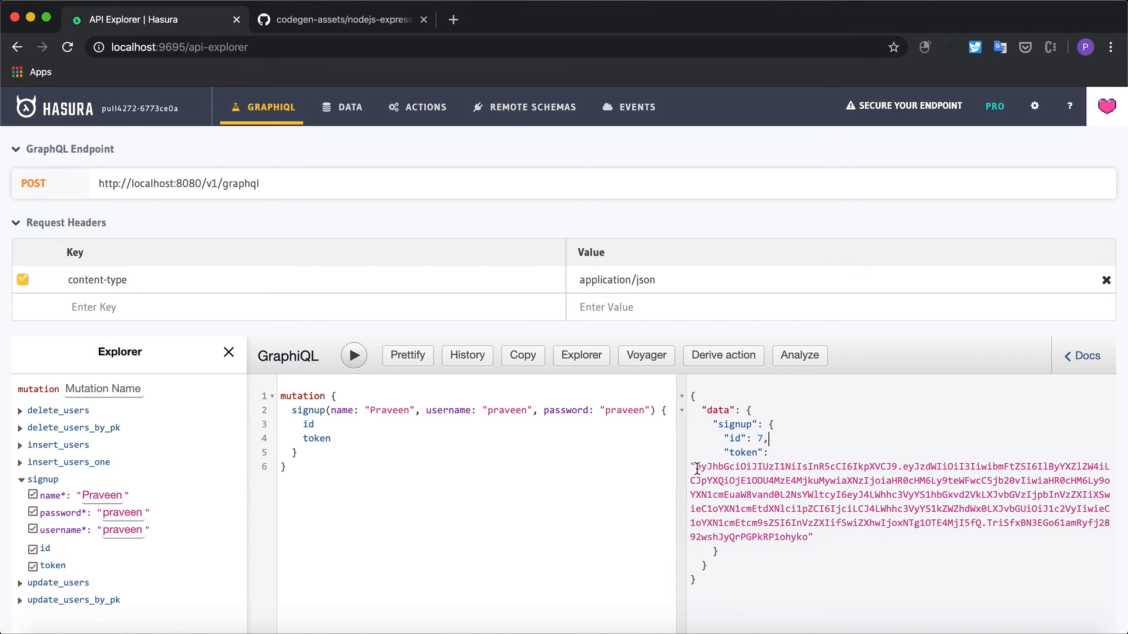
left_click_drag(695, 466, 808, 536)
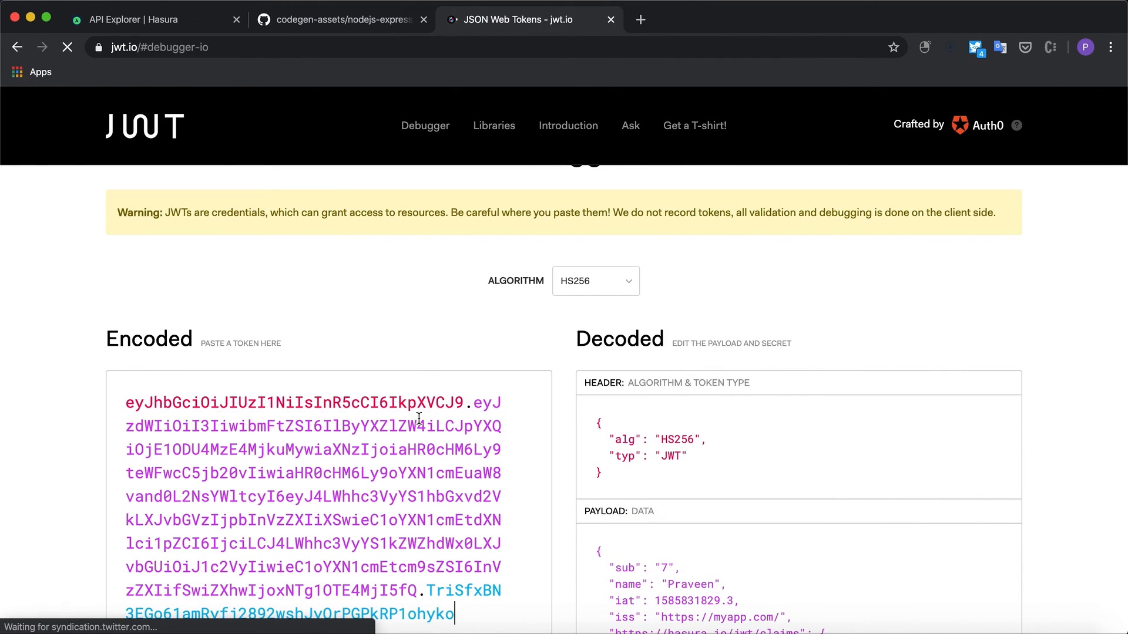
Step: Read the decoded JWT payload (sub 7, role user, expiry), then return to the Hasura tab
scroll("down", 3)
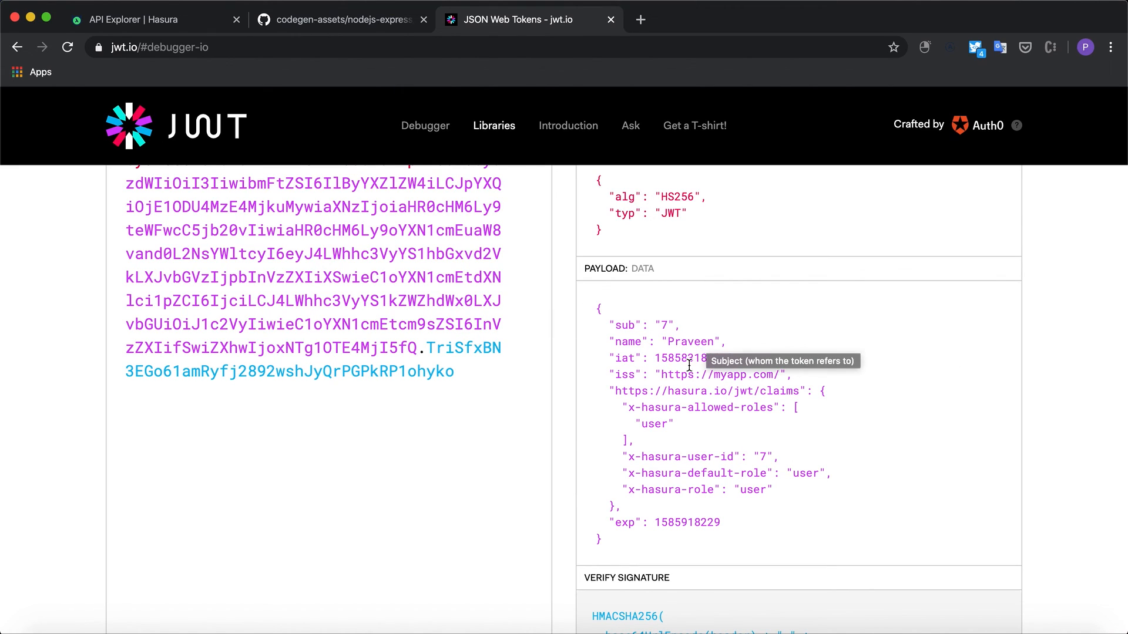
mouse_move(735, 447)
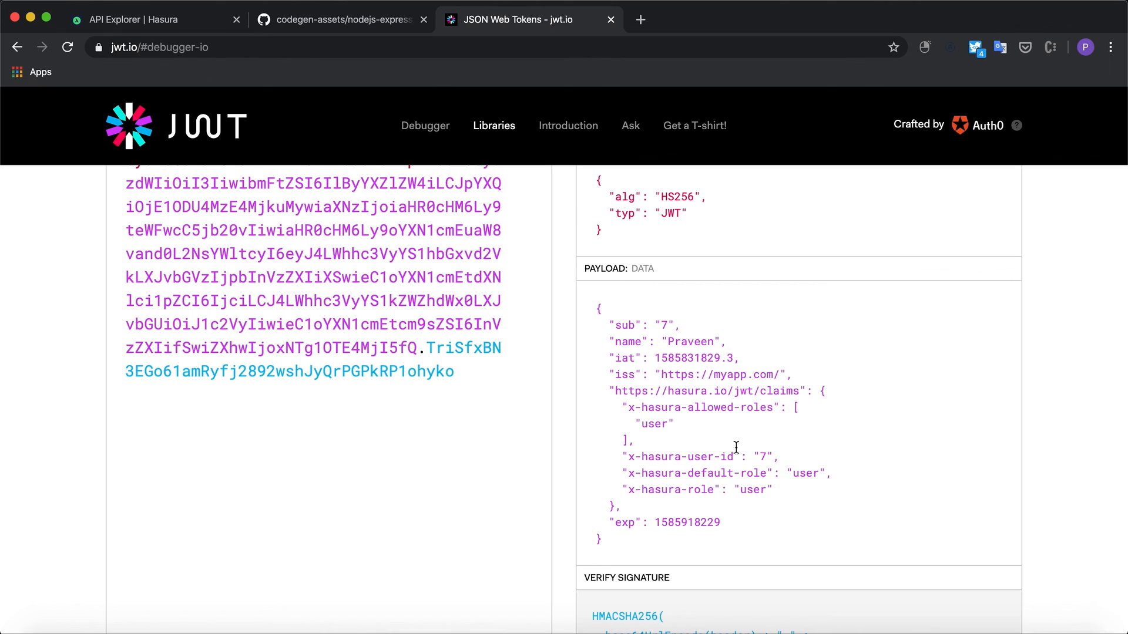
mouse_move(642, 483)
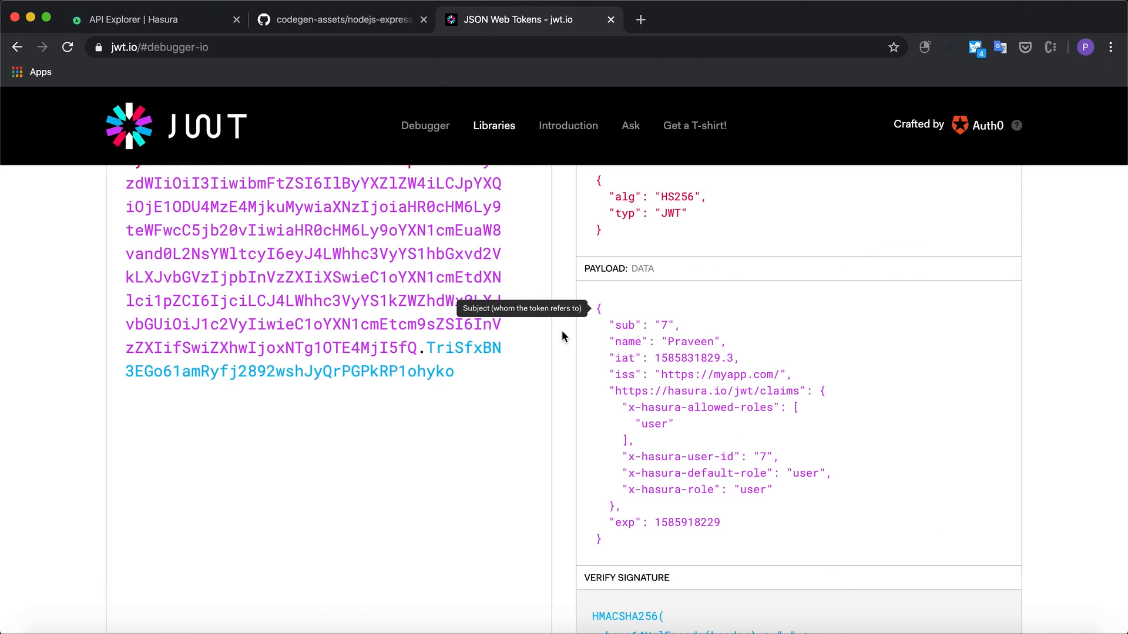
left_click(144, 19)
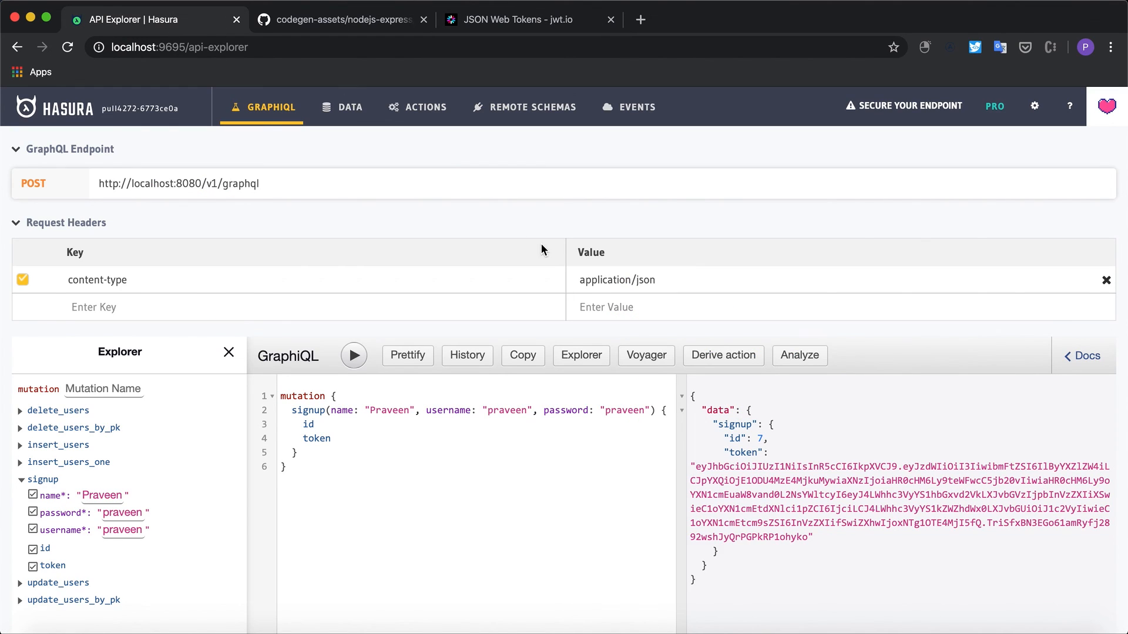
mouse_move(412, 454)
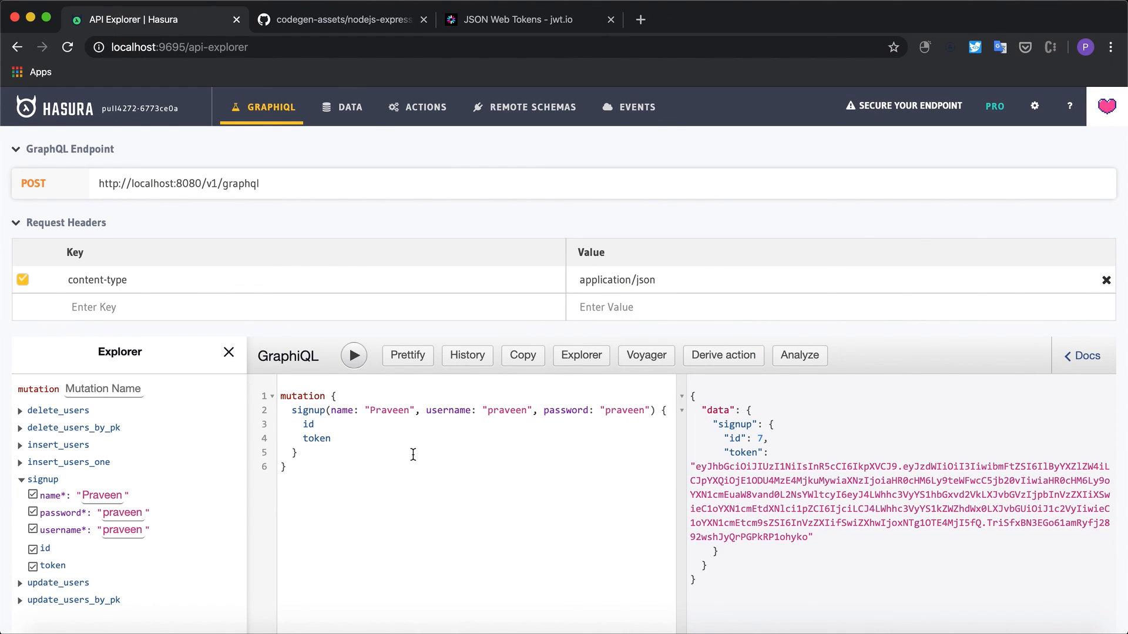
mouse_move(552, 420)
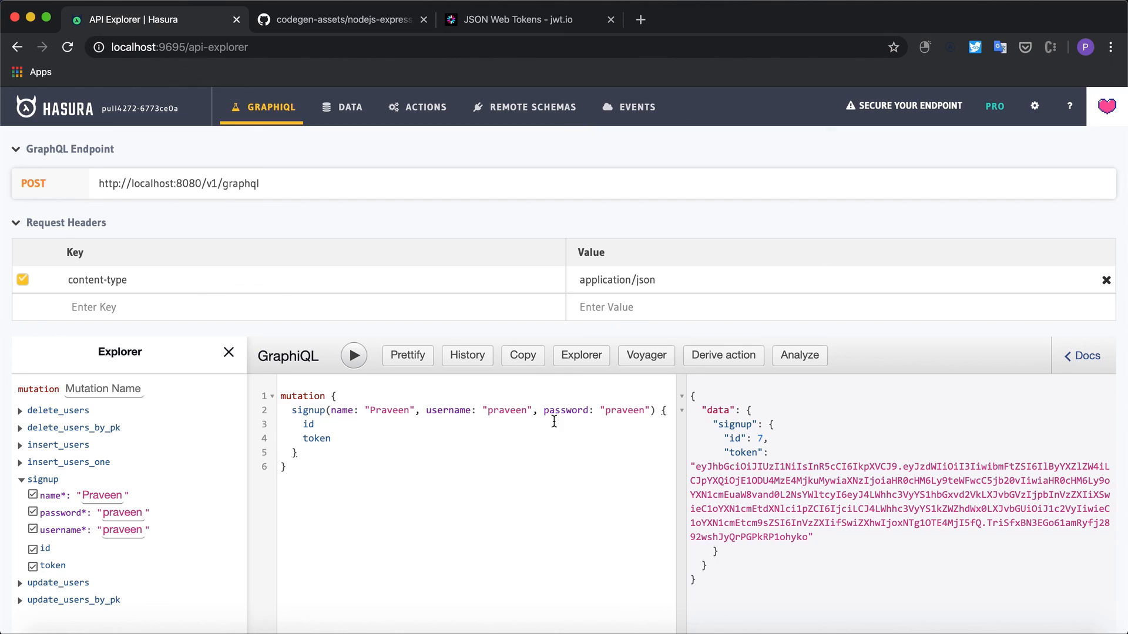
mouse_move(717, 369)
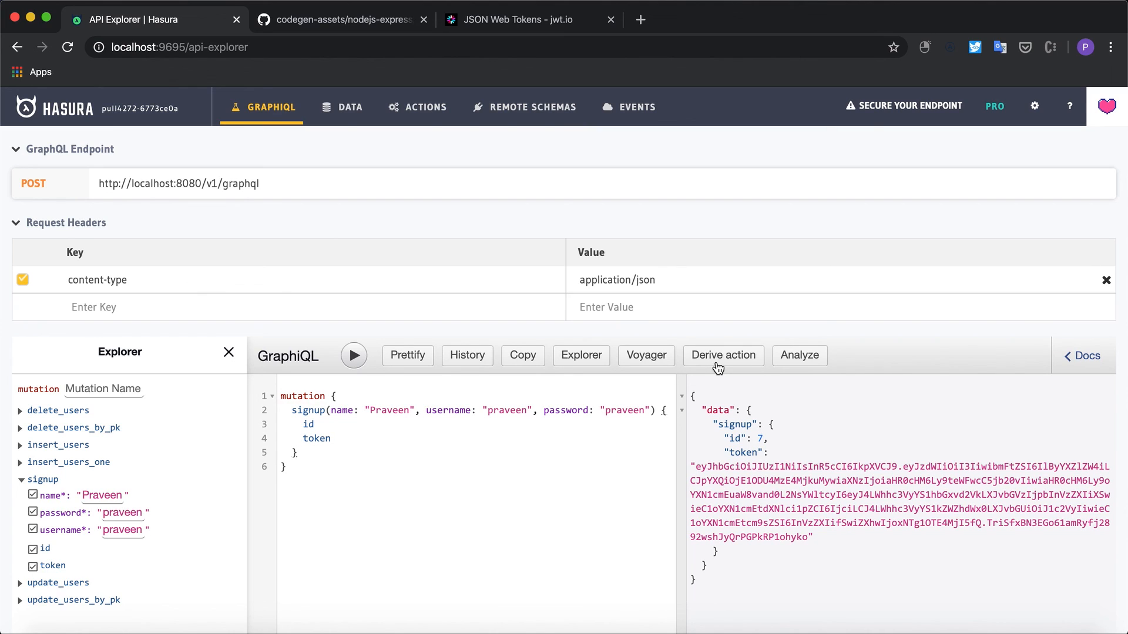